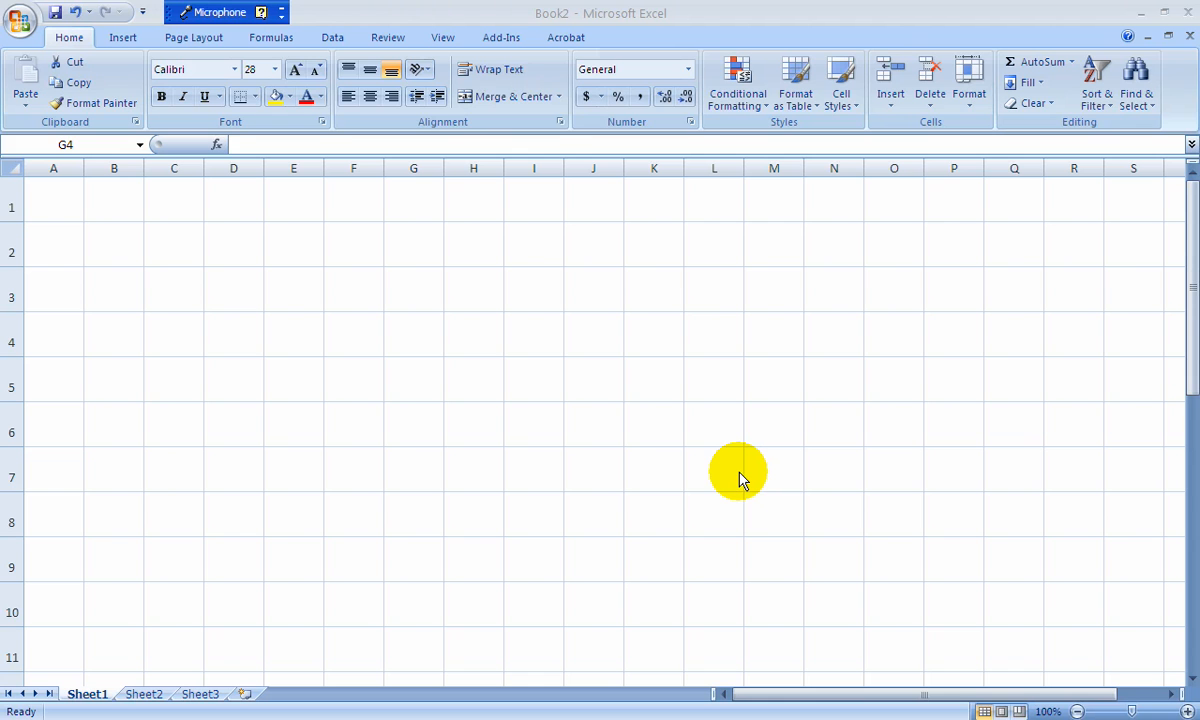
{"action": "mouse_move", "coordinate": [712, 470]}
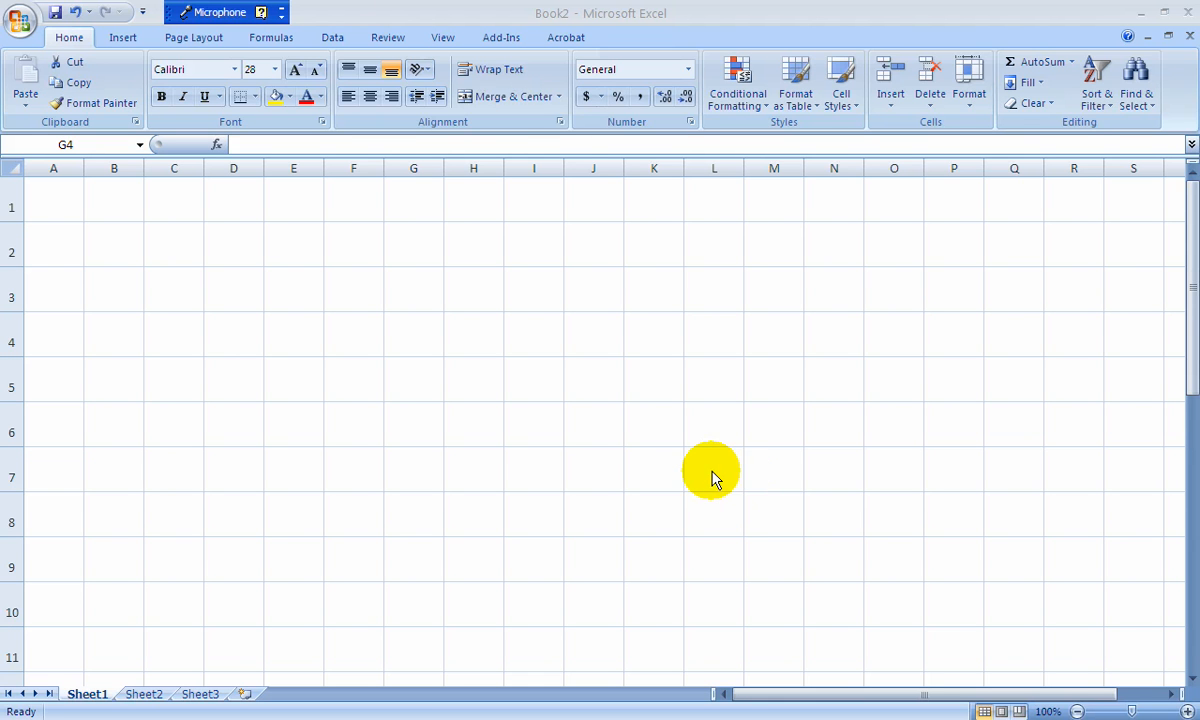
{"action": "mouse_move", "coordinate": [685, 462]}
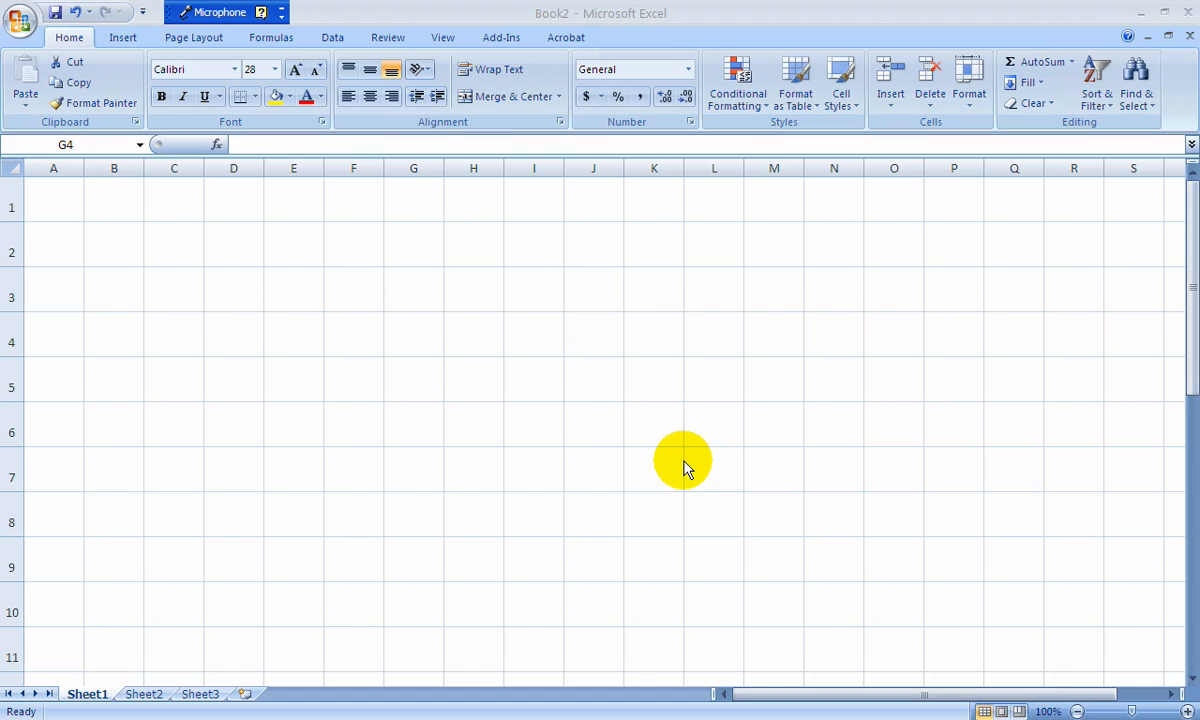
{"action": "mouse_move", "coordinate": [475, 338]}
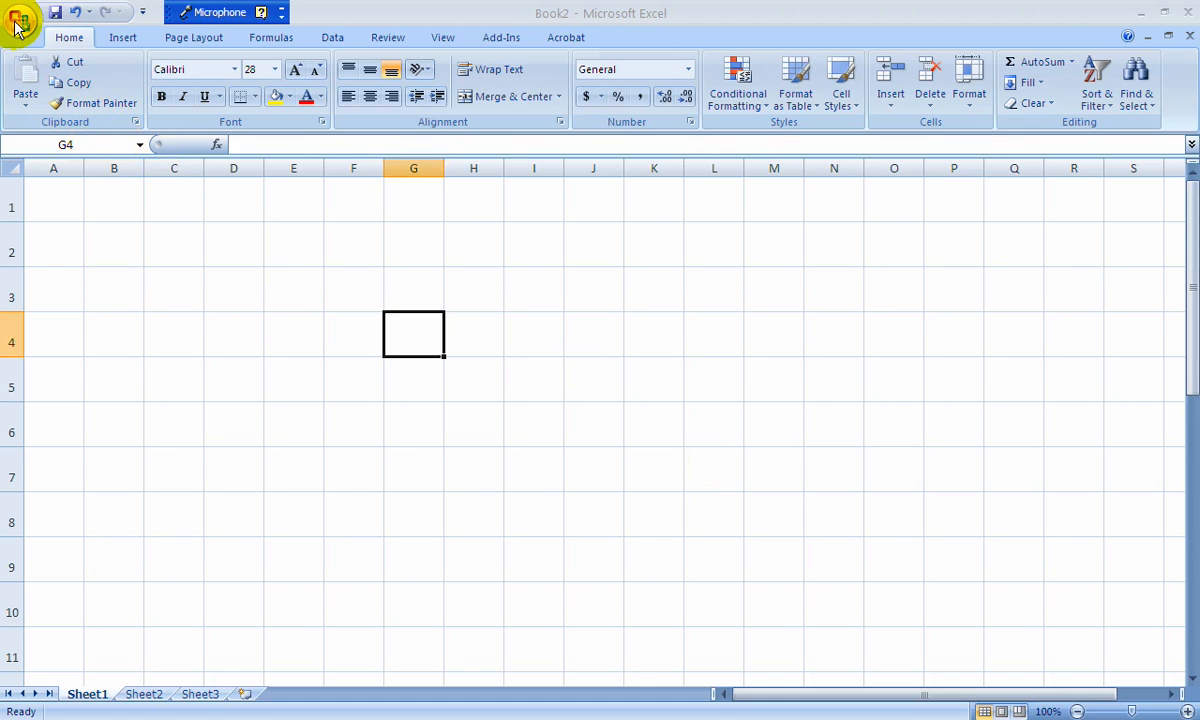
- Open Excel Options at the Add-Ins page with Excel Add-ins selected to manage
{"action": "left_click", "coordinate": [20, 20]}
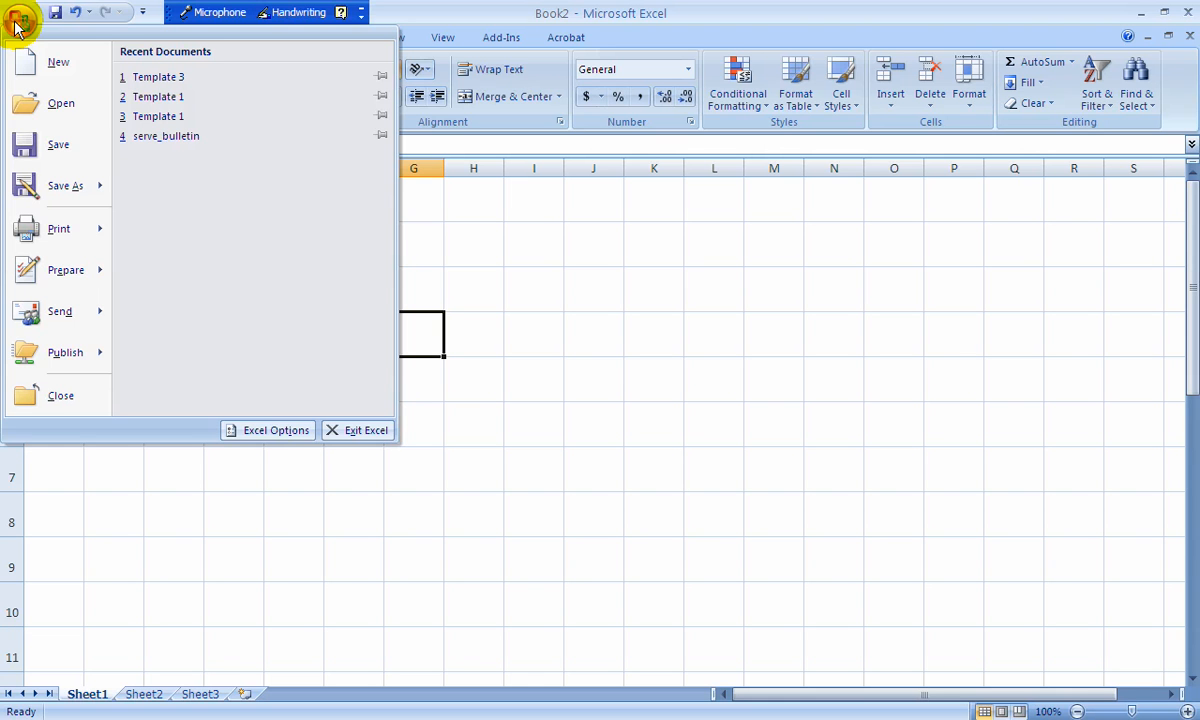
{"action": "mouse_move", "coordinate": [61, 103]}
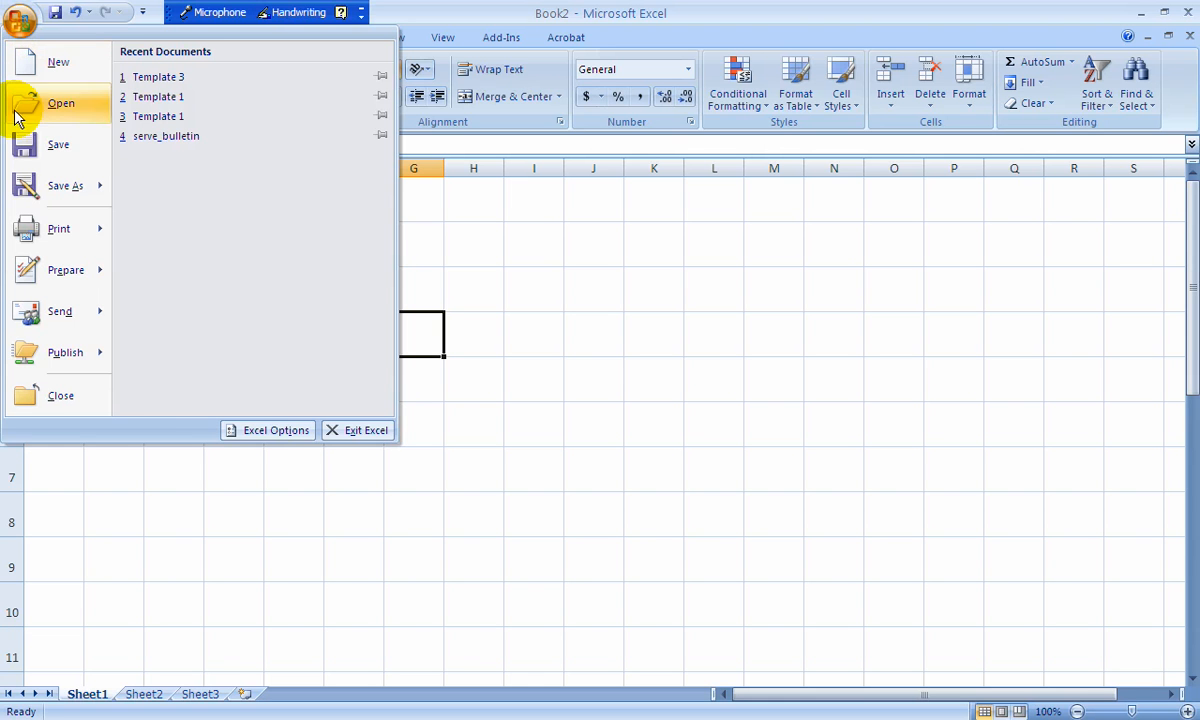
{"action": "mouse_move", "coordinate": [267, 430]}
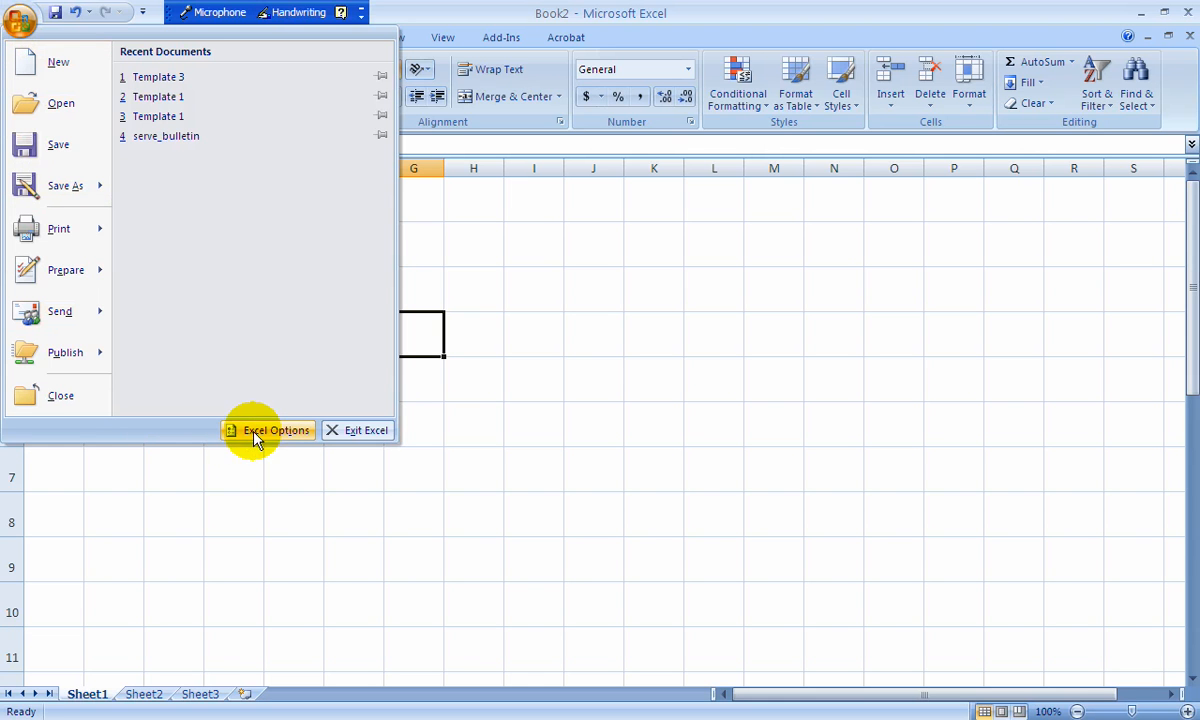
{"action": "left_click", "coordinate": [275, 430]}
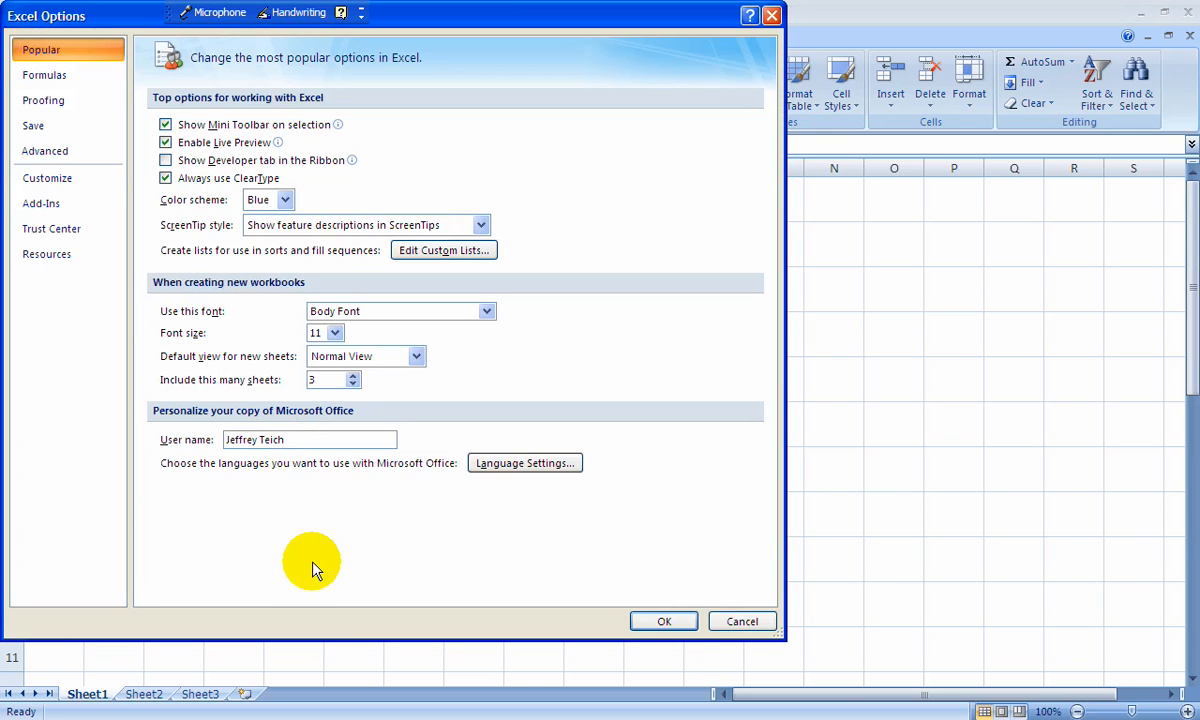
{"action": "left_click", "coordinate": [42, 204]}
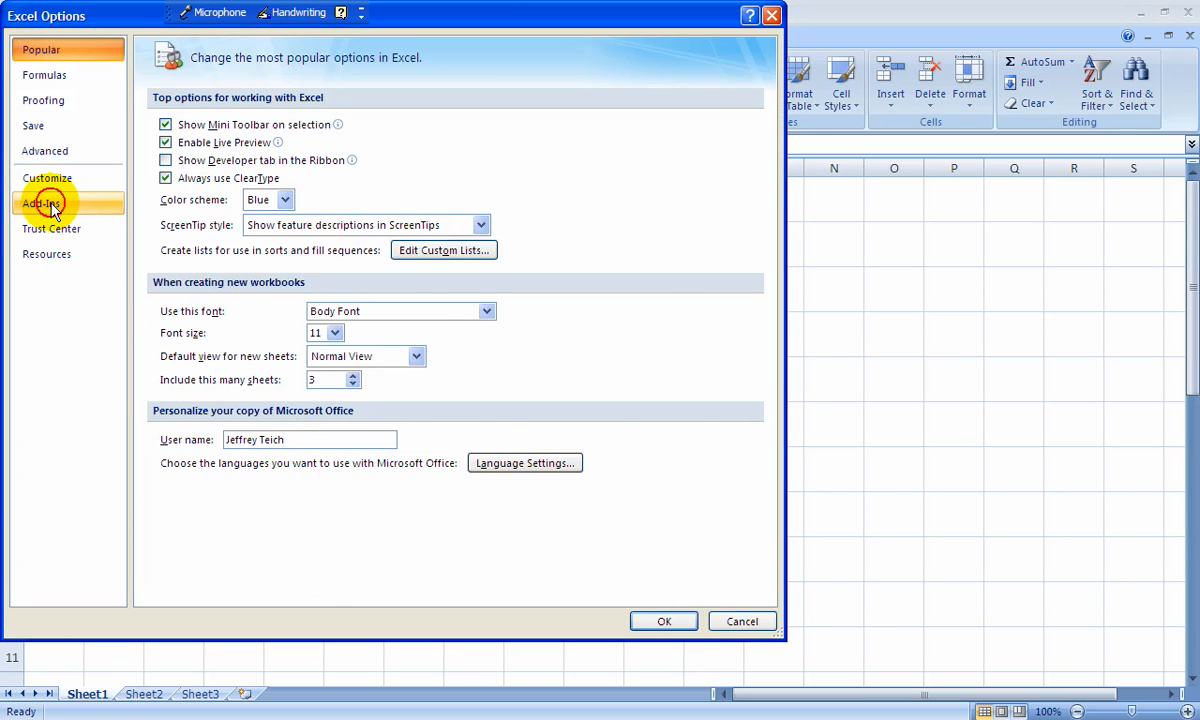
{"action": "left_click", "coordinate": [42, 203]}
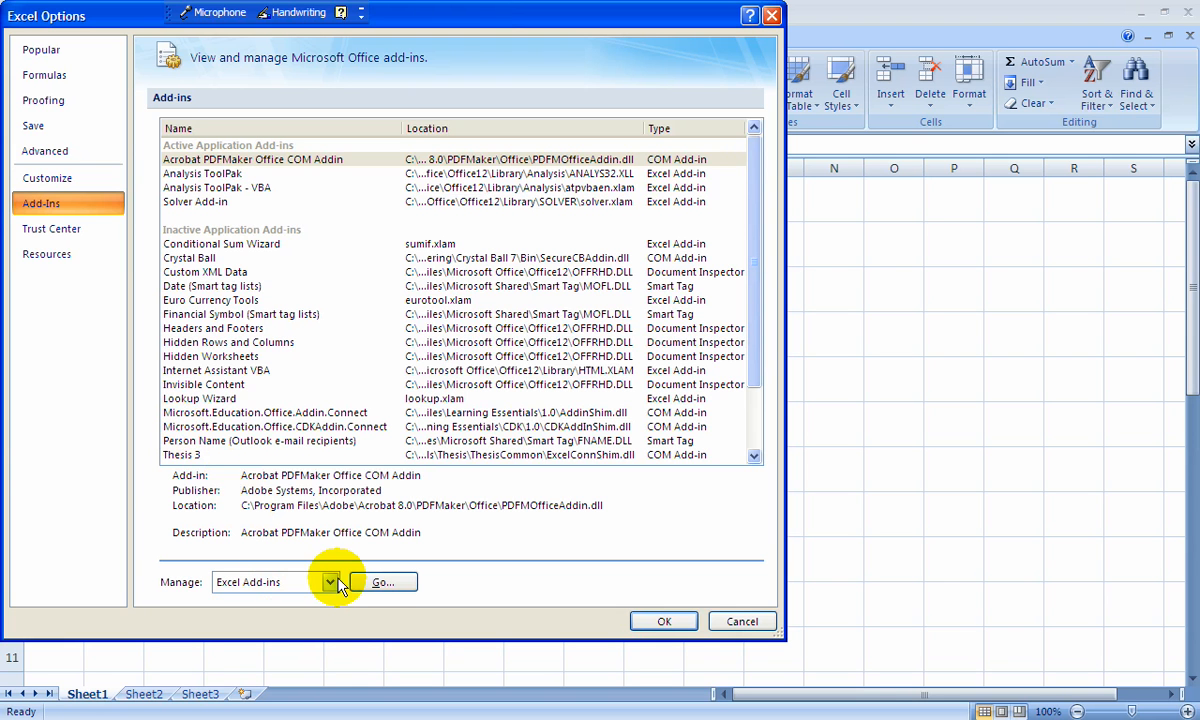
{"action": "left_click", "coordinate": [330, 582]}
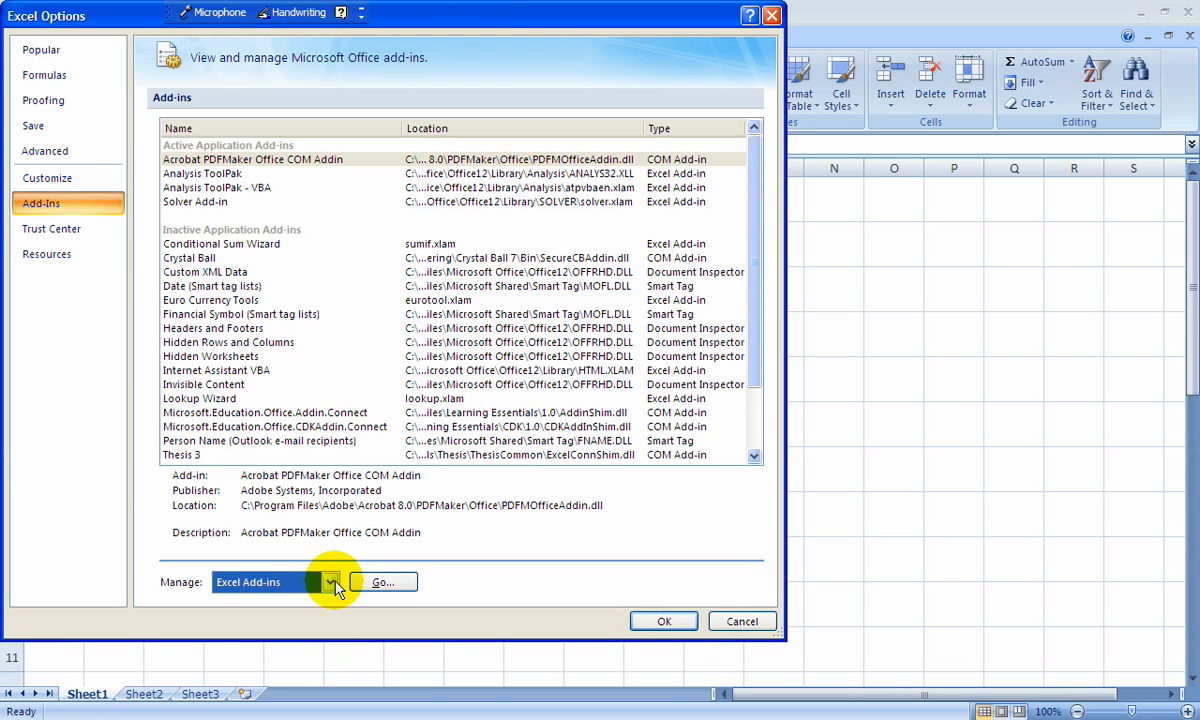
- Confirm Solver Add-in and Analysis ToolPak are checked in the Add-Ins dialog
{"action": "left_click", "coordinate": [381, 582]}
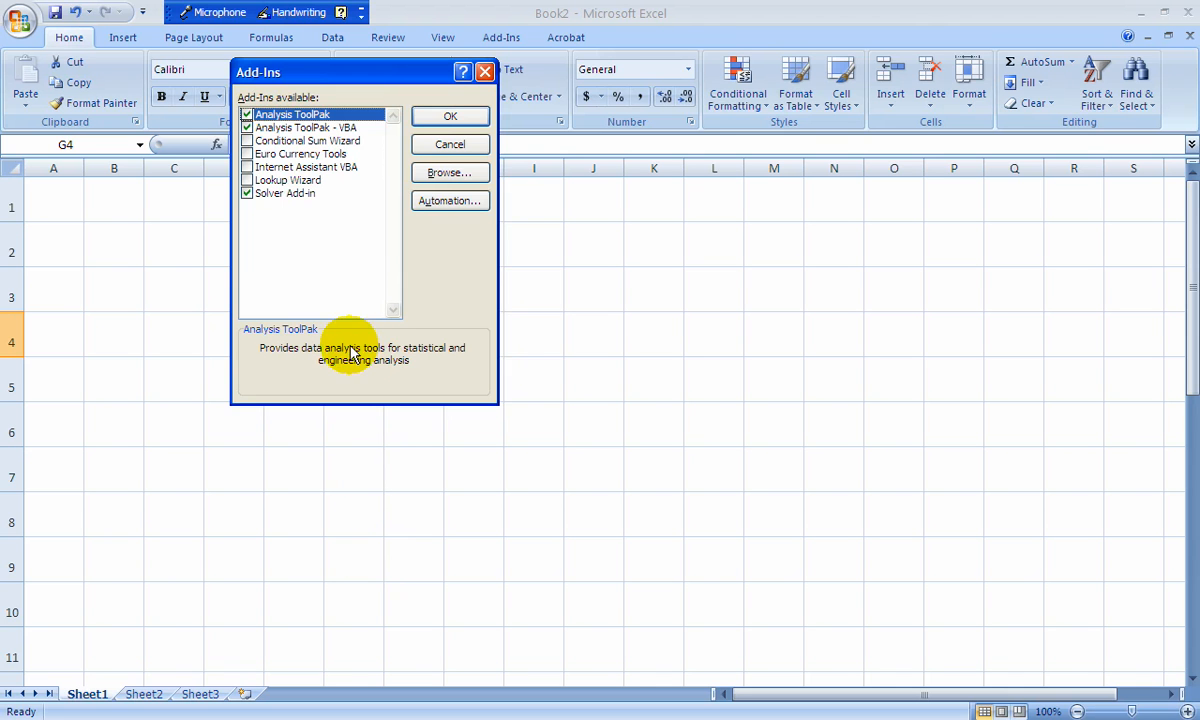
{"action": "mouse_move", "coordinate": [500, 395]}
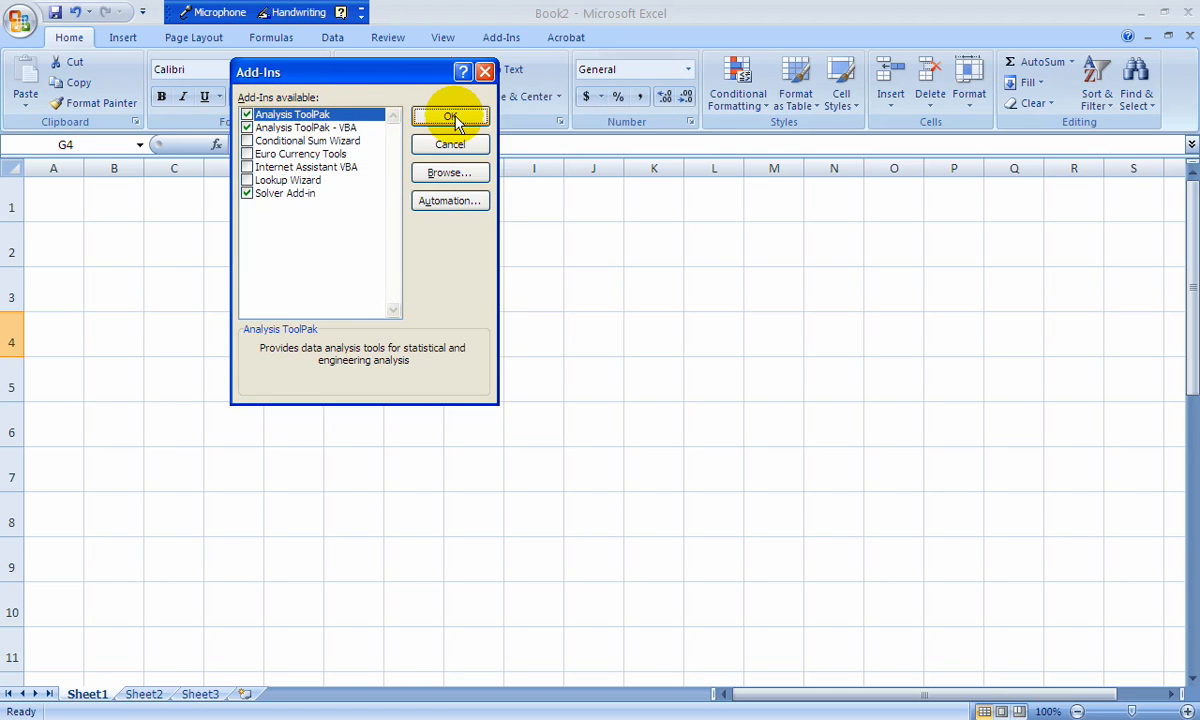
{"action": "left_click", "coordinate": [450, 117]}
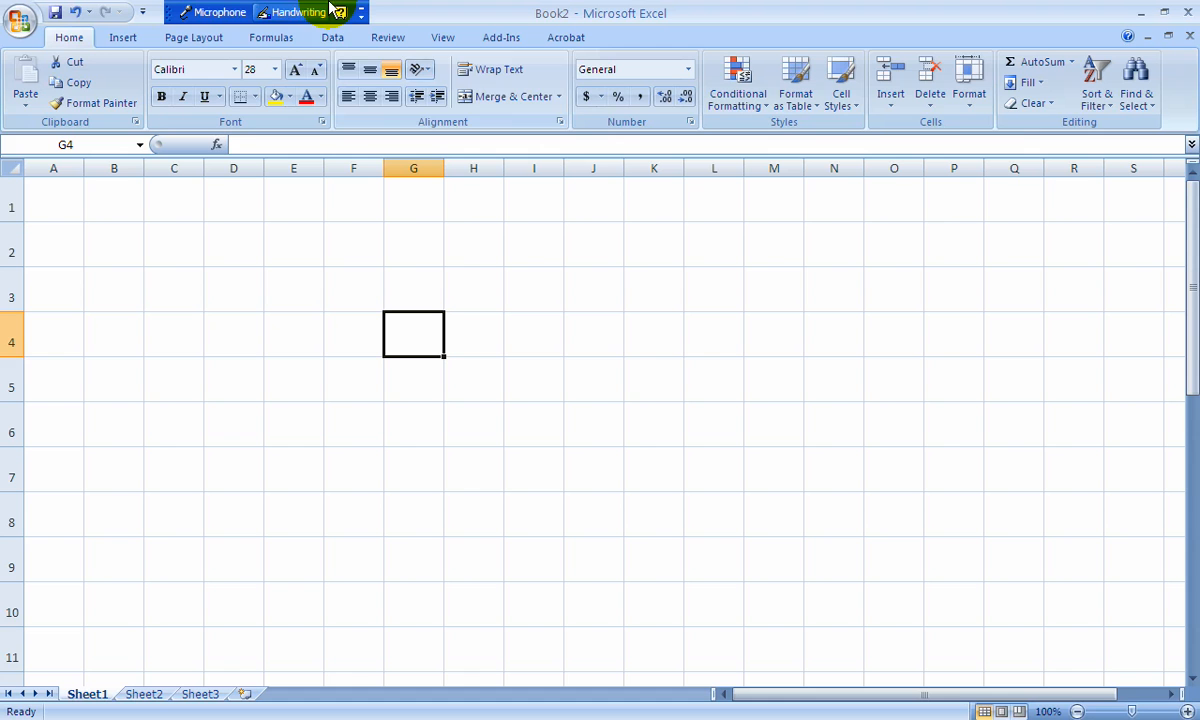
- Launch Solver from the Data tab to verify it loads, then close it
{"action": "left_click", "coordinate": [332, 37]}
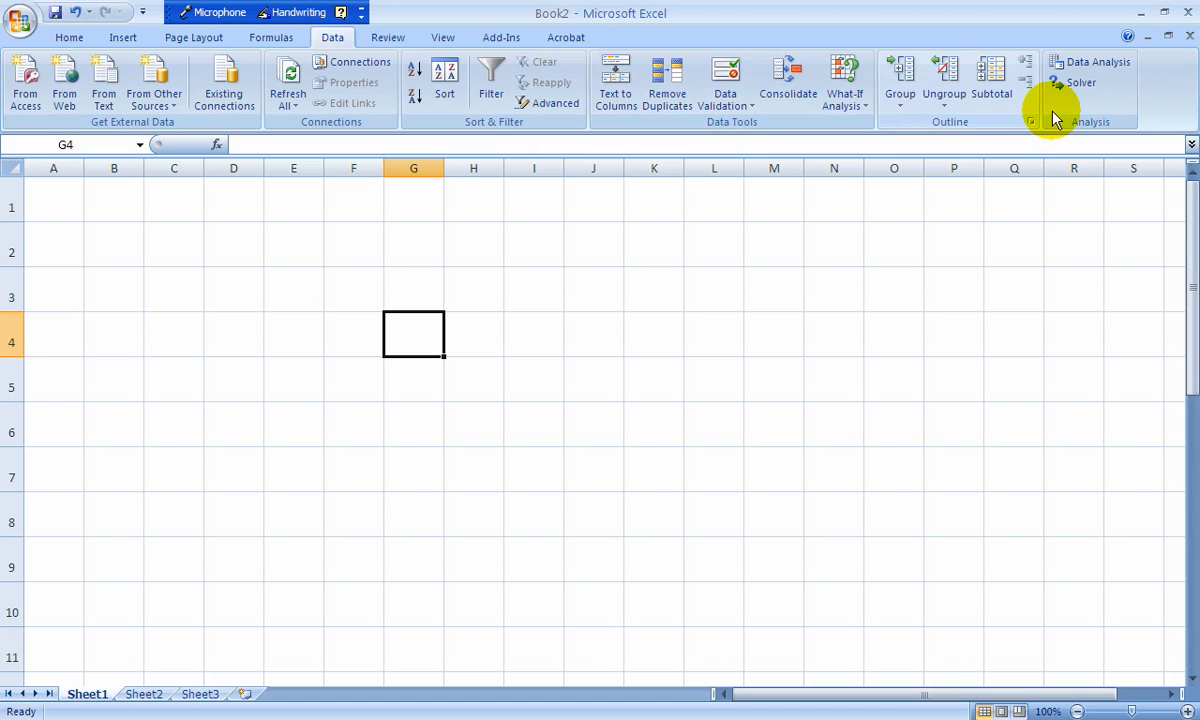
{"action": "mouse_move", "coordinate": [1081, 82]}
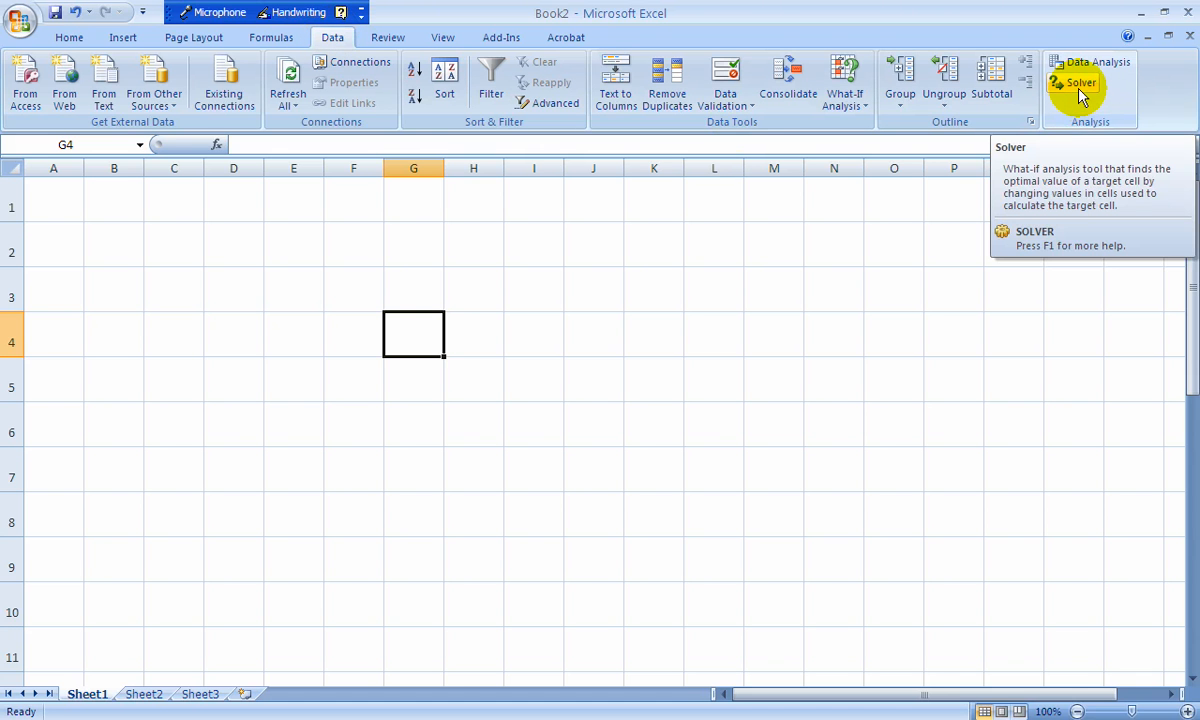
{"action": "left_click", "coordinate": [1080, 82]}
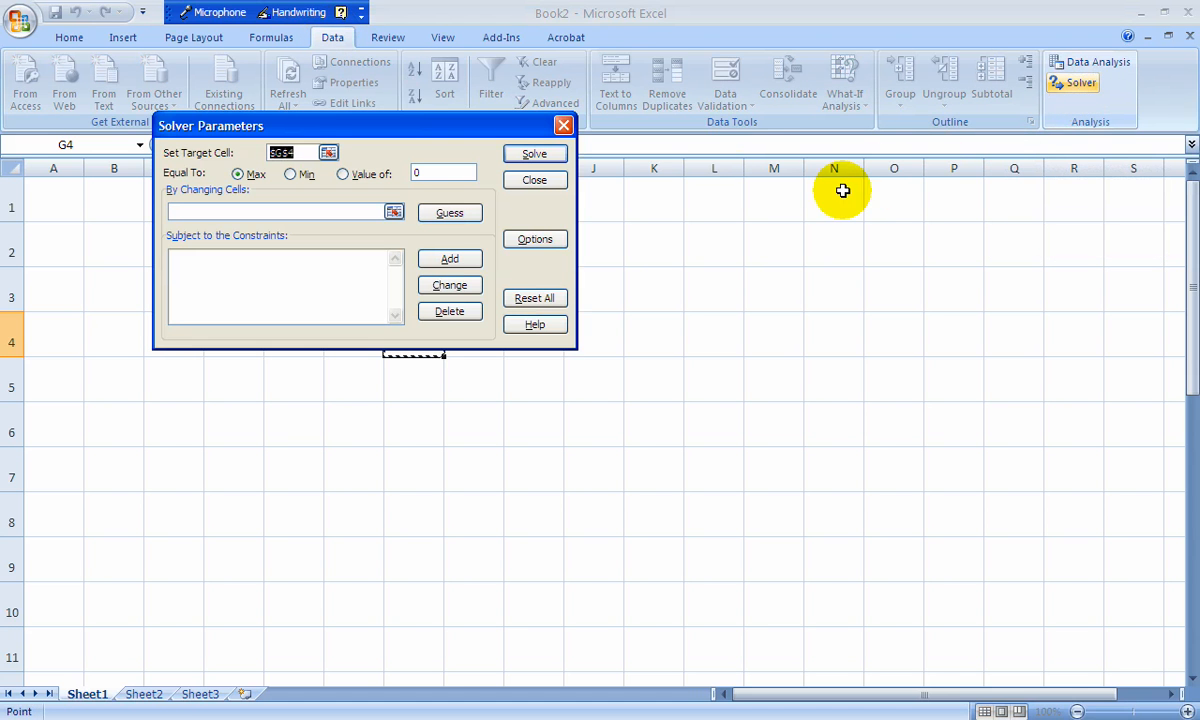
{"action": "mouse_move", "coordinate": [588, 148]}
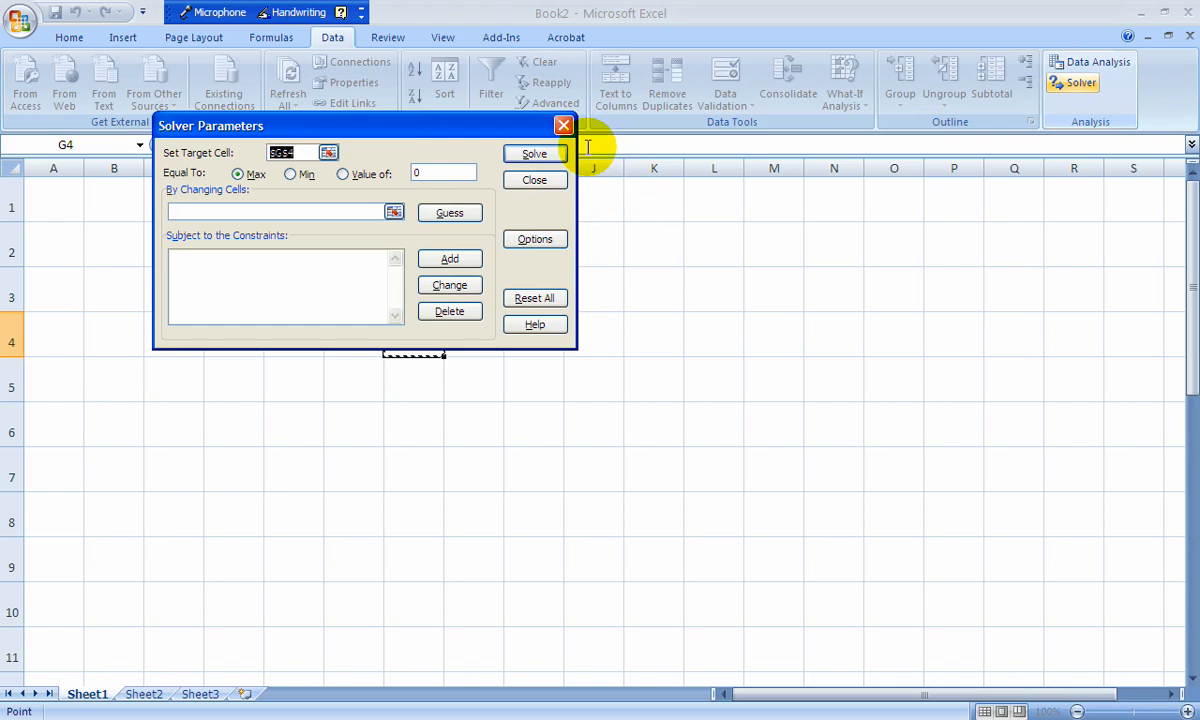
{"action": "left_click", "coordinate": [534, 180]}
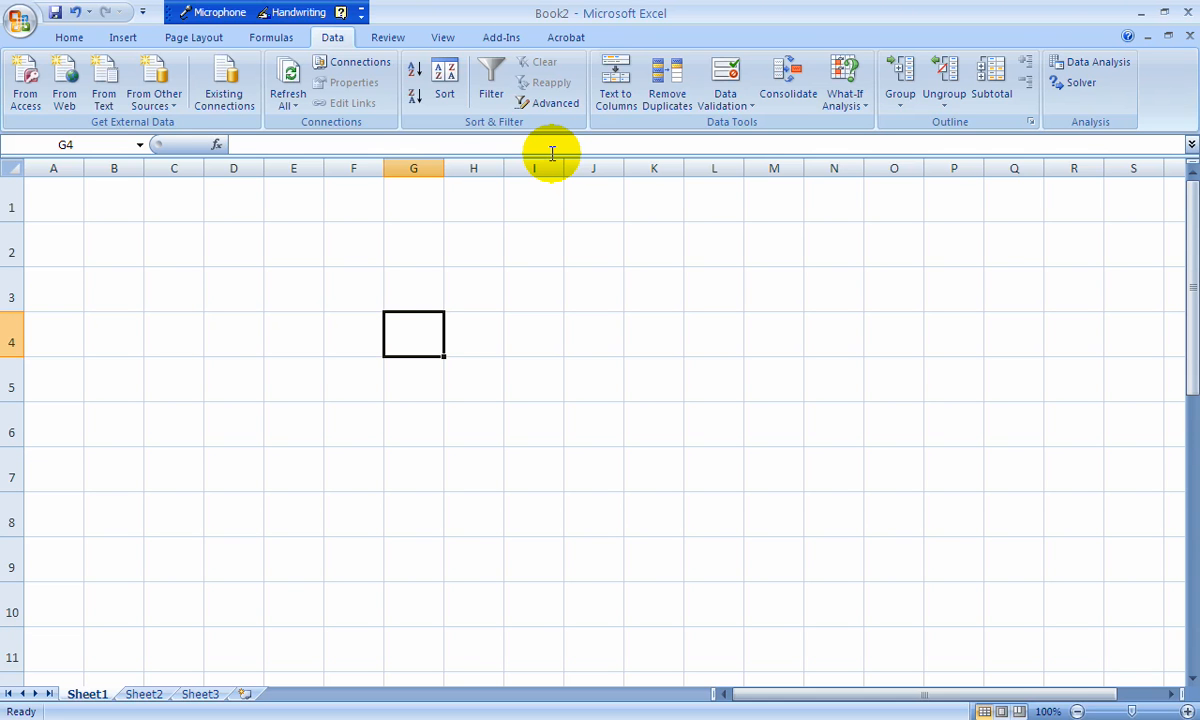
- Enter labels x1, x2, starting values 1, 1, coefficients 4, 3, and a 'profit' heading
{"action": "type", "text": "x1"}
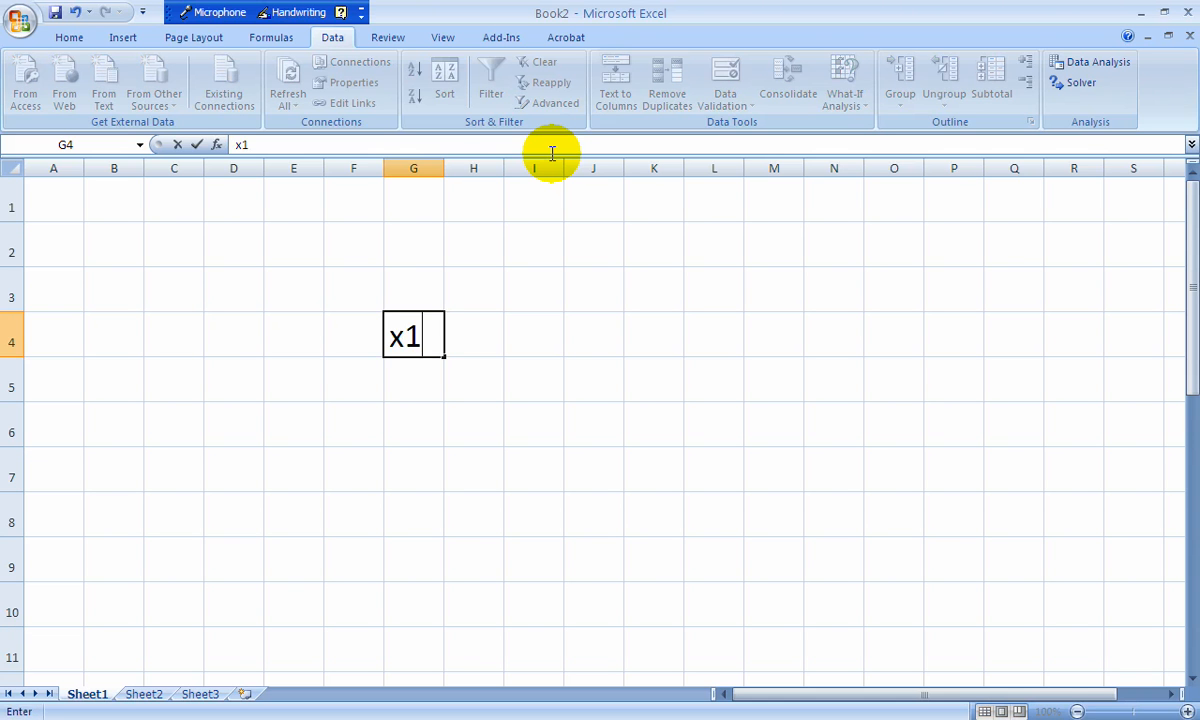
{"action": "type", "text": "x2"}
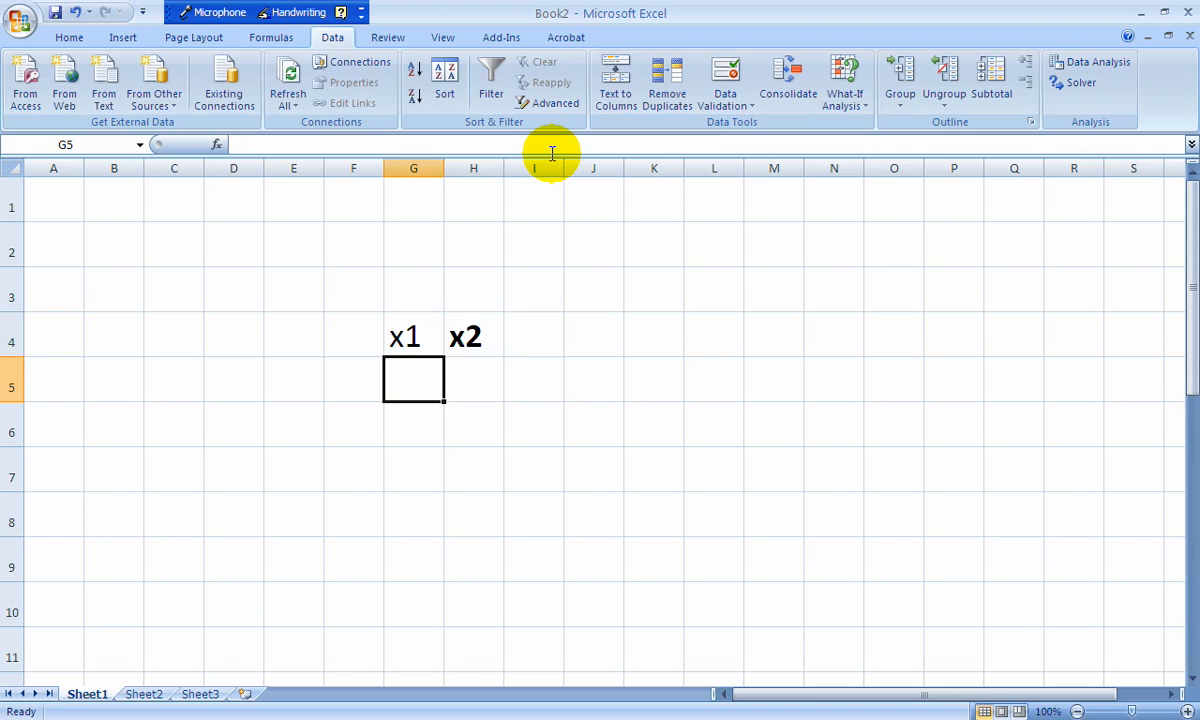
{"action": "type", "text": "1"}
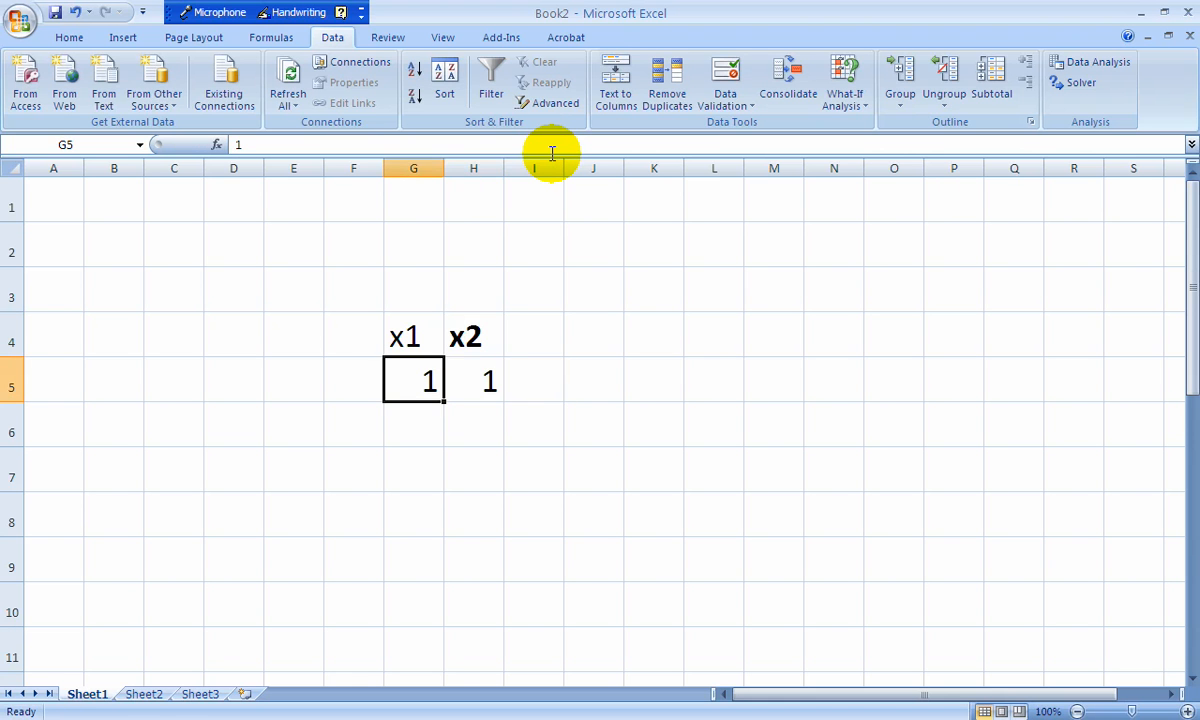
{"action": "left_click", "coordinate": [473, 380]}
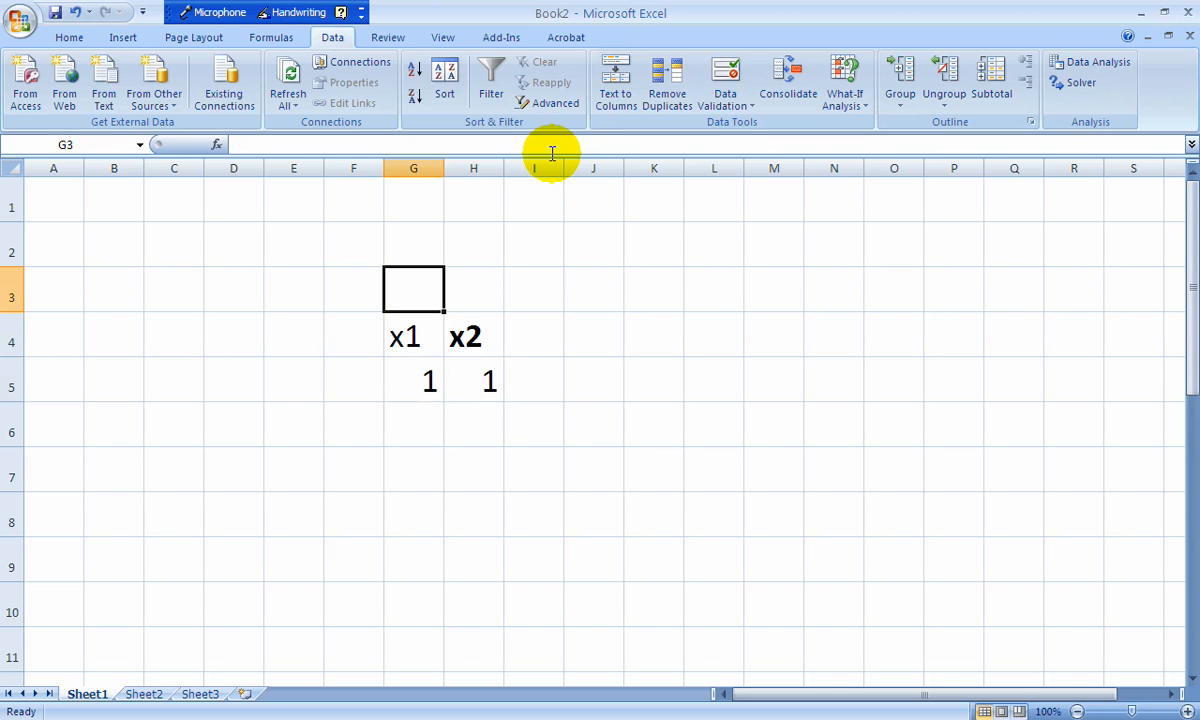
{"action": "type", "text": "4"}
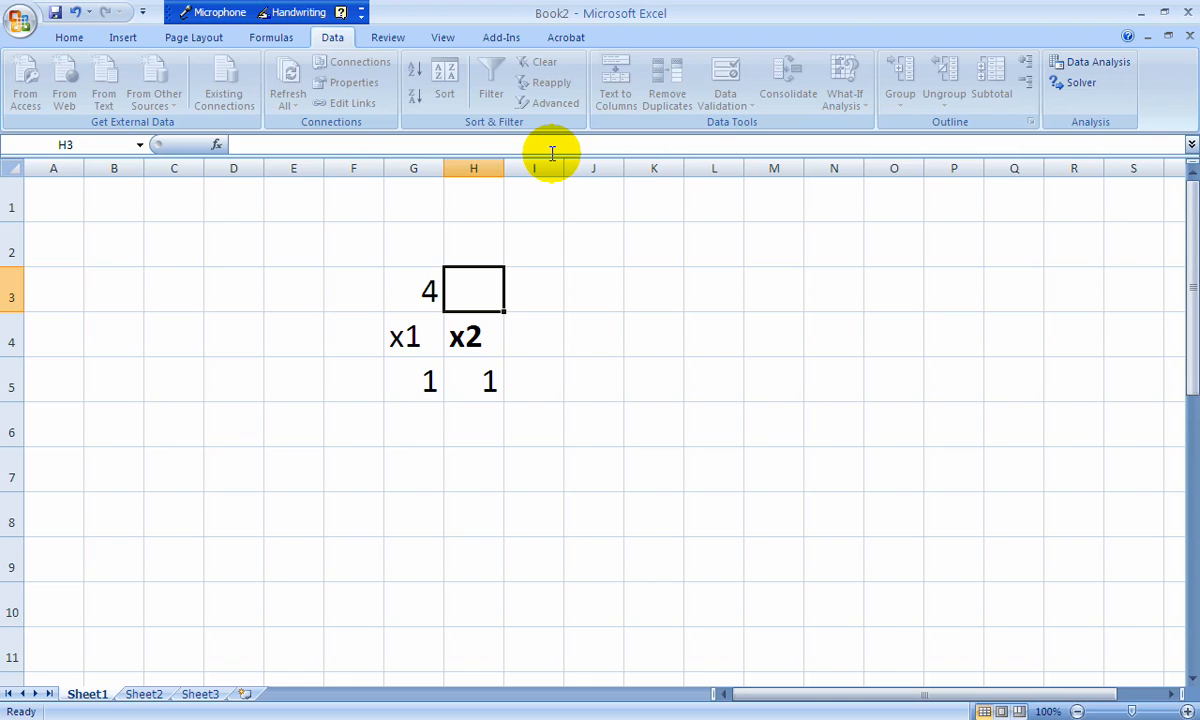
{"action": "type", "text": "3"}
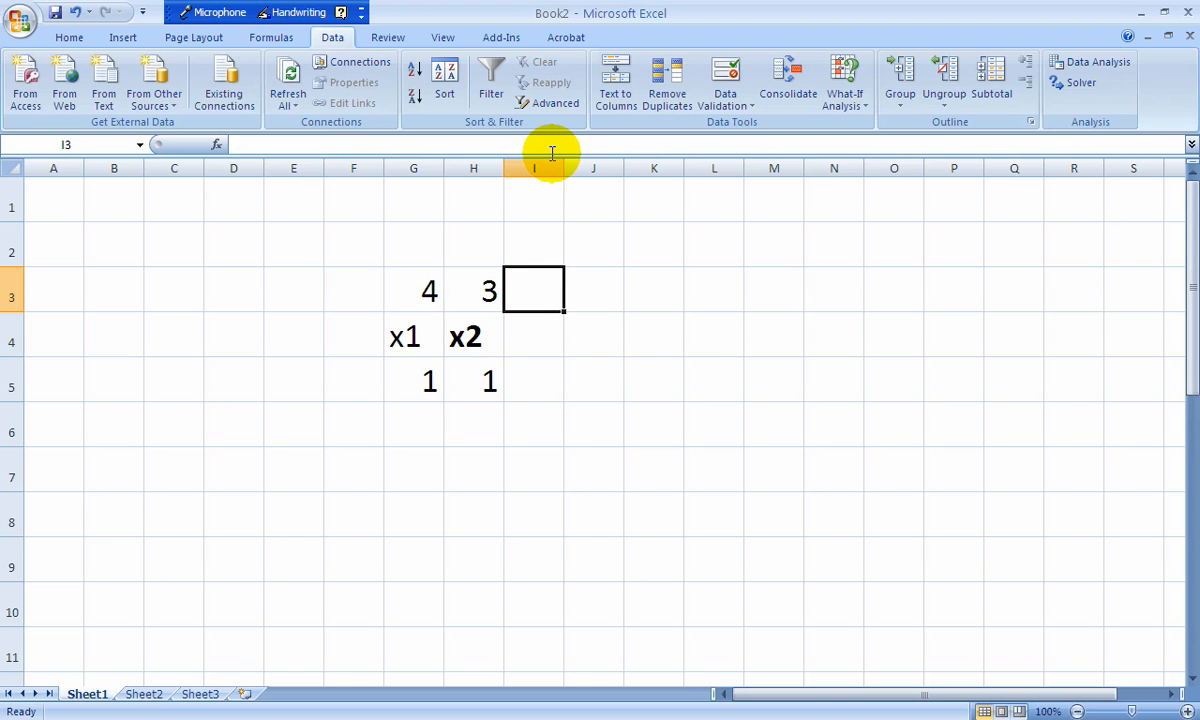
{"action": "type", "text": "profit"}
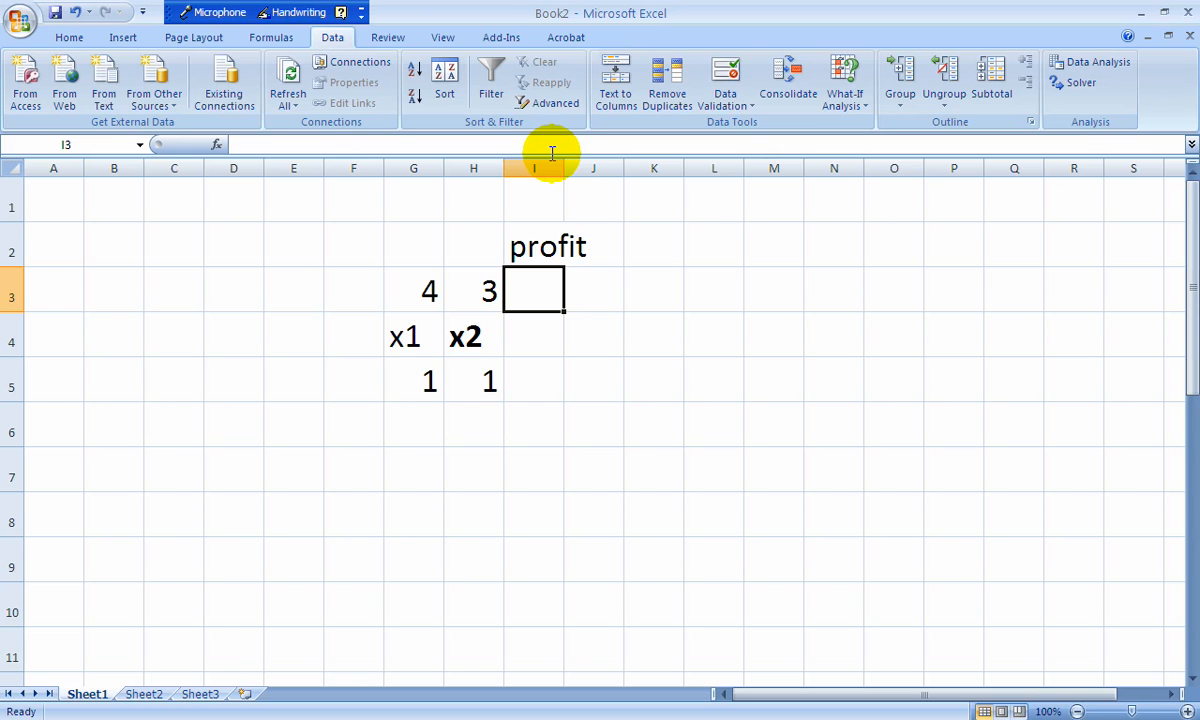
- Build the profit formula =G3*G5+H3*H5 in I3, giving 7
{"action": "type", "text": "="}
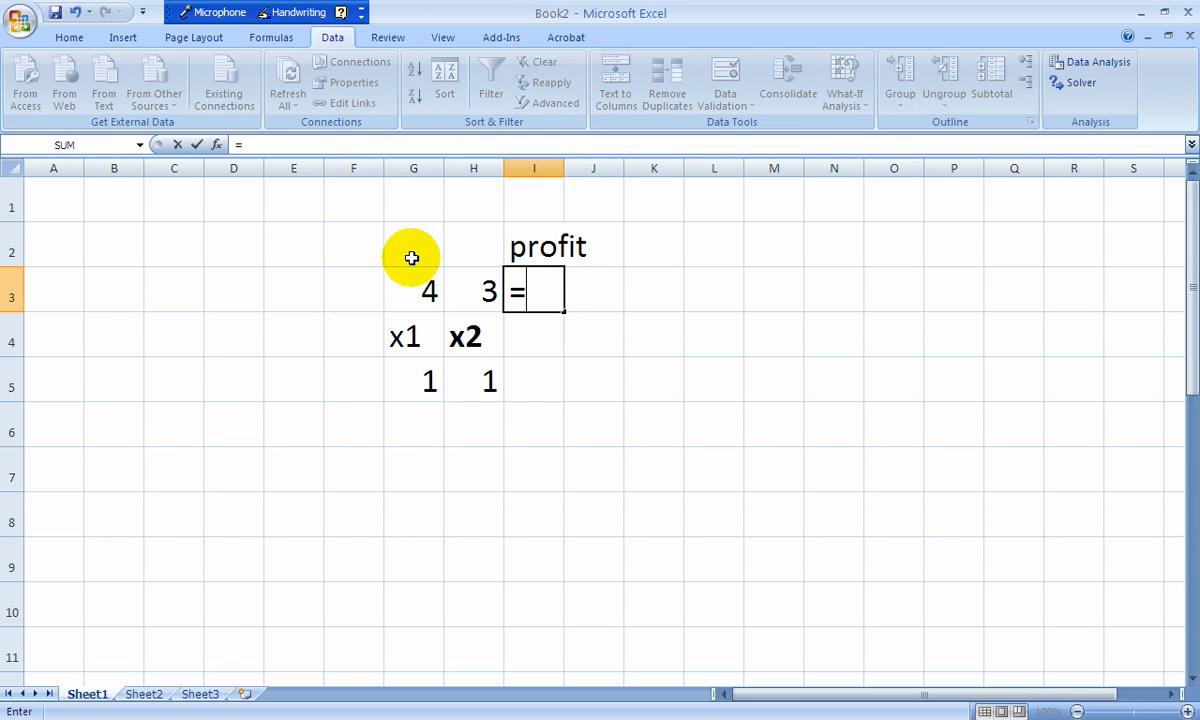
{"action": "left_click", "coordinate": [413, 290]}
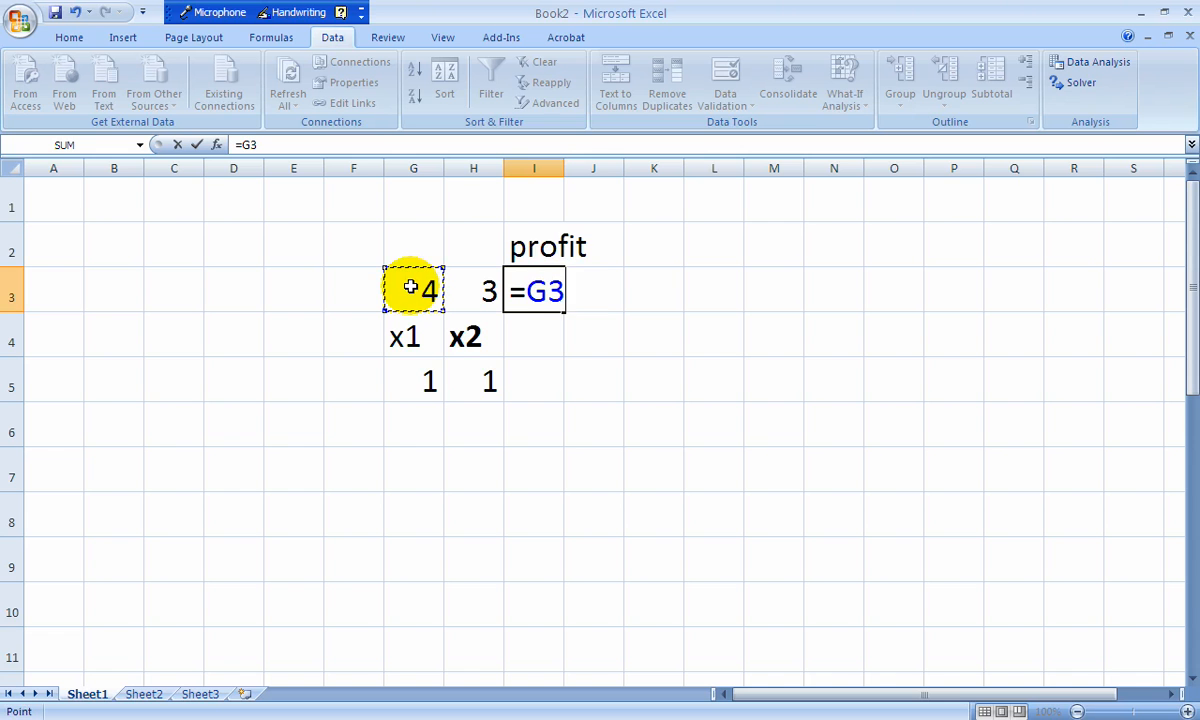
{"action": "type", "text": "*"}
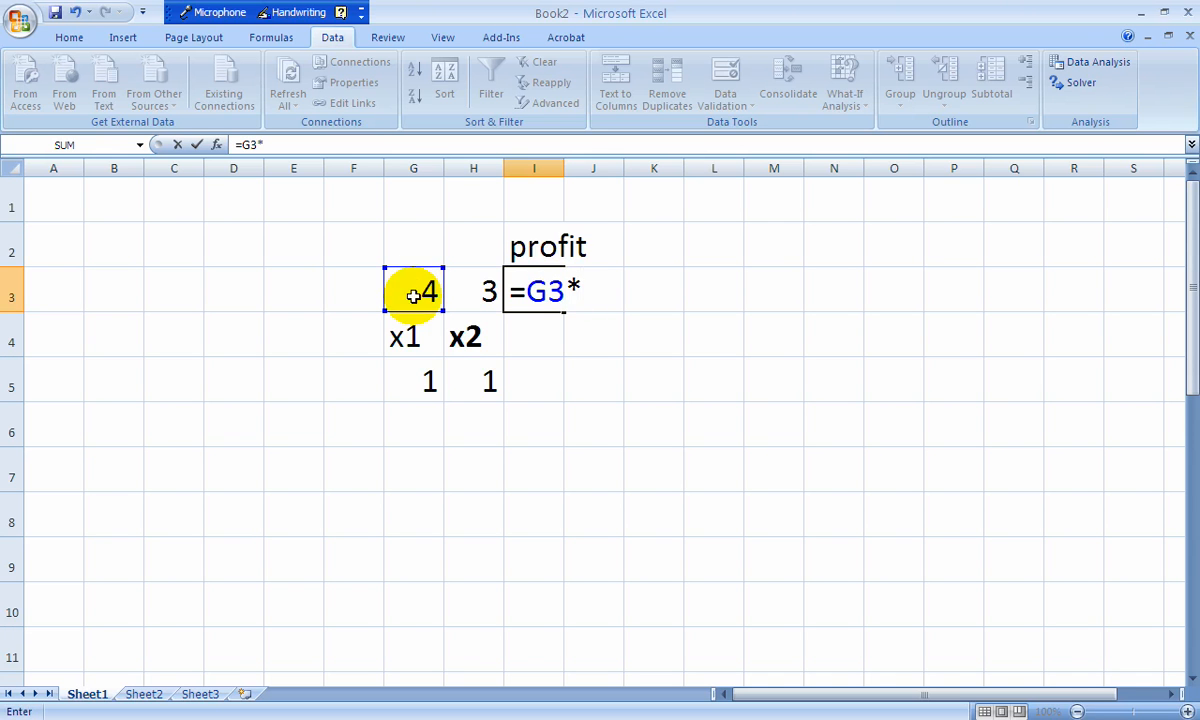
{"action": "left_click", "coordinate": [413, 380]}
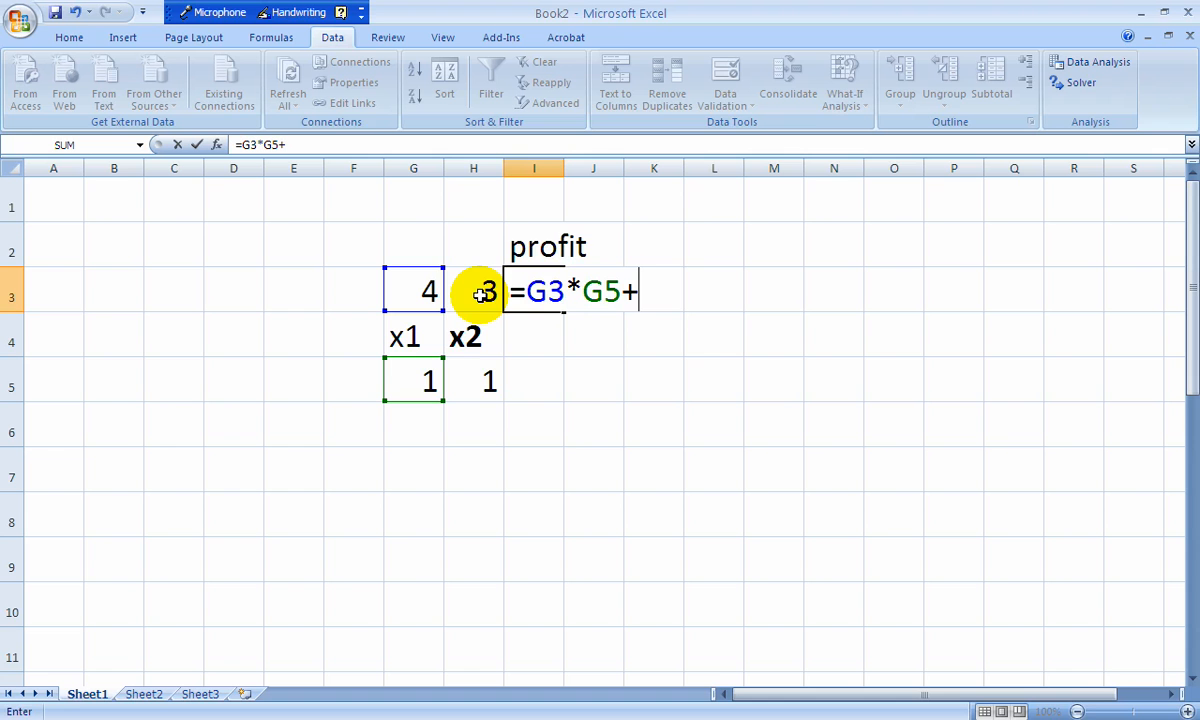
{"action": "left_click", "coordinate": [473, 291]}
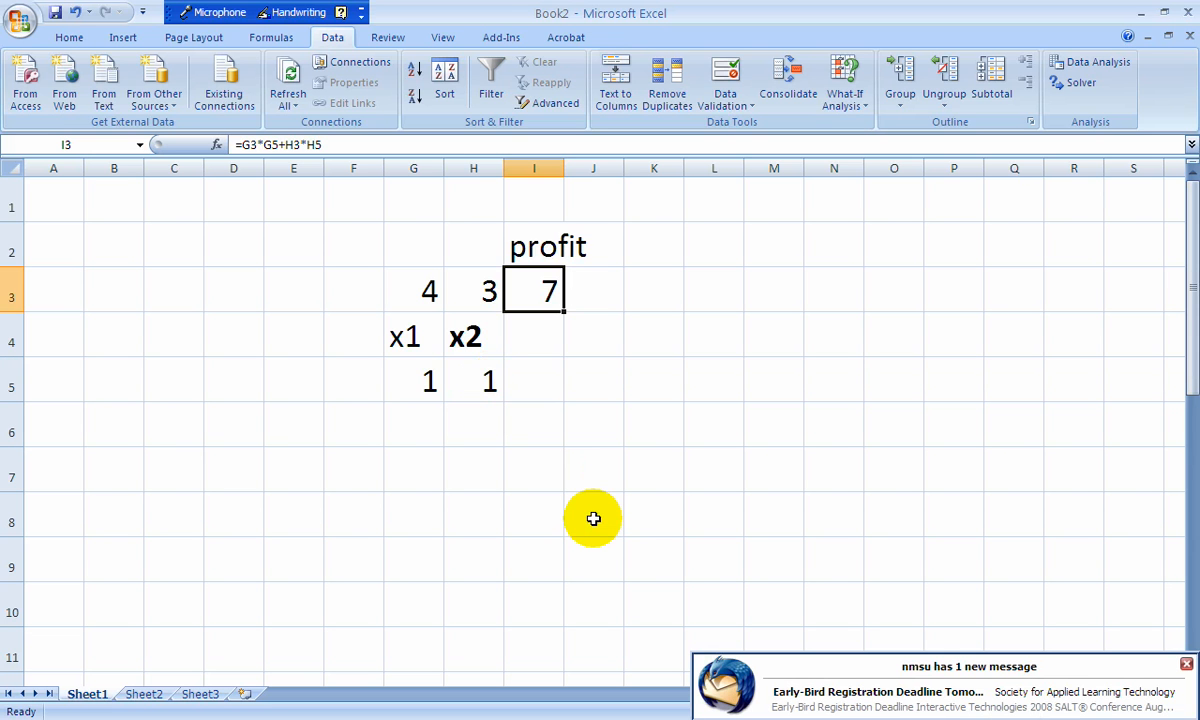
{"action": "mouse_move", "coordinate": [594, 480]}
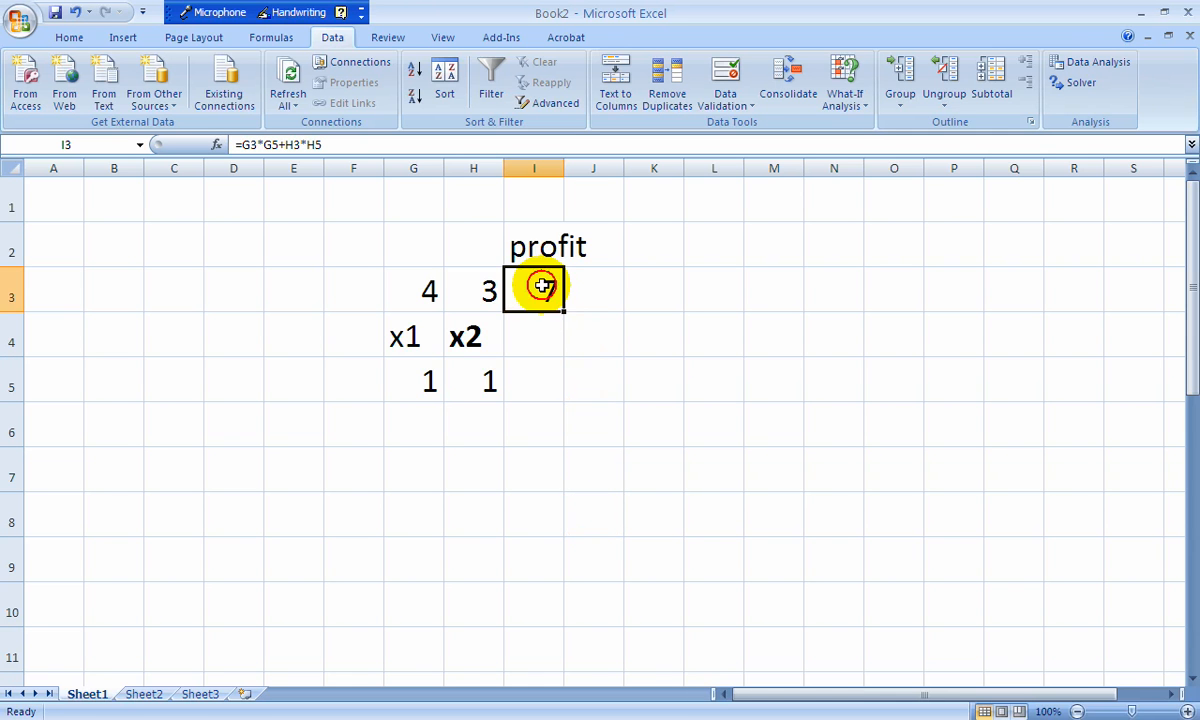
- Rewrite I3 as =SUMPRODUCT(G3:H3,G5:H5), still showing 7
{"action": "double_click", "coordinate": [533, 290]}
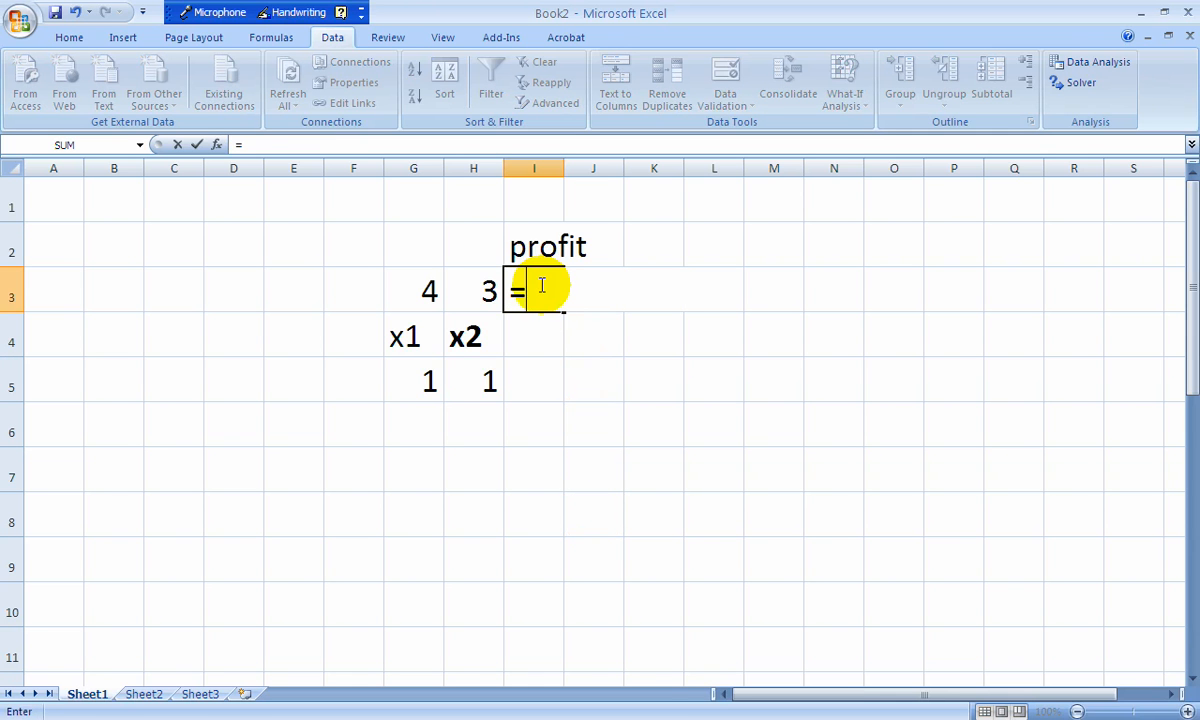
{"action": "type", "text": "sumprod"}
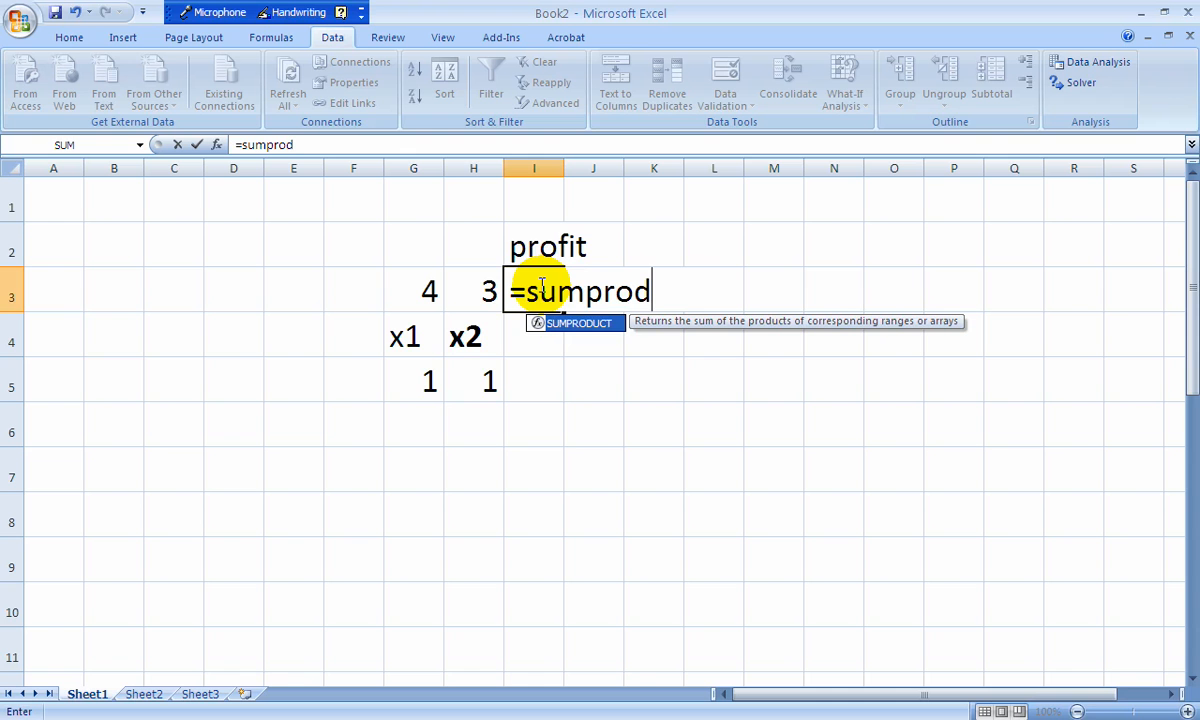
{"action": "type", "text": "uct"}
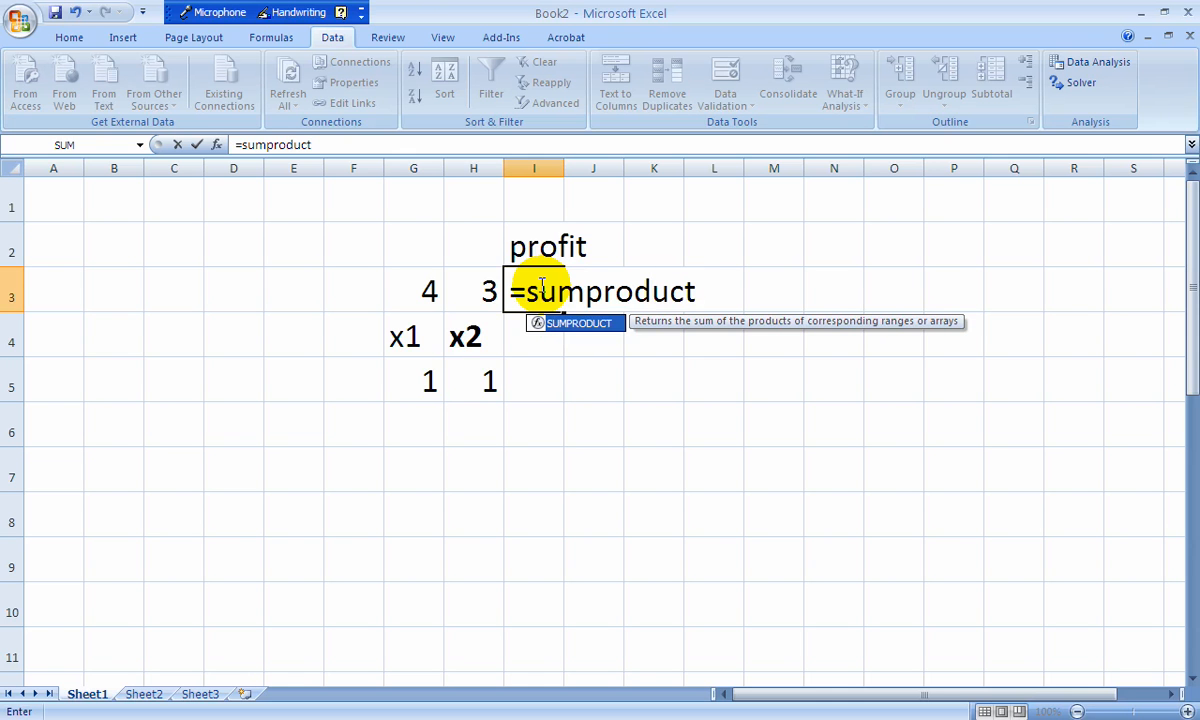
{"action": "type", "text": "("}
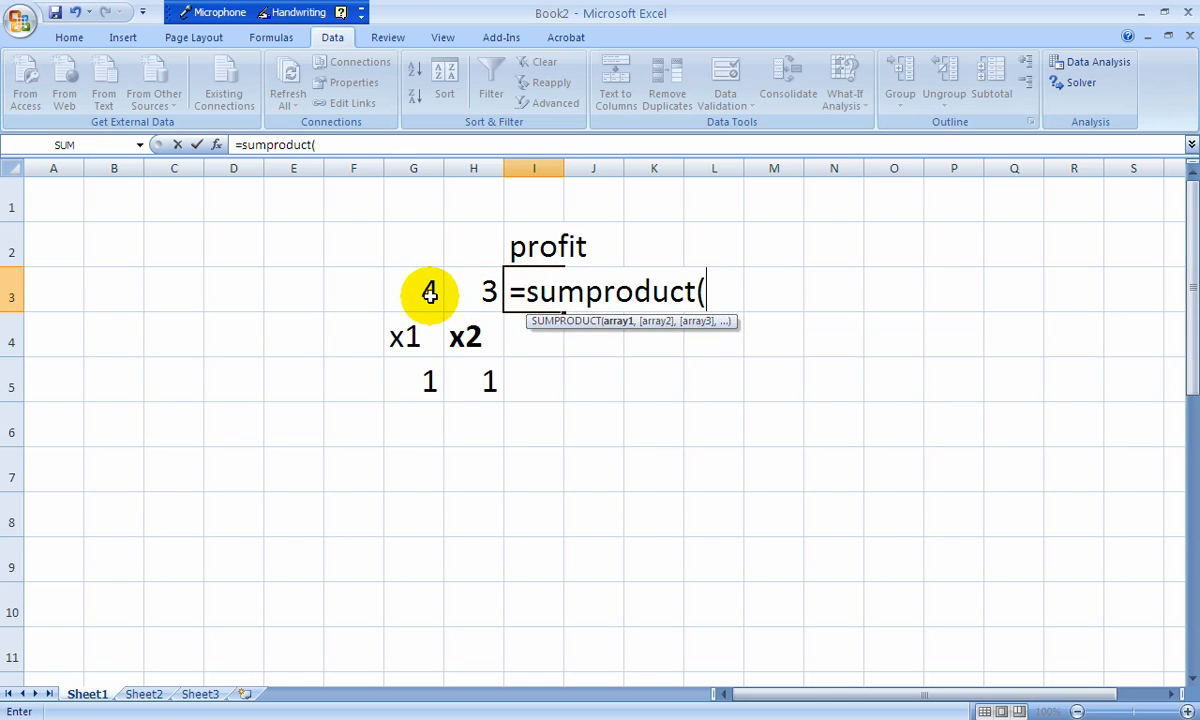
{"action": "left_click", "coordinate": [413, 291]}
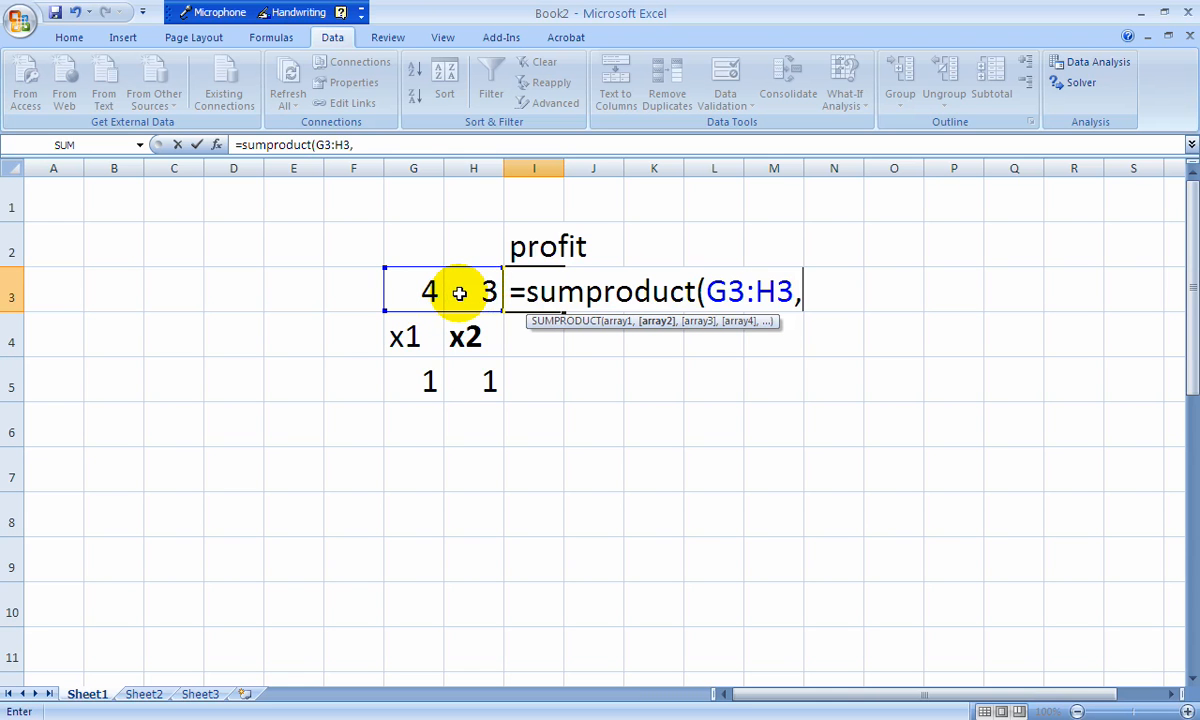
{"action": "left_click", "coordinate": [413, 382]}
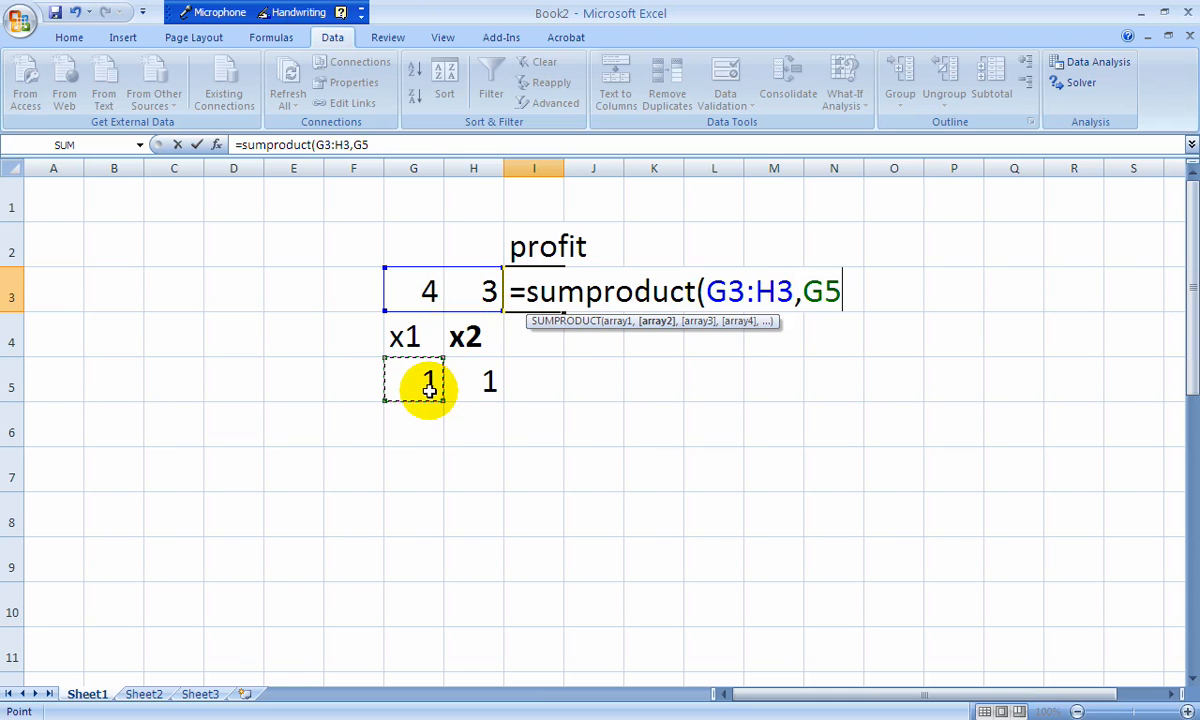
{"action": "left_click_drag", "start_coordinate": [413, 383], "coordinate": [473, 383]}
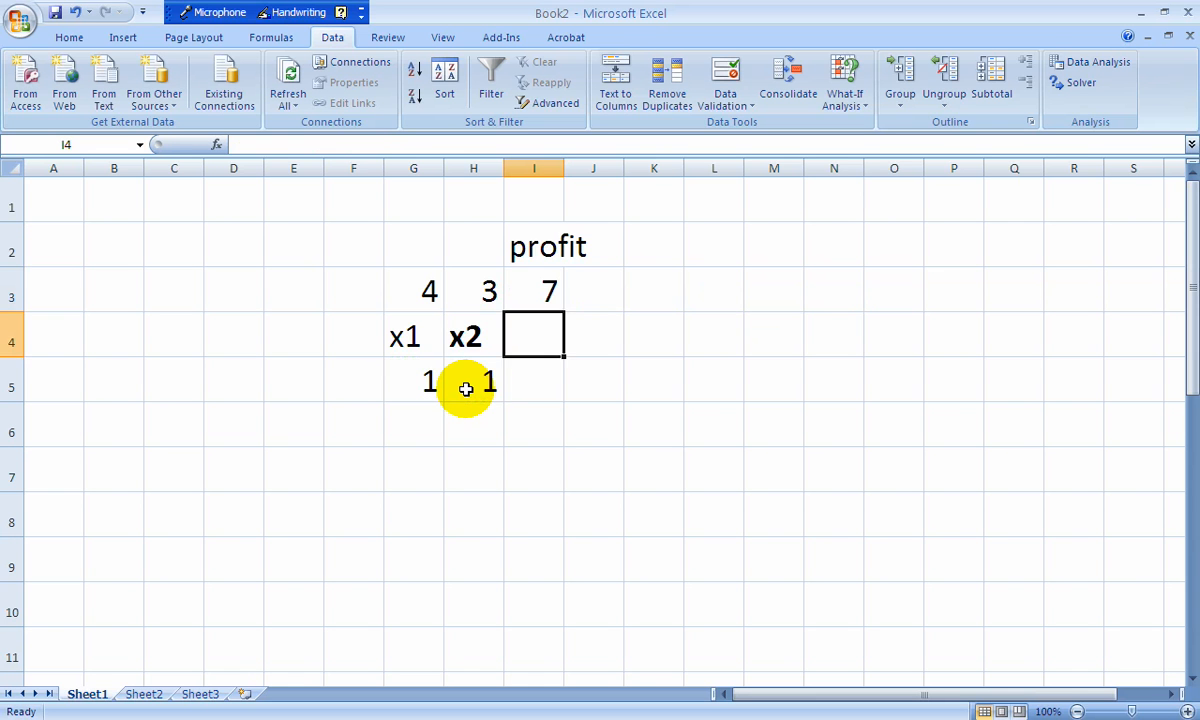
{"action": "left_click", "coordinate": [533, 290]}
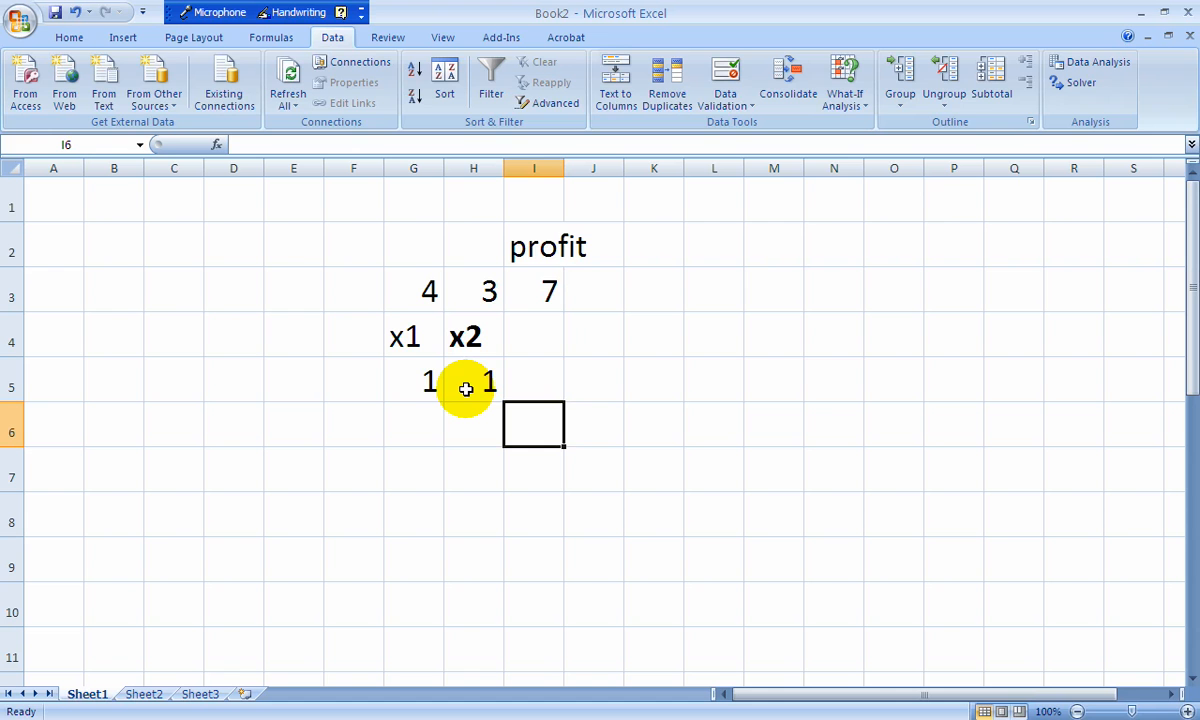
- Enter lhs/rhs headings, limits 60 and 48, and coefficients 4, 2, 2, 4 in G7:H8
{"action": "type", "text": "lhs"}
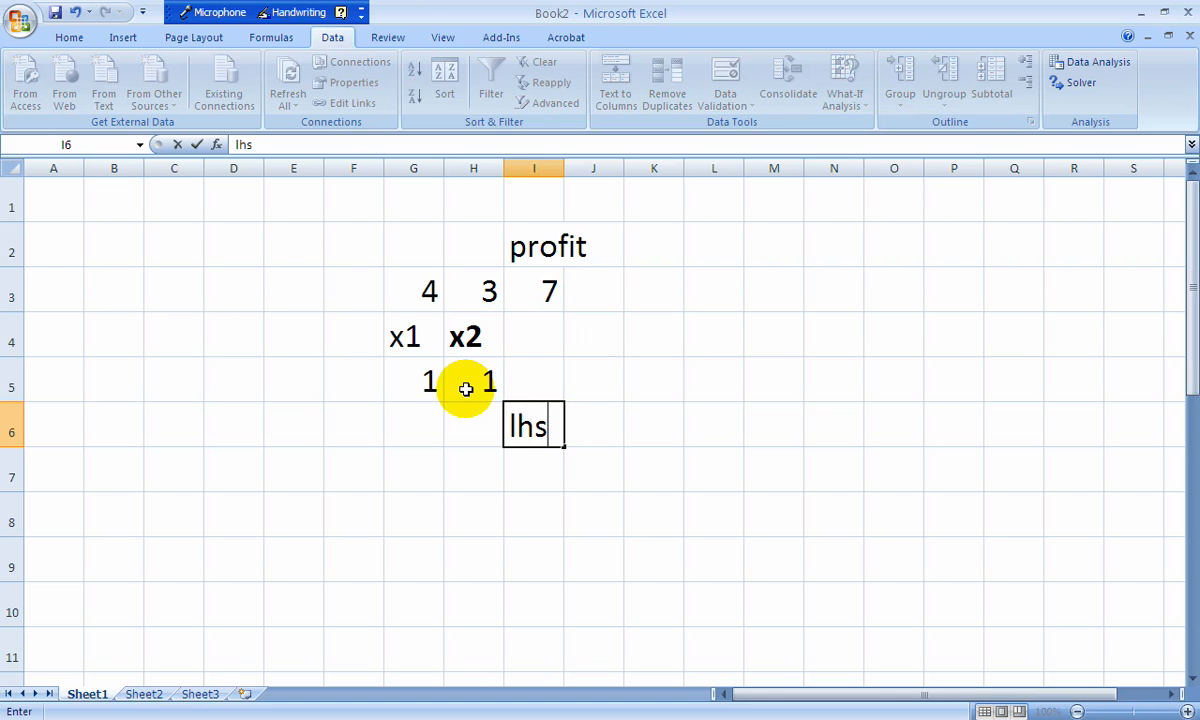
{"action": "type", "text": "rhs"}
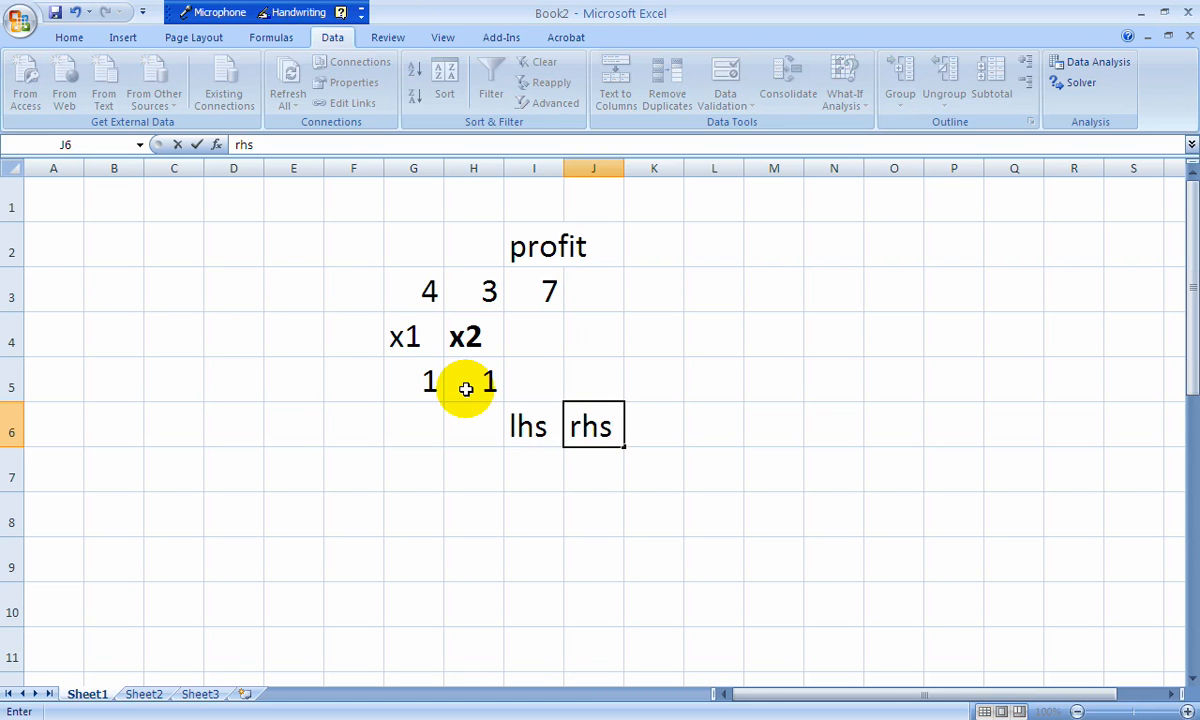
{"action": "type", "text": "60"}
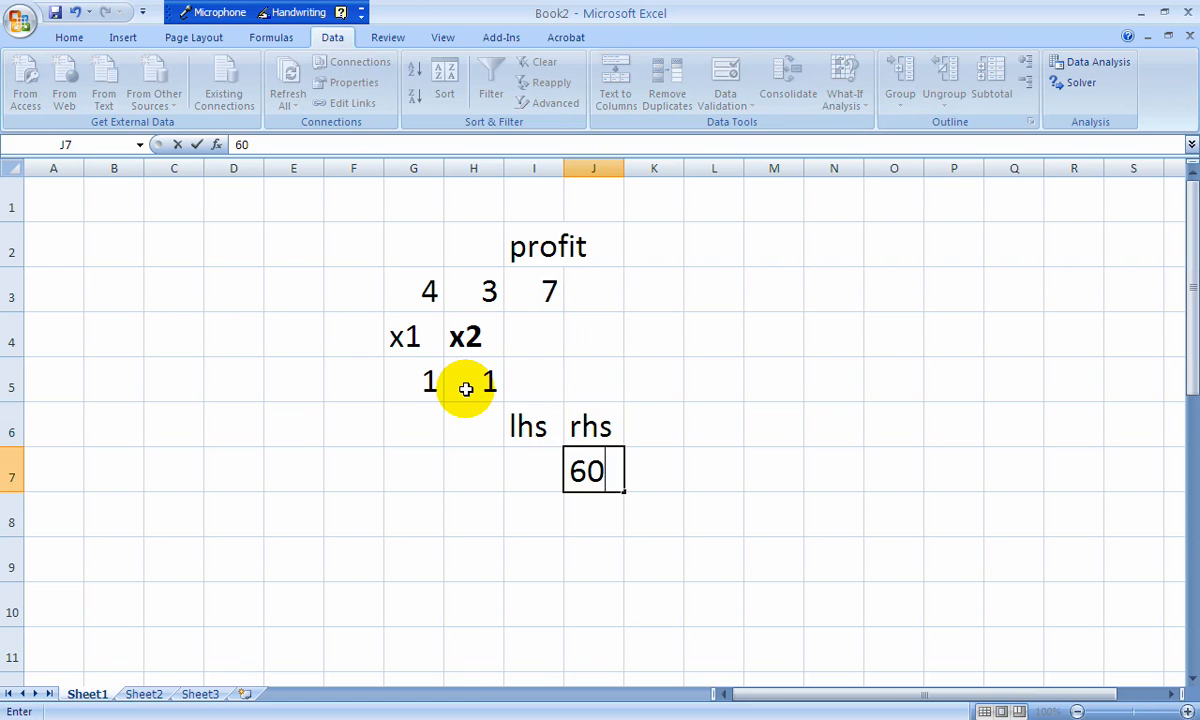
{"action": "type", "text": "48"}
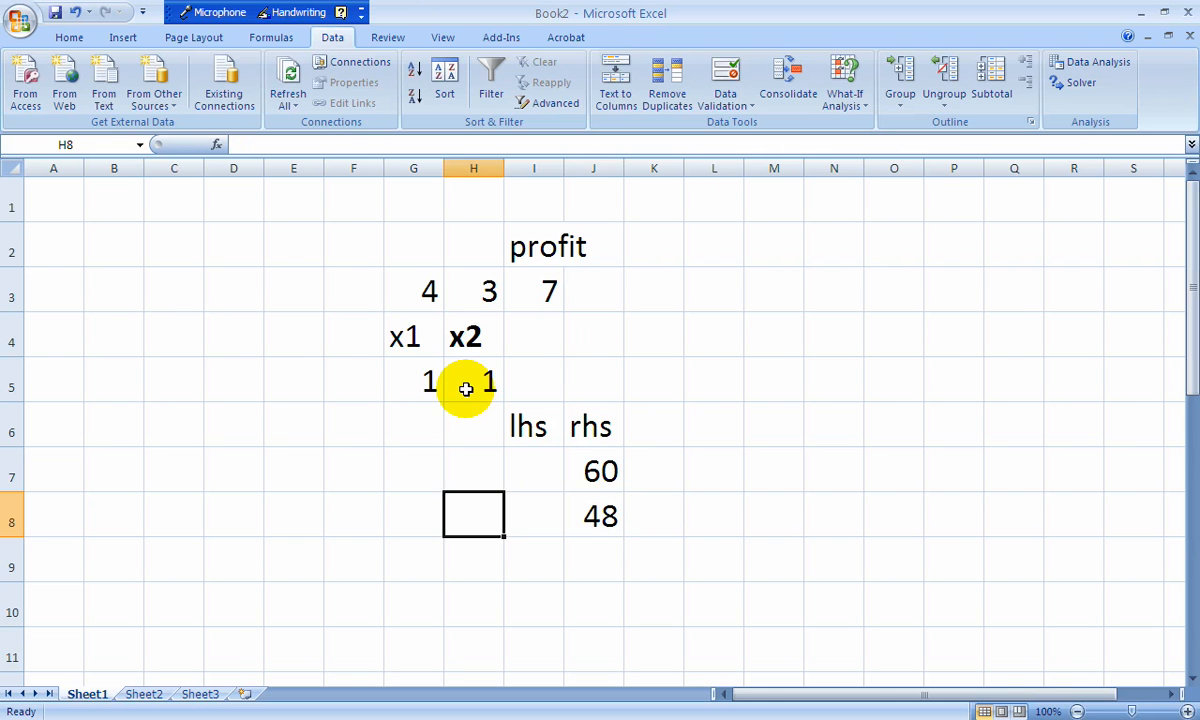
{"action": "left_click", "coordinate": [413, 470]}
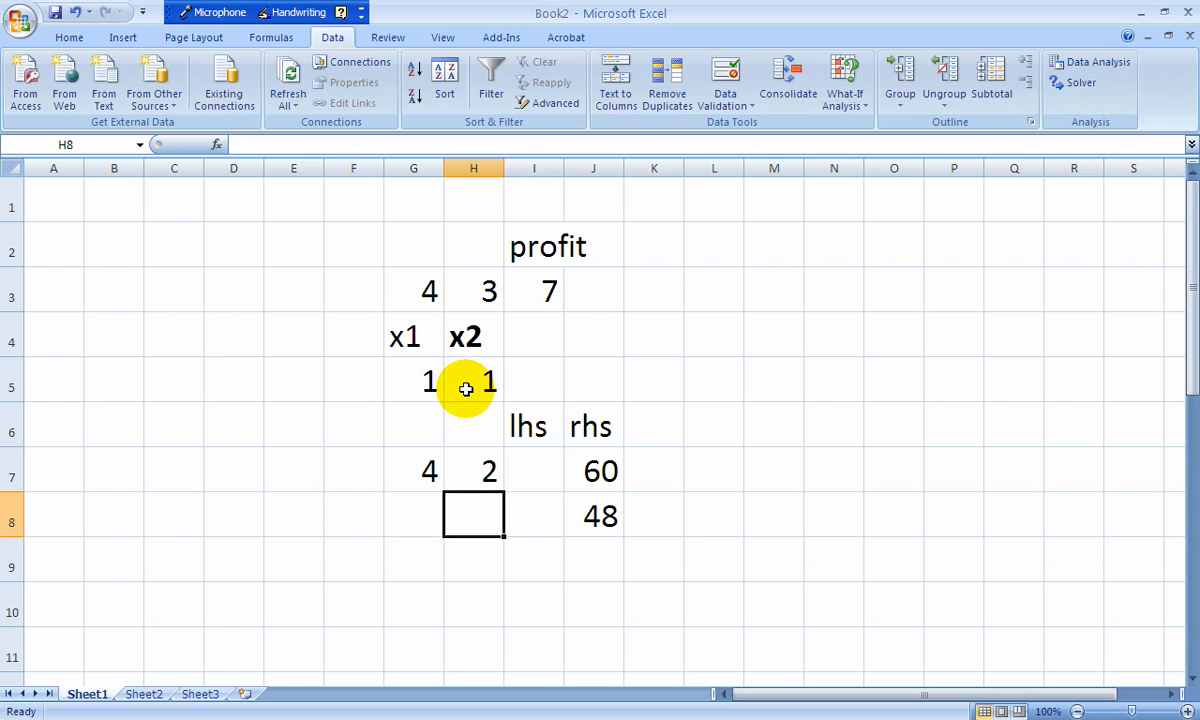
{"action": "type", "text": "4"}
{"action": "left_click", "coordinate": [414, 516]}
{"action": "type", "text": "2"}
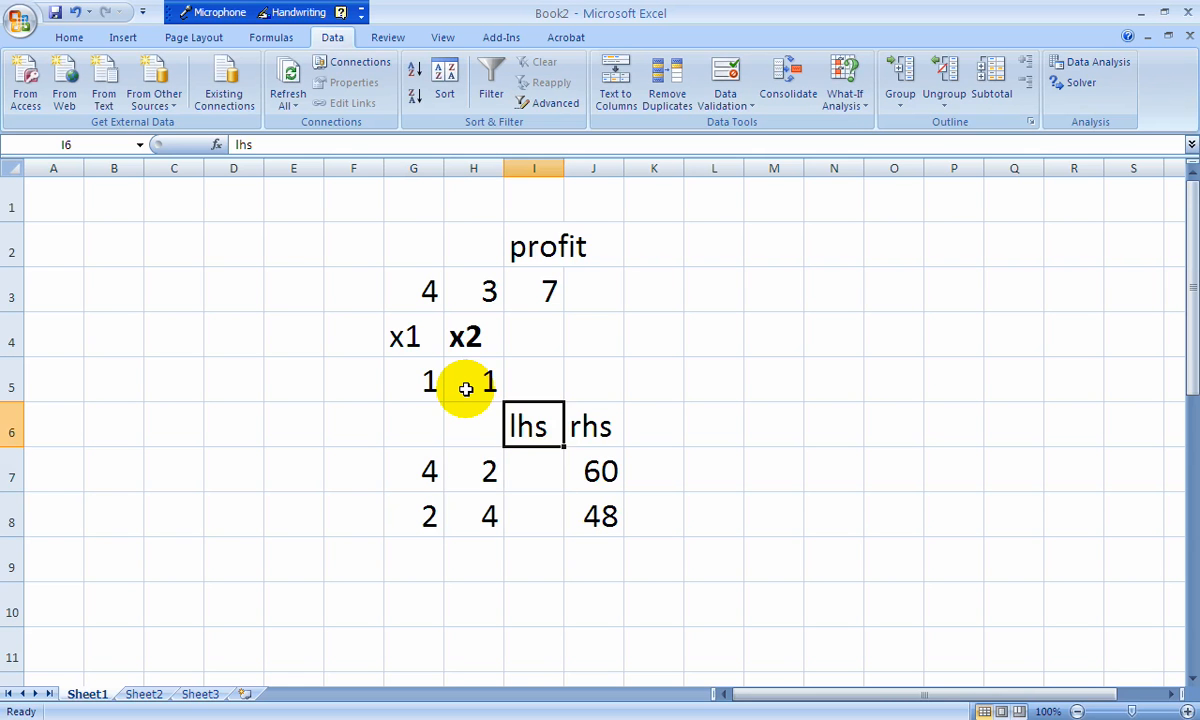
{"action": "left_click", "coordinate": [533, 381]}
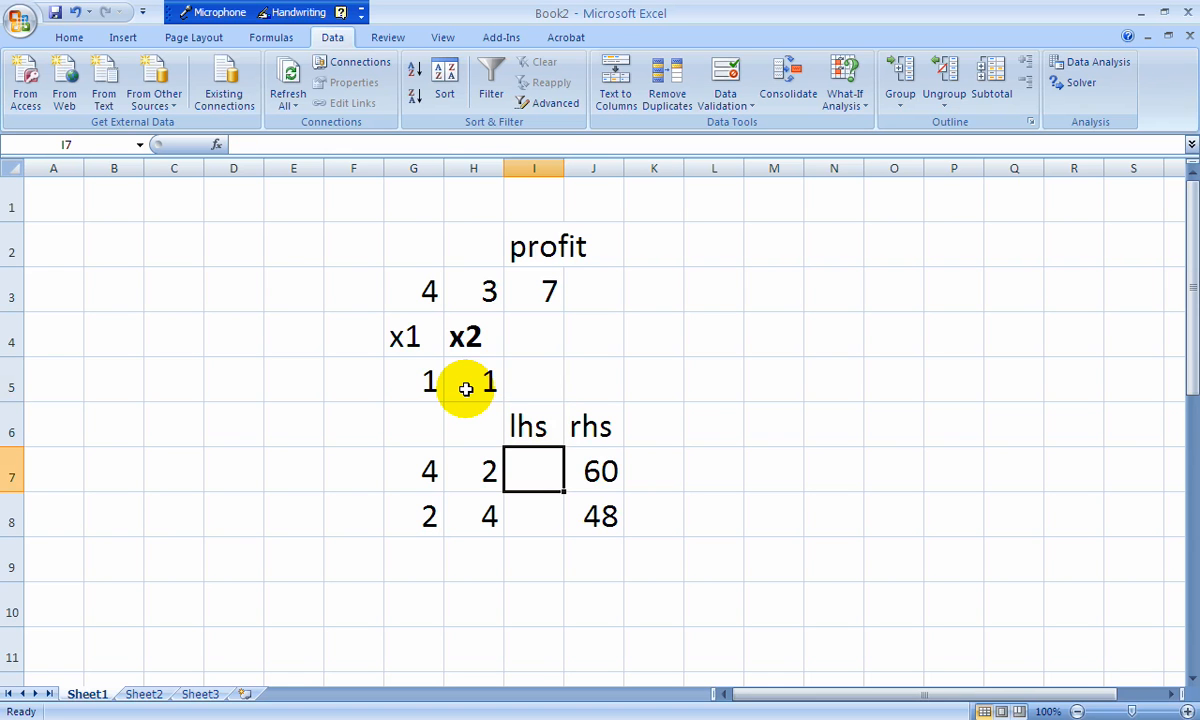
{"action": "mouse_move", "coordinate": [428, 476]}
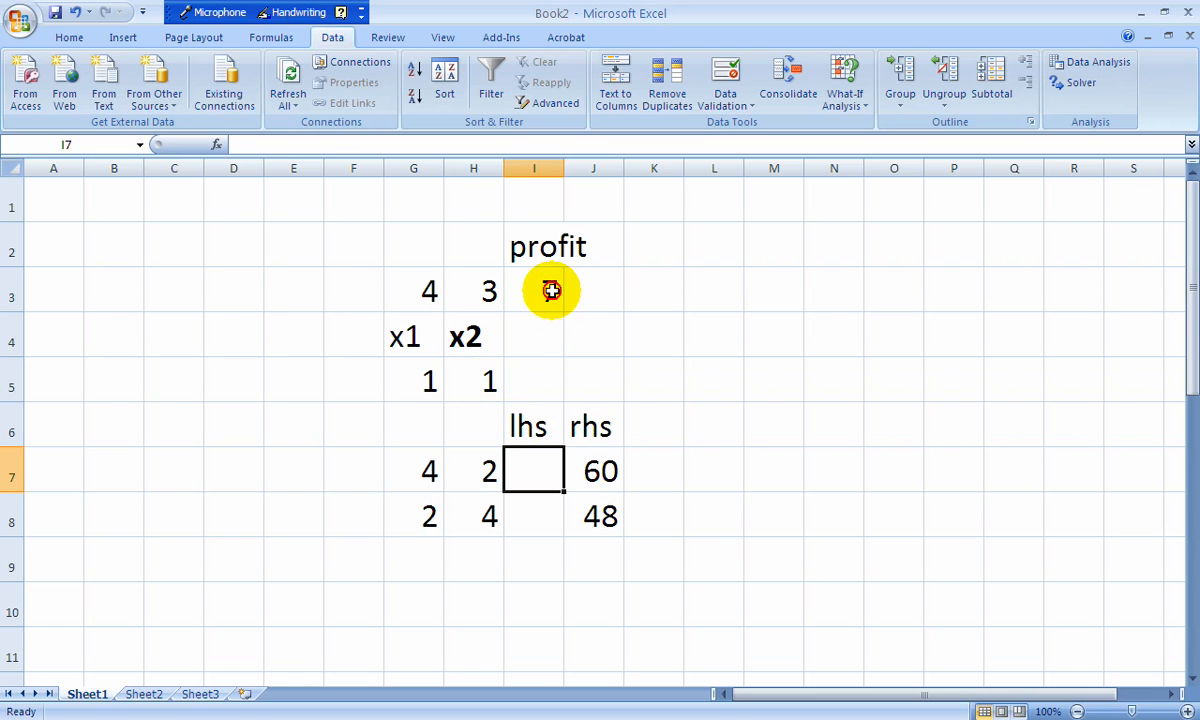
- Edit I3's formula with F4 so the values range reads $G$5:$H$5
{"action": "left_click", "coordinate": [533, 290]}
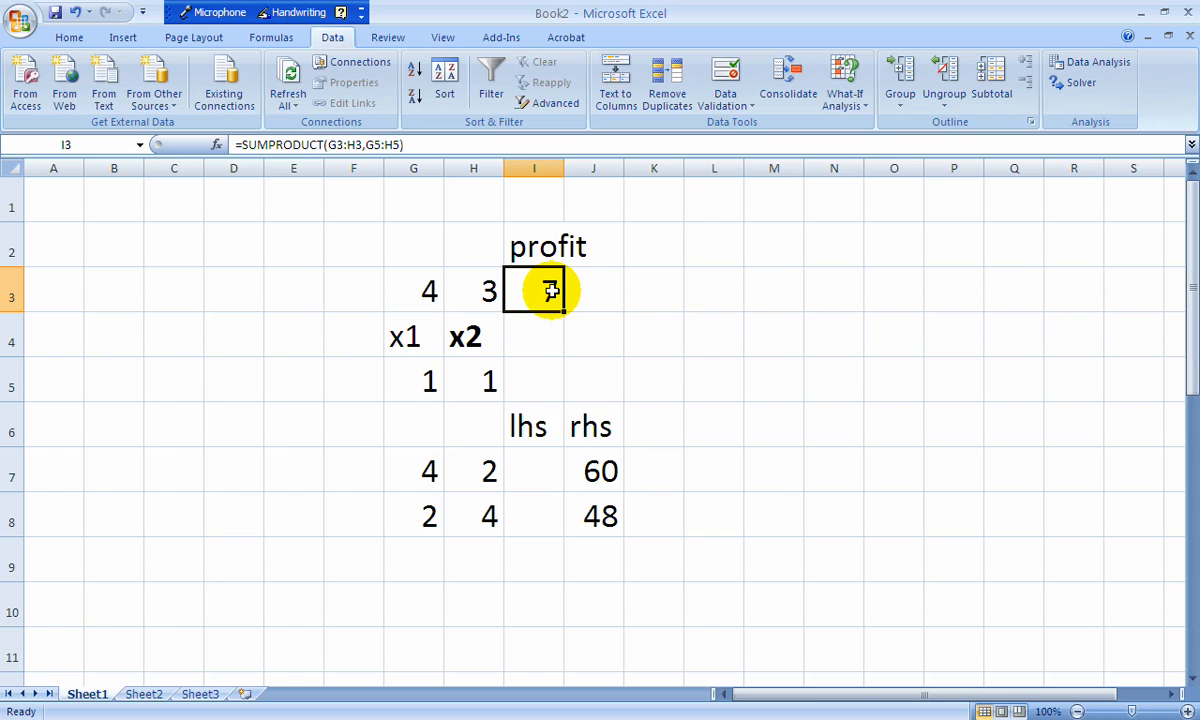
{"action": "double_click", "coordinate": [533, 290]}
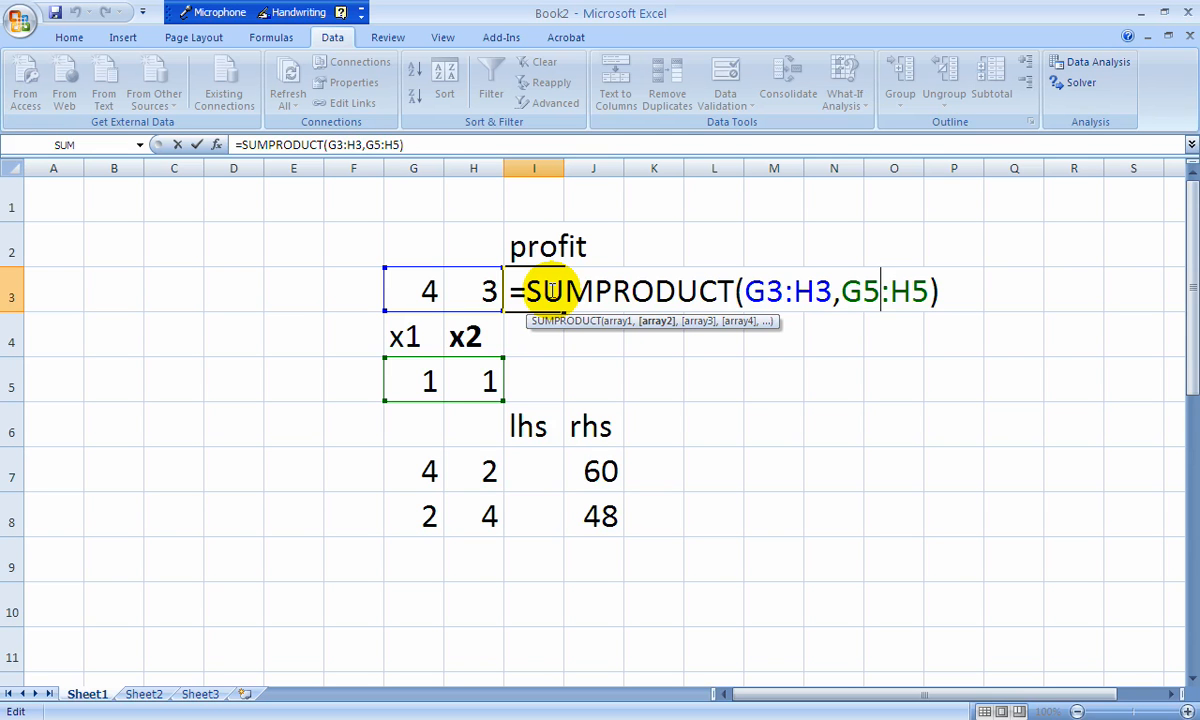
{"action": "key", "text": "f4"}
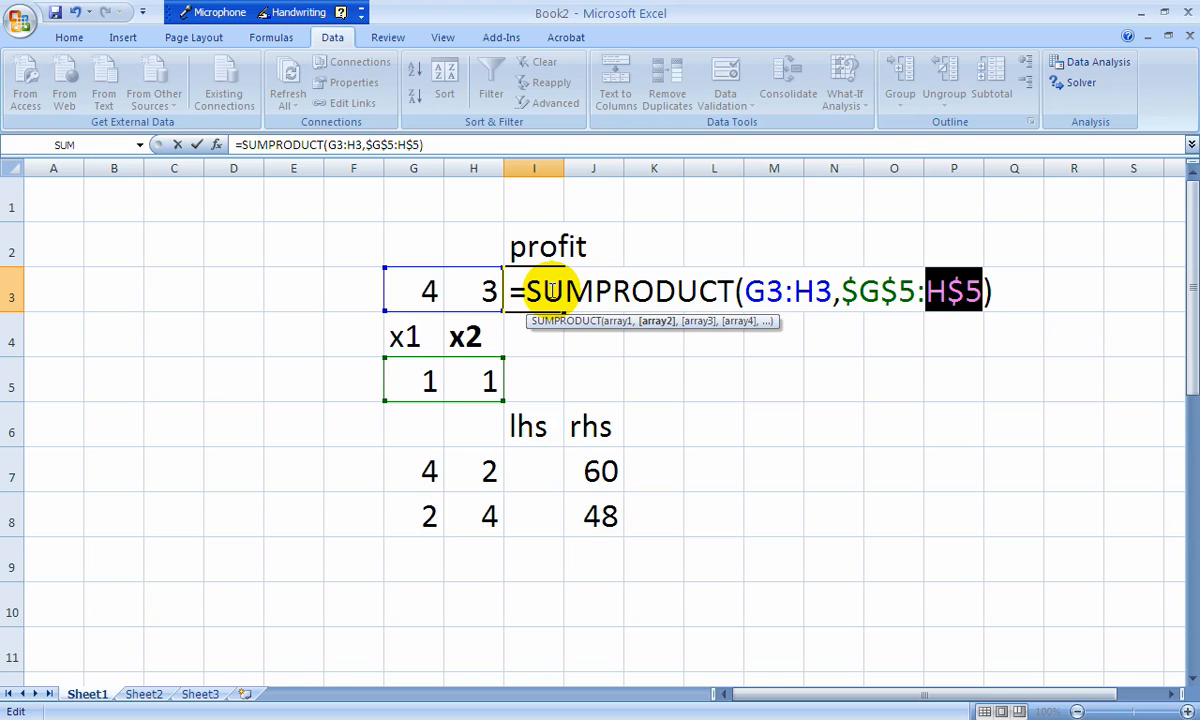
{"action": "key", "text": "f4"}
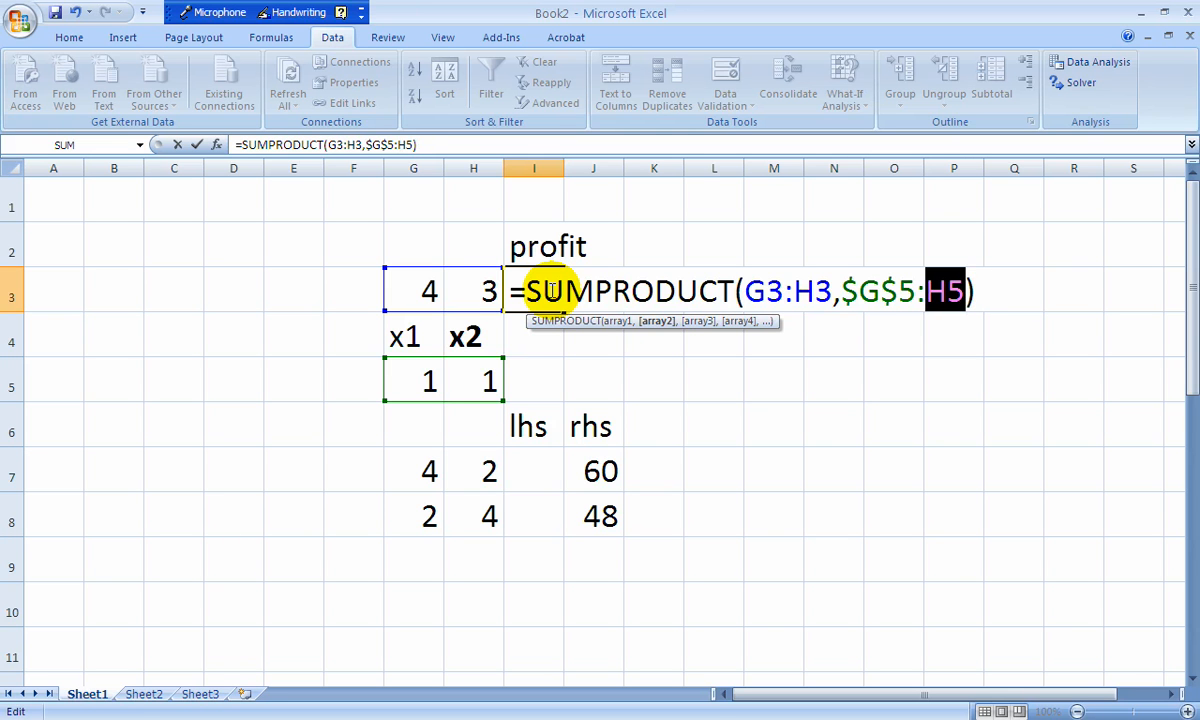
{"action": "key", "text": "f4"}
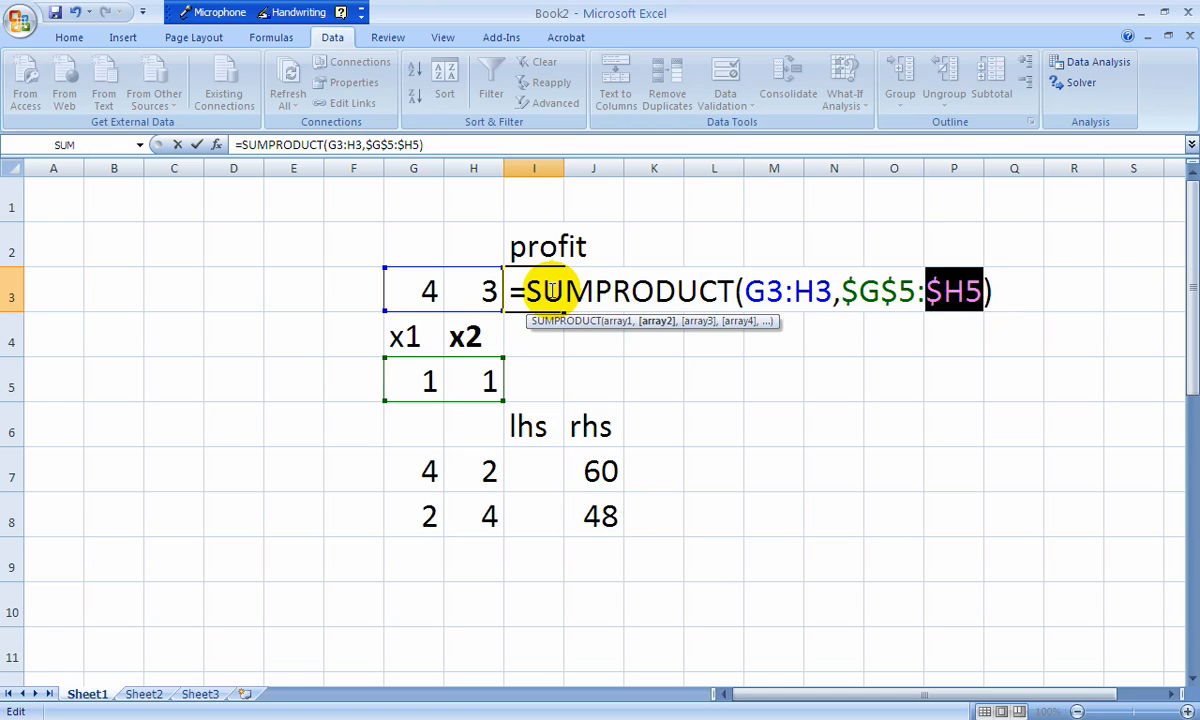
{"action": "key", "text": "f4"}
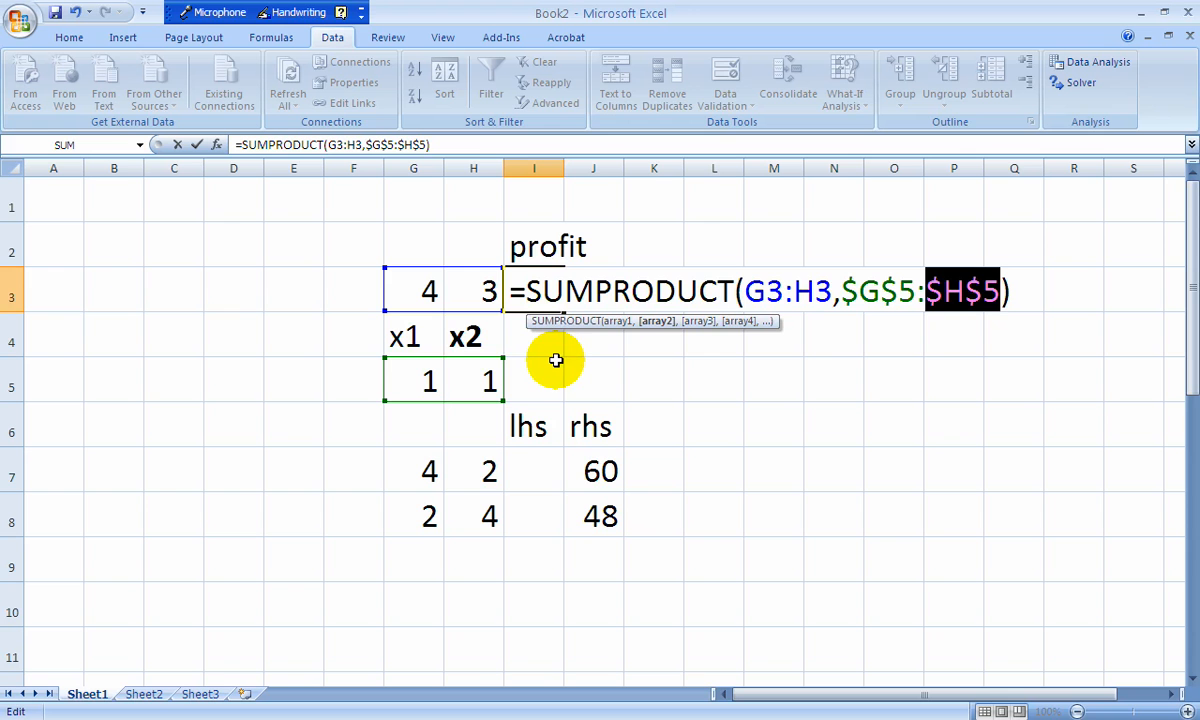
{"action": "mouse_move", "coordinate": [611, 350]}
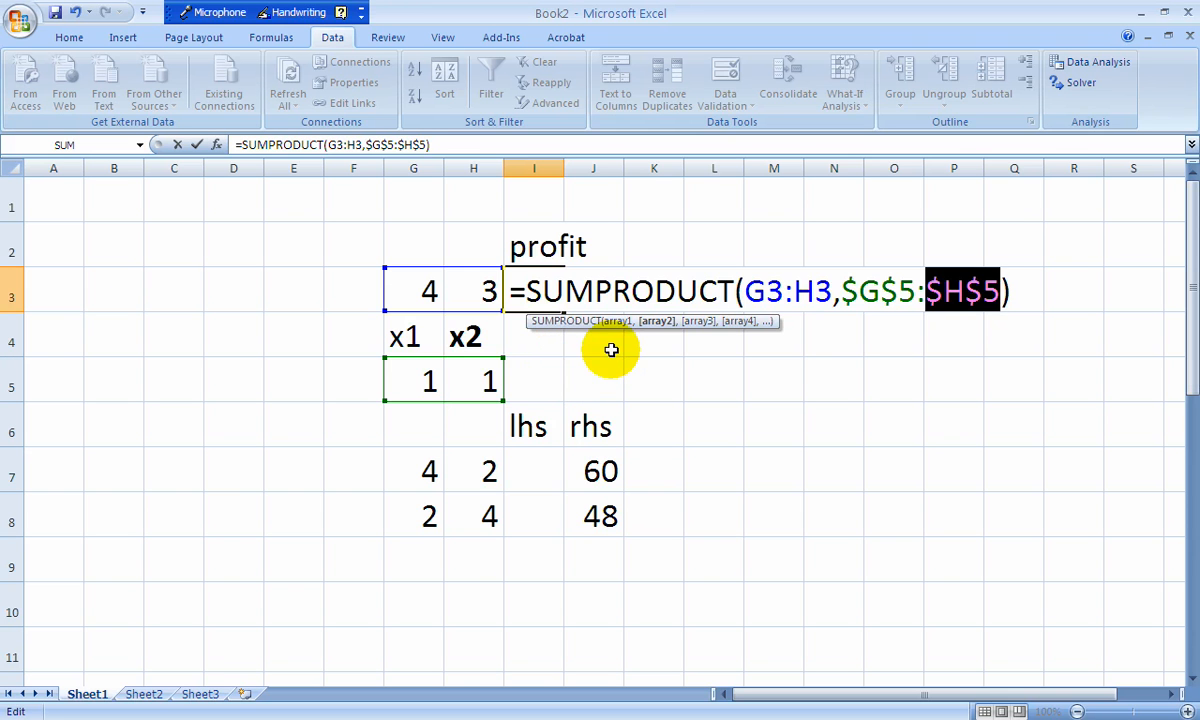
{"action": "key", "text": "Enter"}
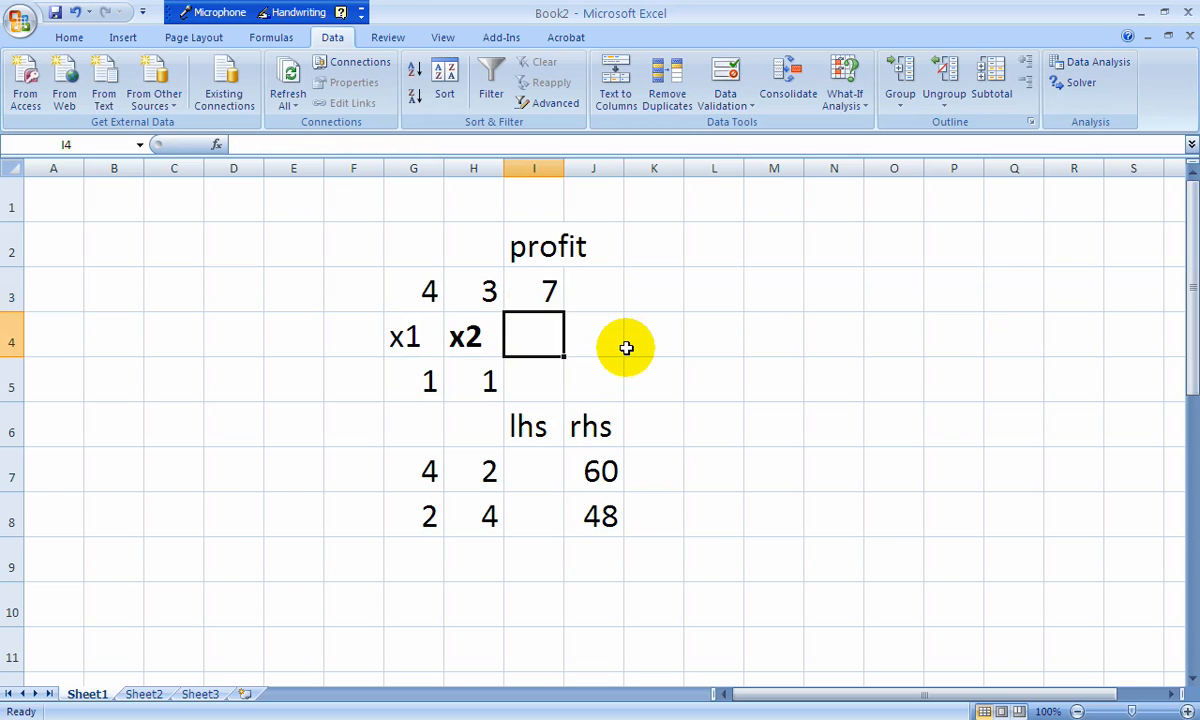
- Copy I3's SUMPRODUCT formula into lhs cells I7:I8, each showing 6
{"action": "left_click", "coordinate": [533, 290]}
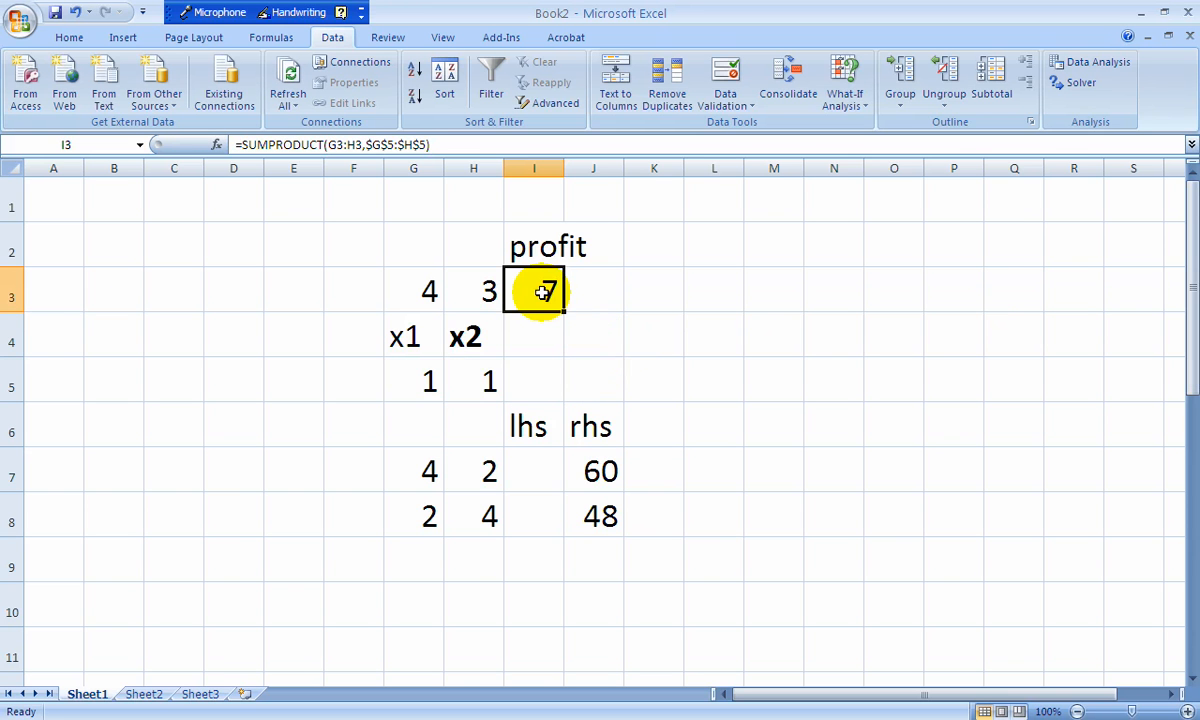
{"action": "right_click", "coordinate": [534, 291]}
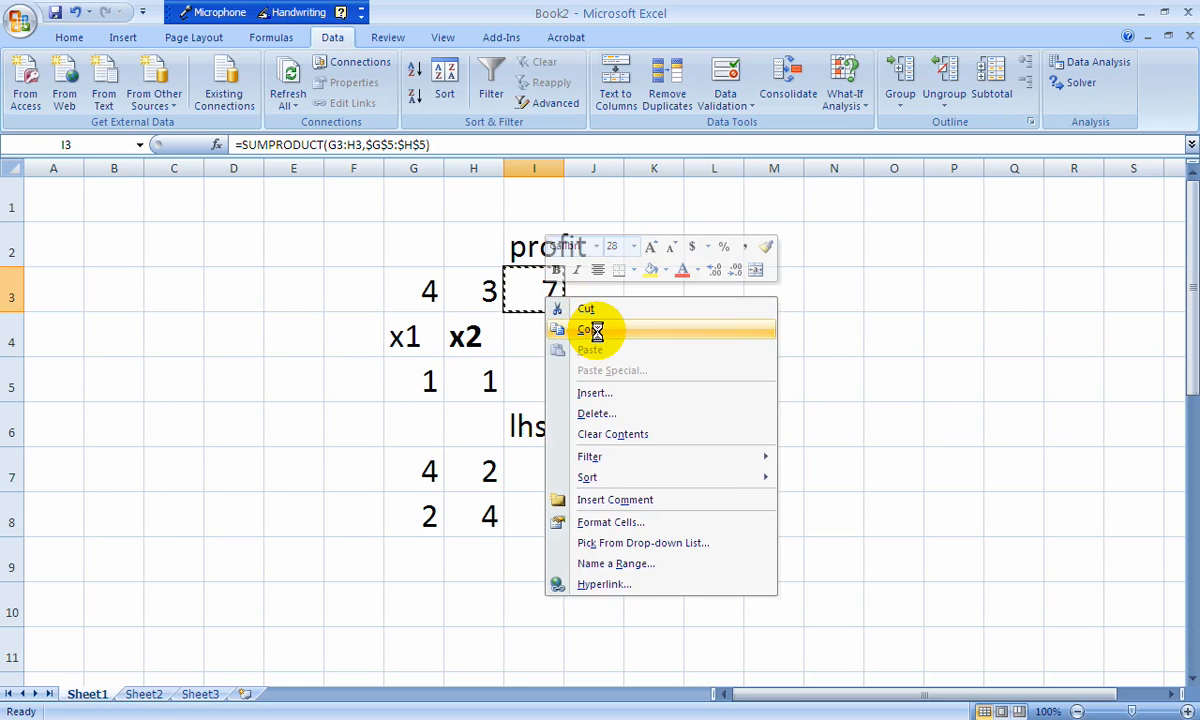
{"action": "left_click", "coordinate": [594, 329]}
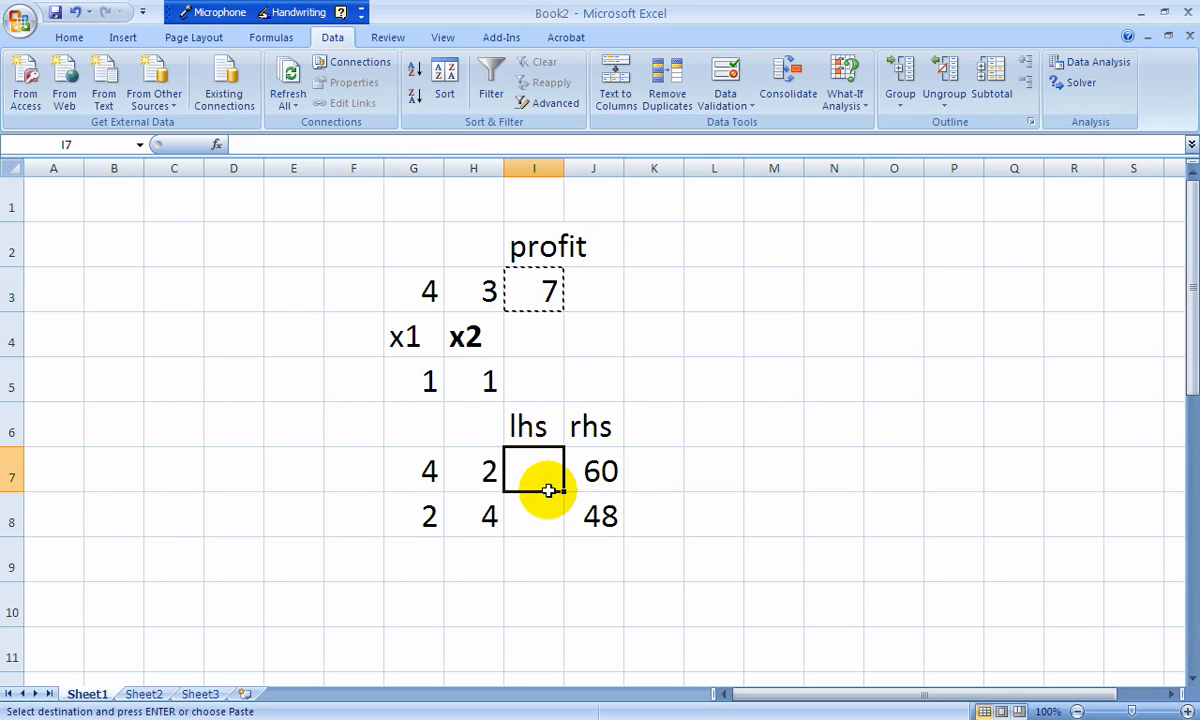
{"action": "right_click", "coordinate": [533, 471]}
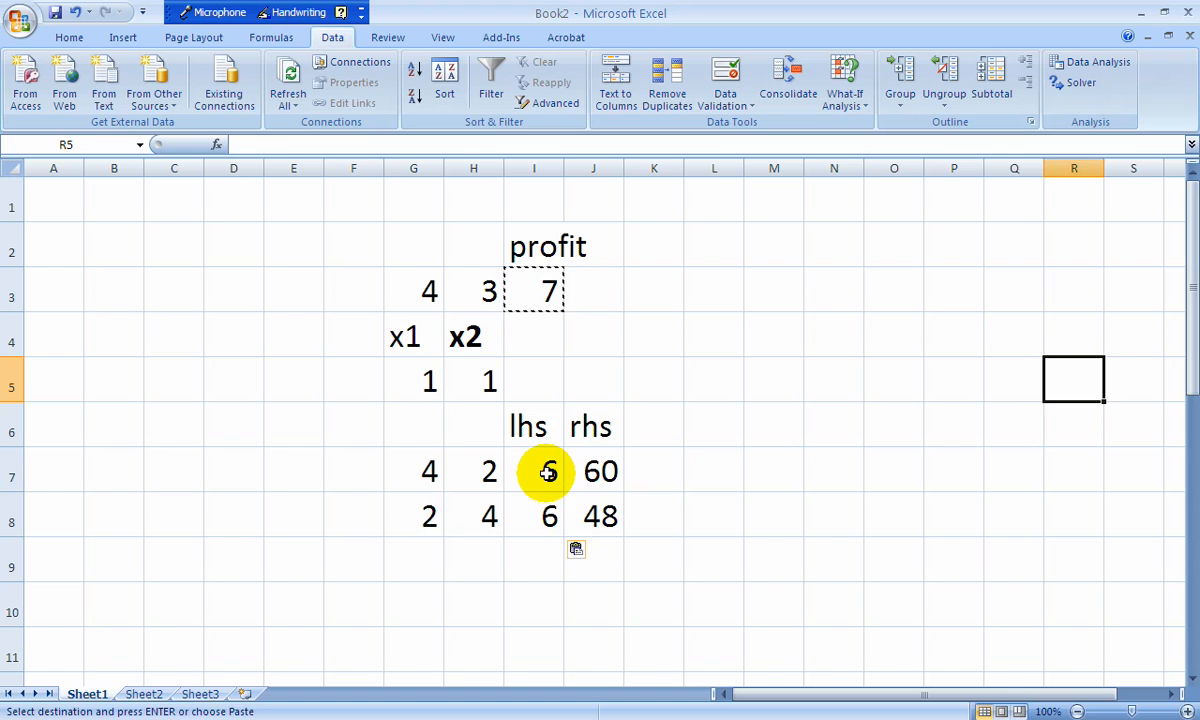
{"action": "left_click", "coordinate": [533, 471]}
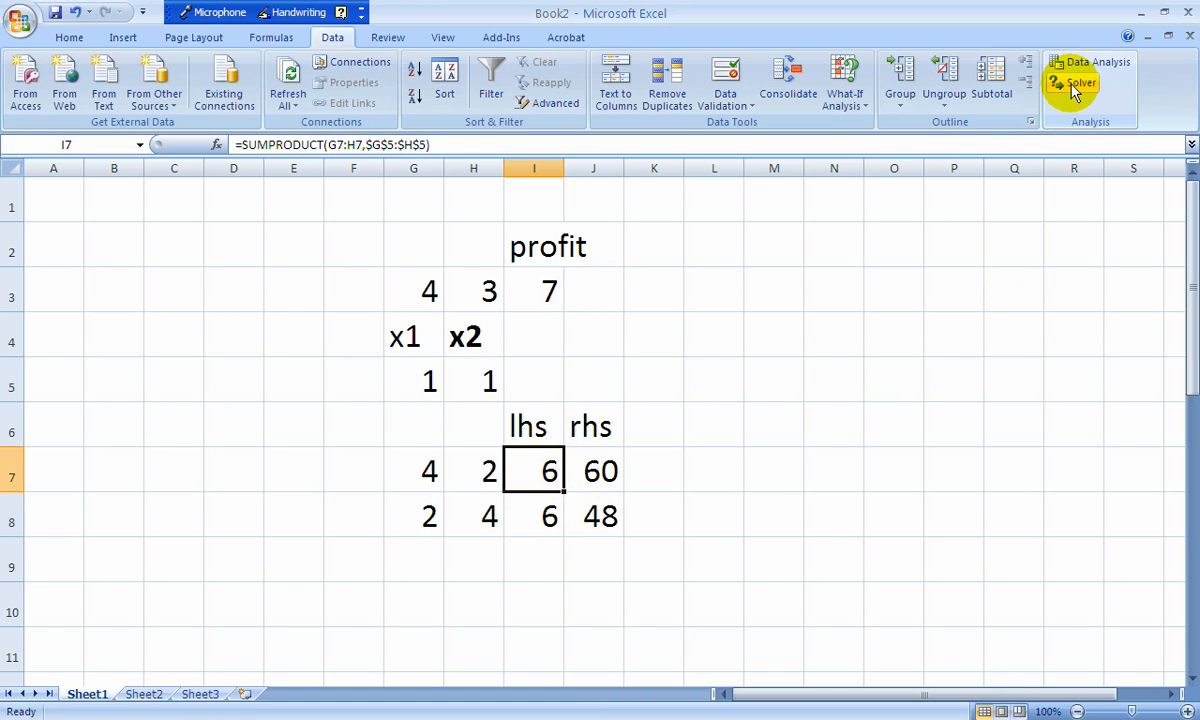
- Open Solver and set target cell $I$3 to Max, changing cells G5:H5
{"action": "left_click", "coordinate": [1071, 82]}
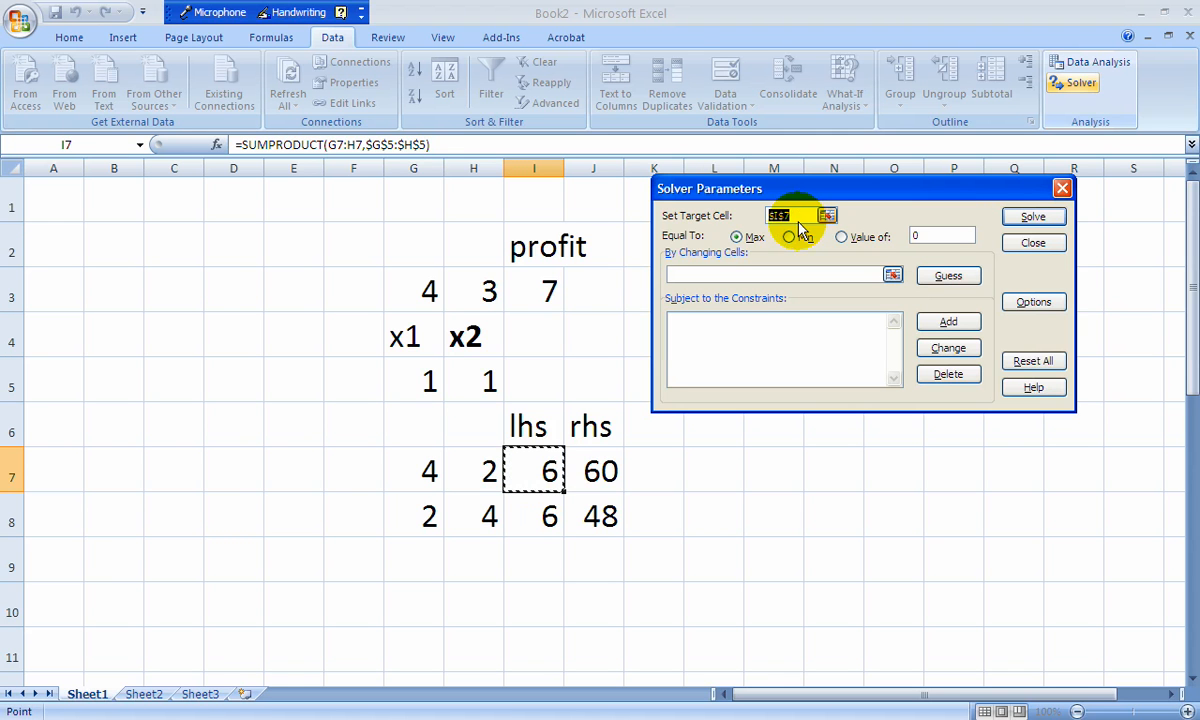
{"action": "left_click", "coordinate": [533, 291]}
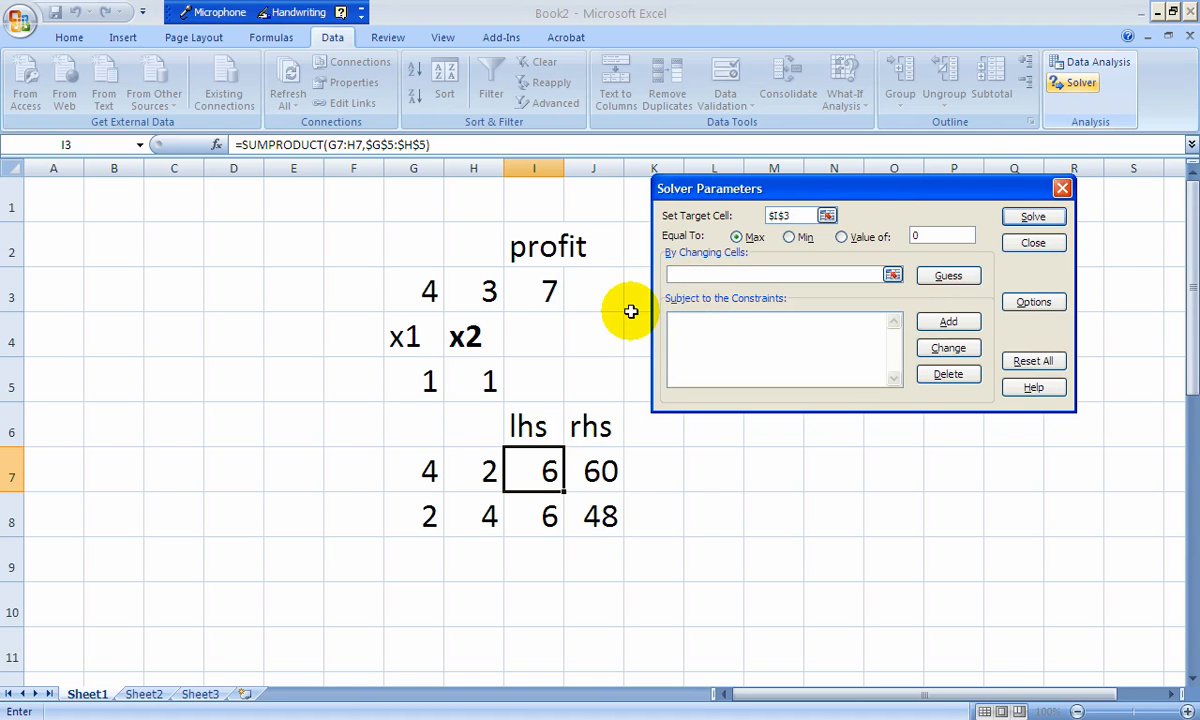
{"action": "mouse_move", "coordinate": [430, 383]}
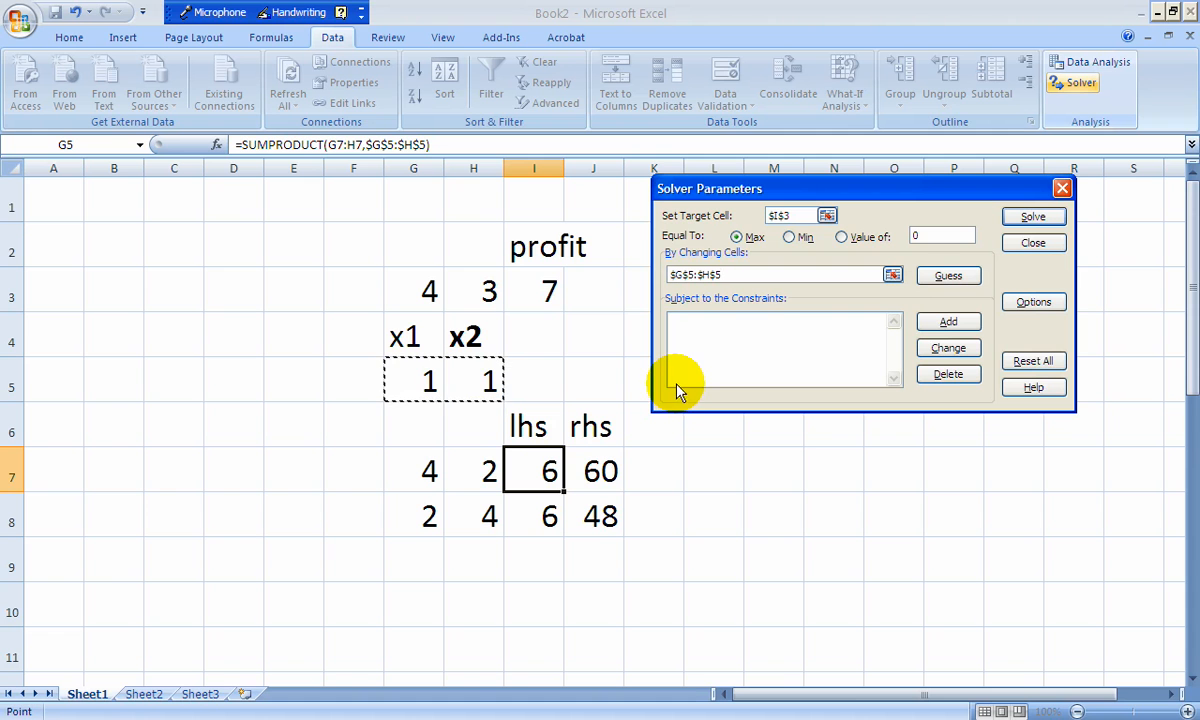
{"action": "mouse_move", "coordinate": [730, 360]}
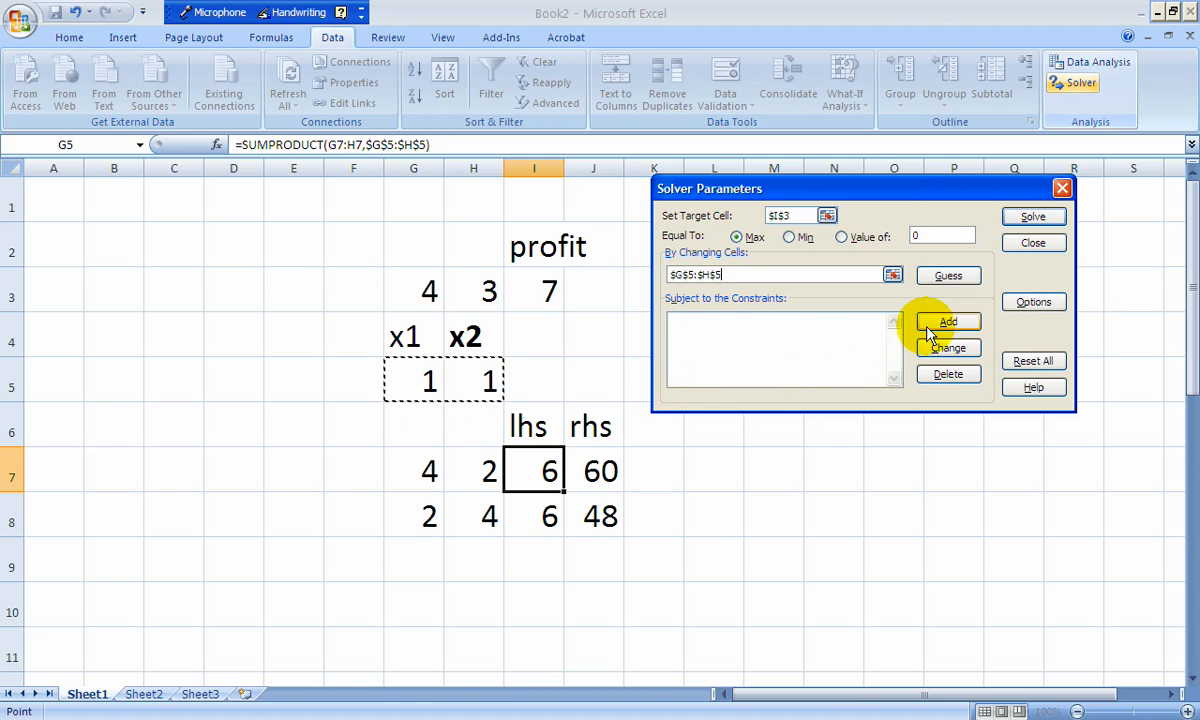
- Add the Solver constraint $I$7 >= $J$7
{"action": "left_click", "coordinate": [948, 321]}
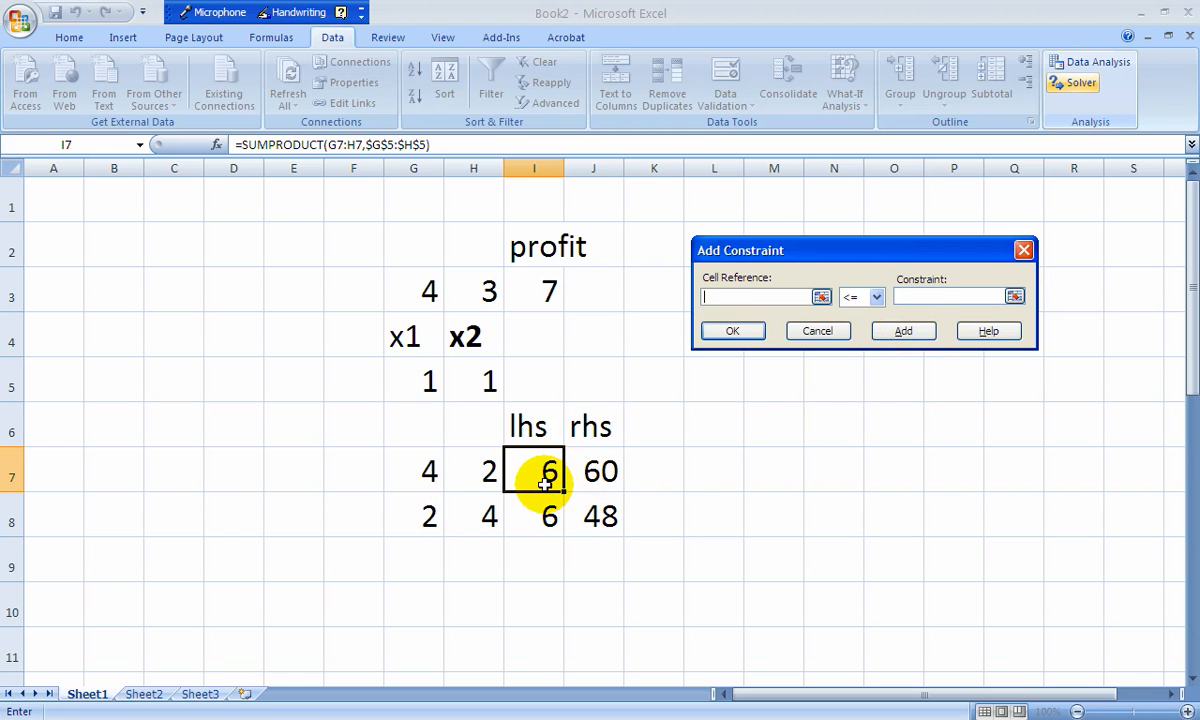
{"action": "left_click", "coordinate": [533, 470]}
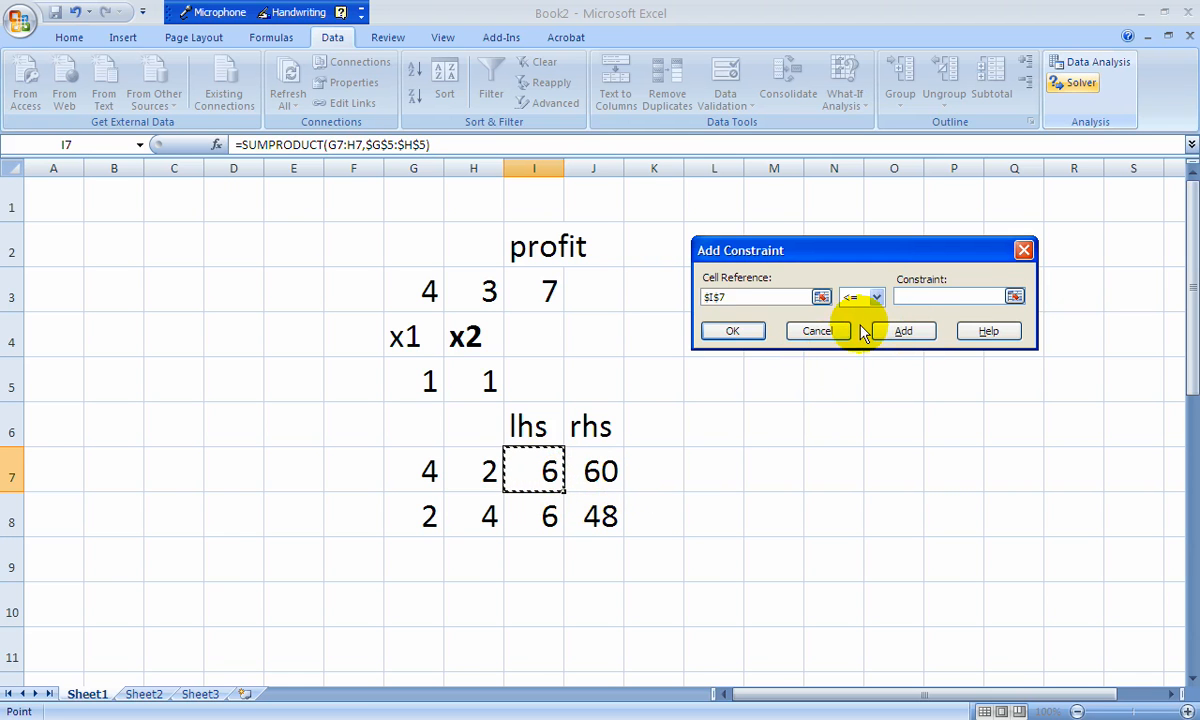
{"action": "left_click", "coordinate": [877, 297]}
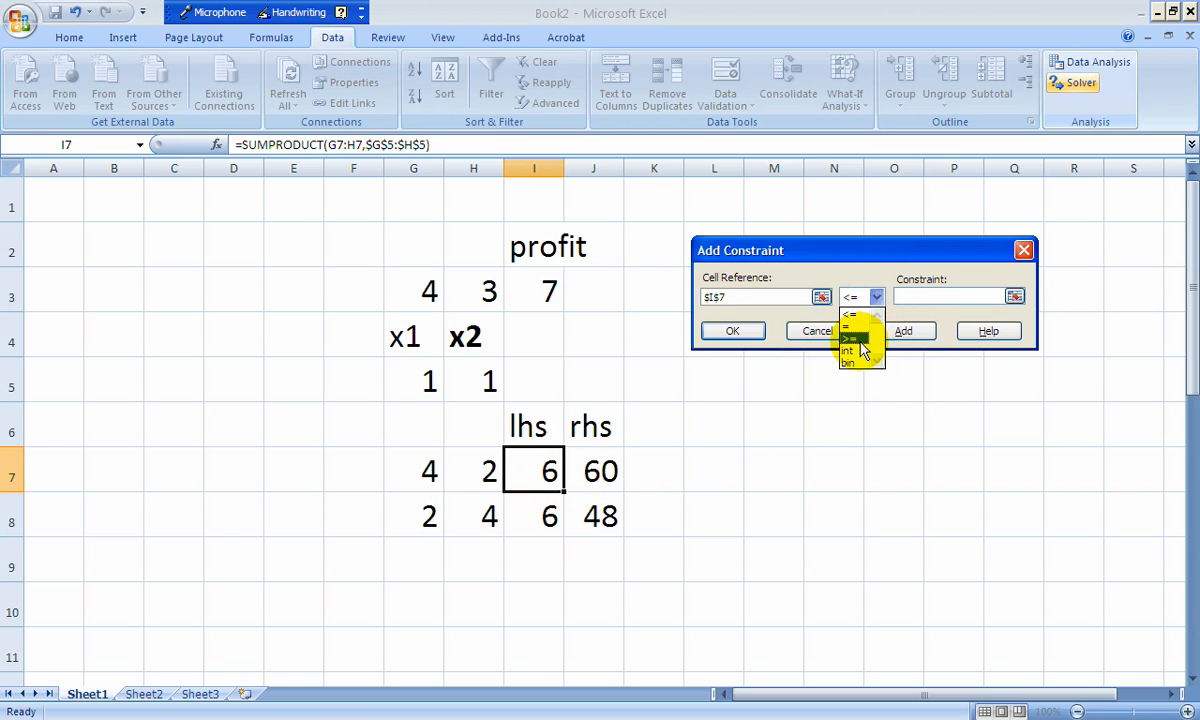
{"action": "left_click", "coordinate": [849, 337]}
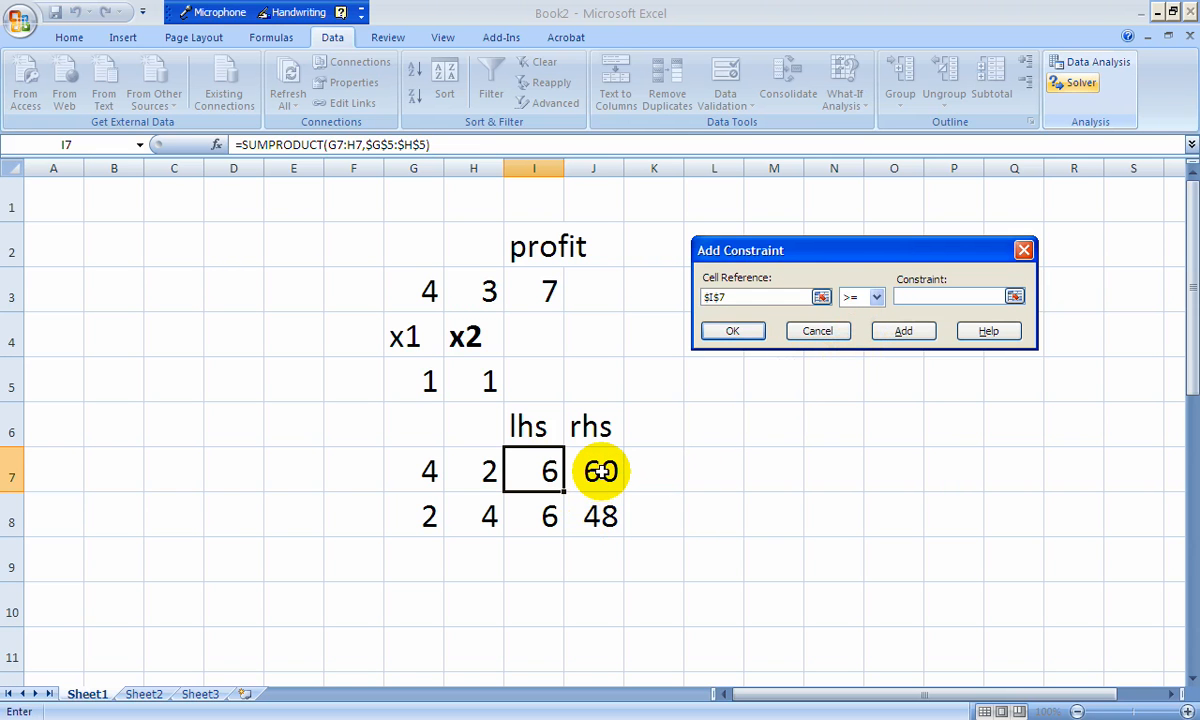
{"action": "left_click", "coordinate": [593, 471]}
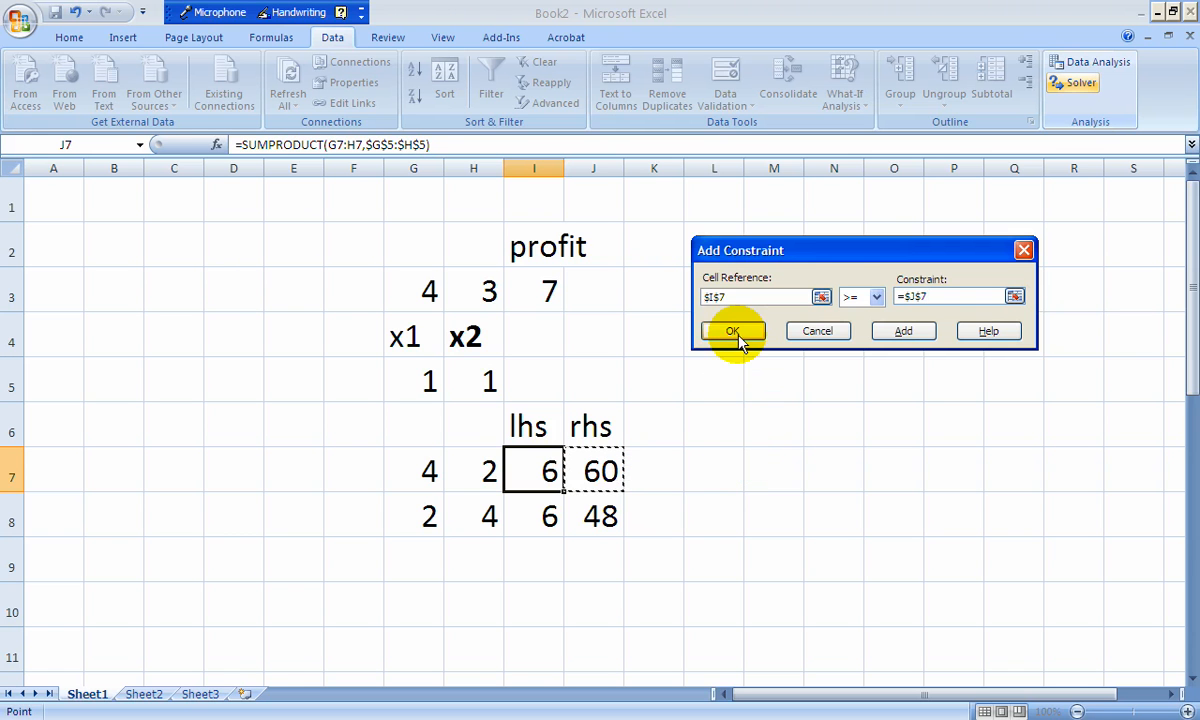
{"action": "left_click", "coordinate": [731, 331]}
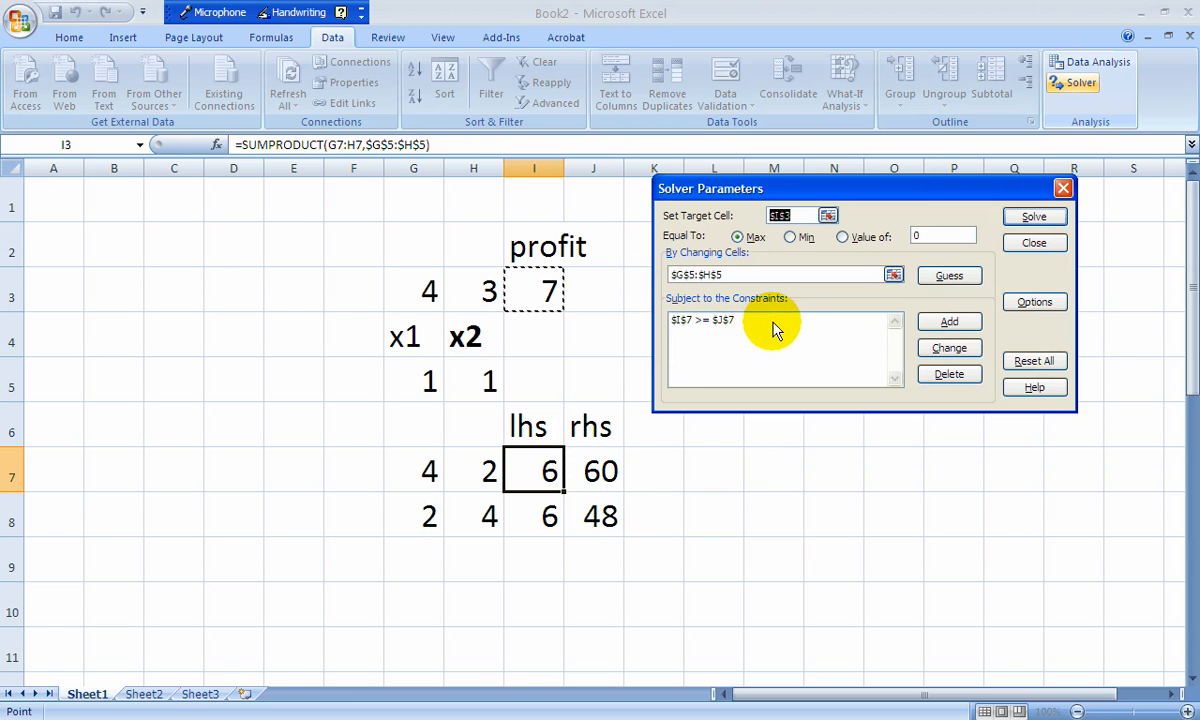
{"action": "mouse_move", "coordinate": [910, 320]}
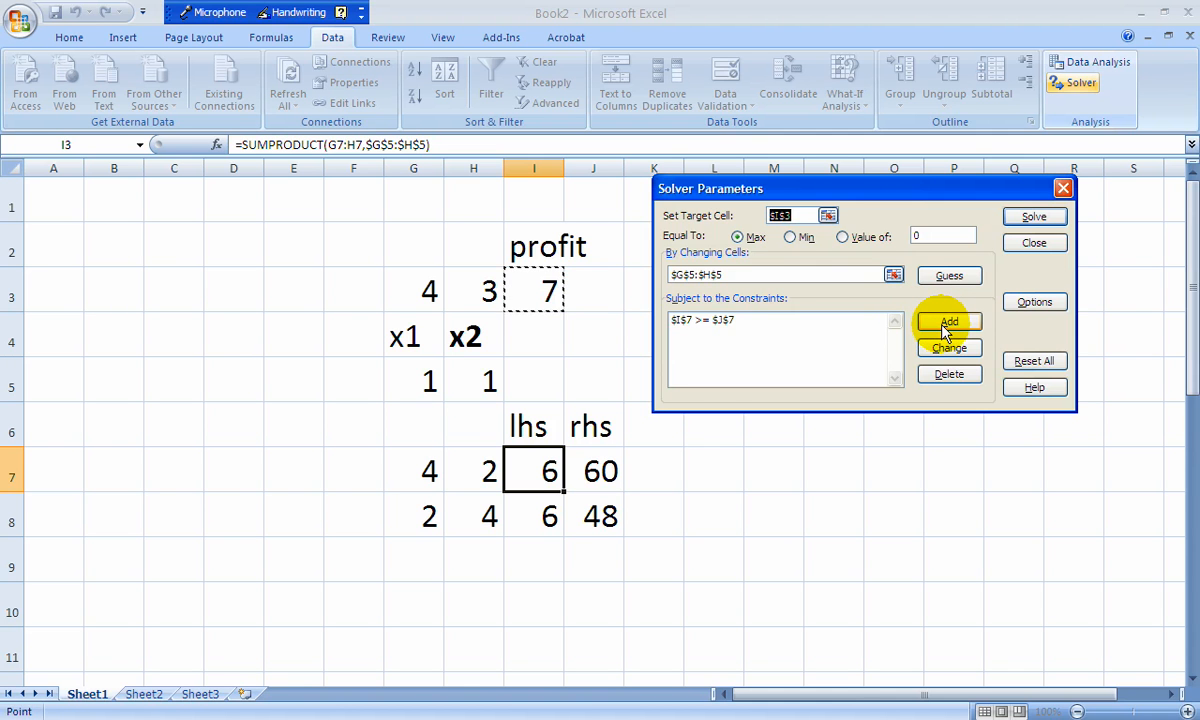
- Add a second Solver constraint $I$7:$I$8 >= $J$7:$J$8
{"action": "left_click", "coordinate": [948, 321]}
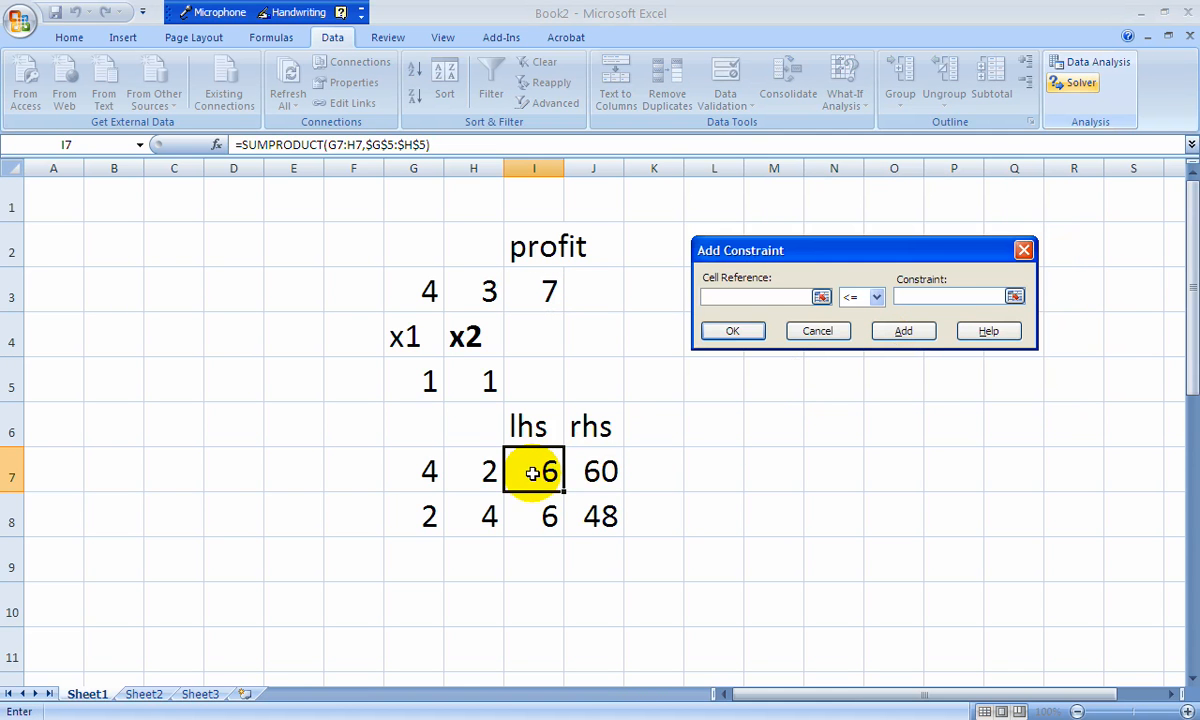
{"action": "left_click_drag", "start_coordinate": [533, 471], "coordinate": [533, 515]}
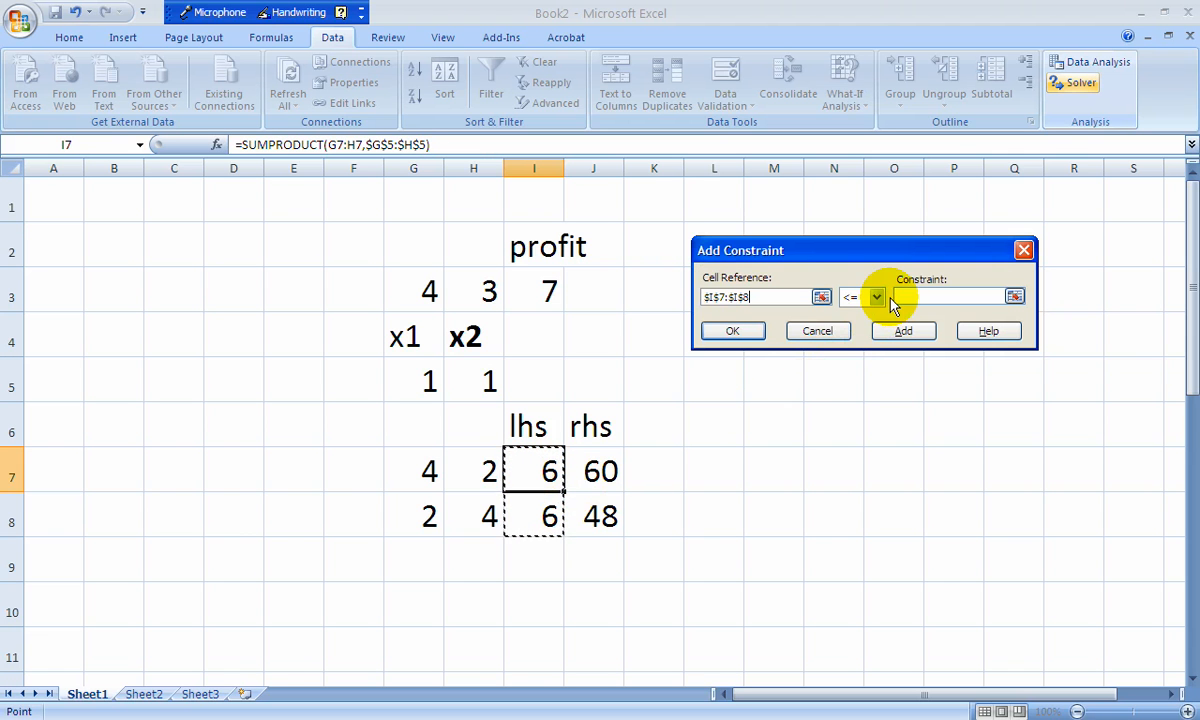
{"action": "left_click", "coordinate": [877, 297]}
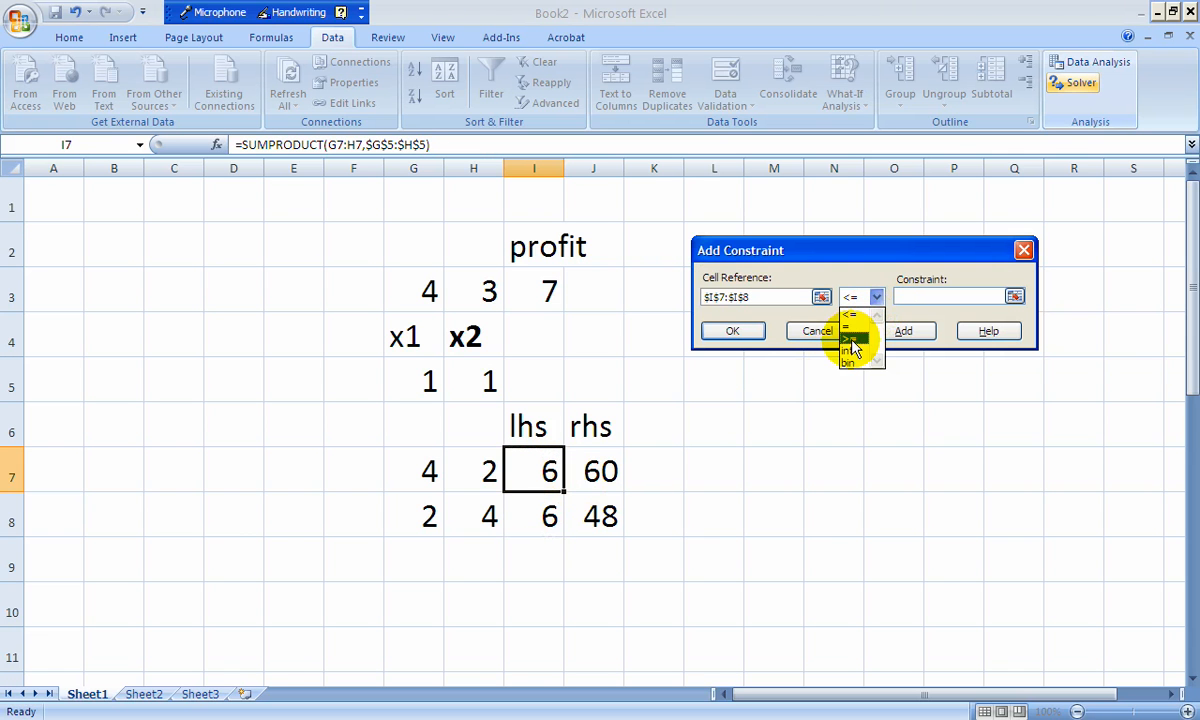
{"action": "left_click", "coordinate": [599, 471]}
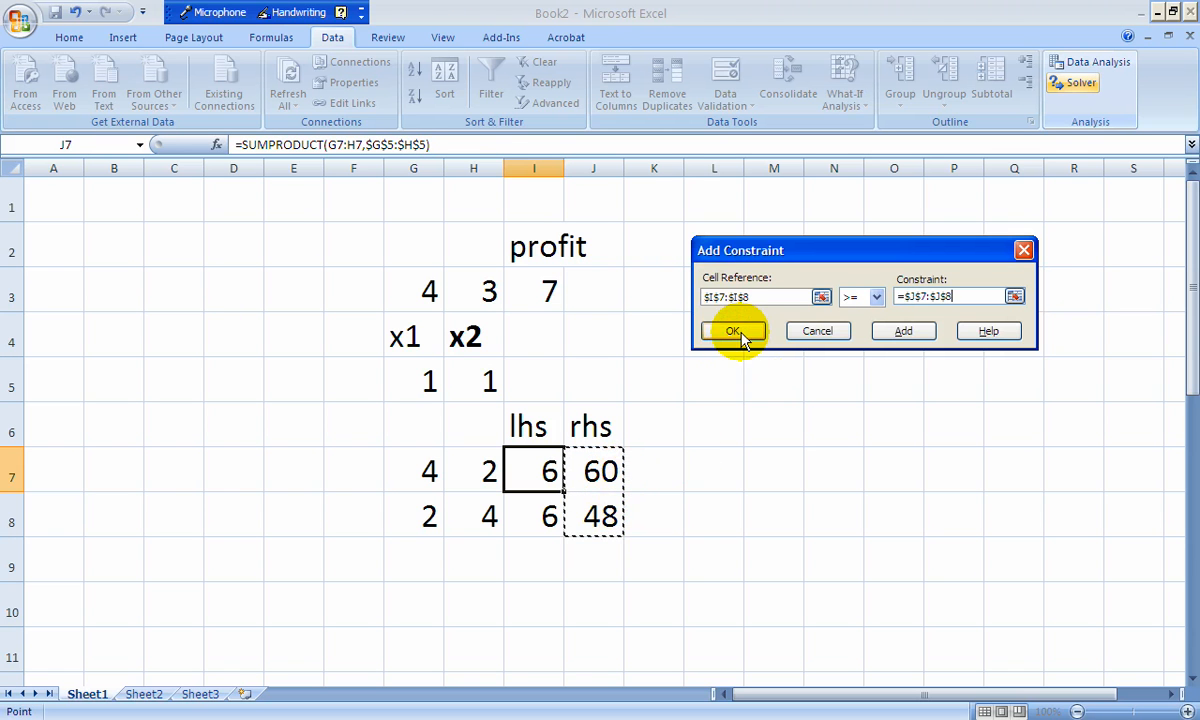
{"action": "left_click", "coordinate": [732, 331]}
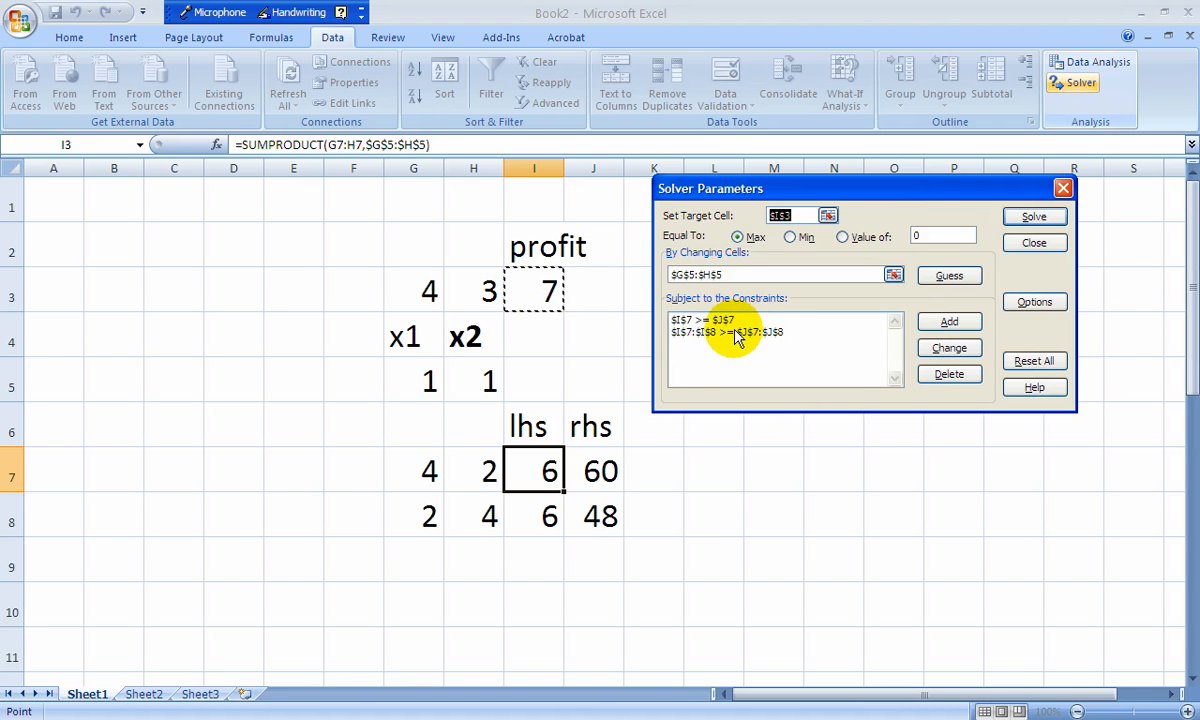
- Delete the single-cell I7 >= J7 constraint and reselect I3 as the target cell
{"action": "left_click", "coordinate": [700, 319]}
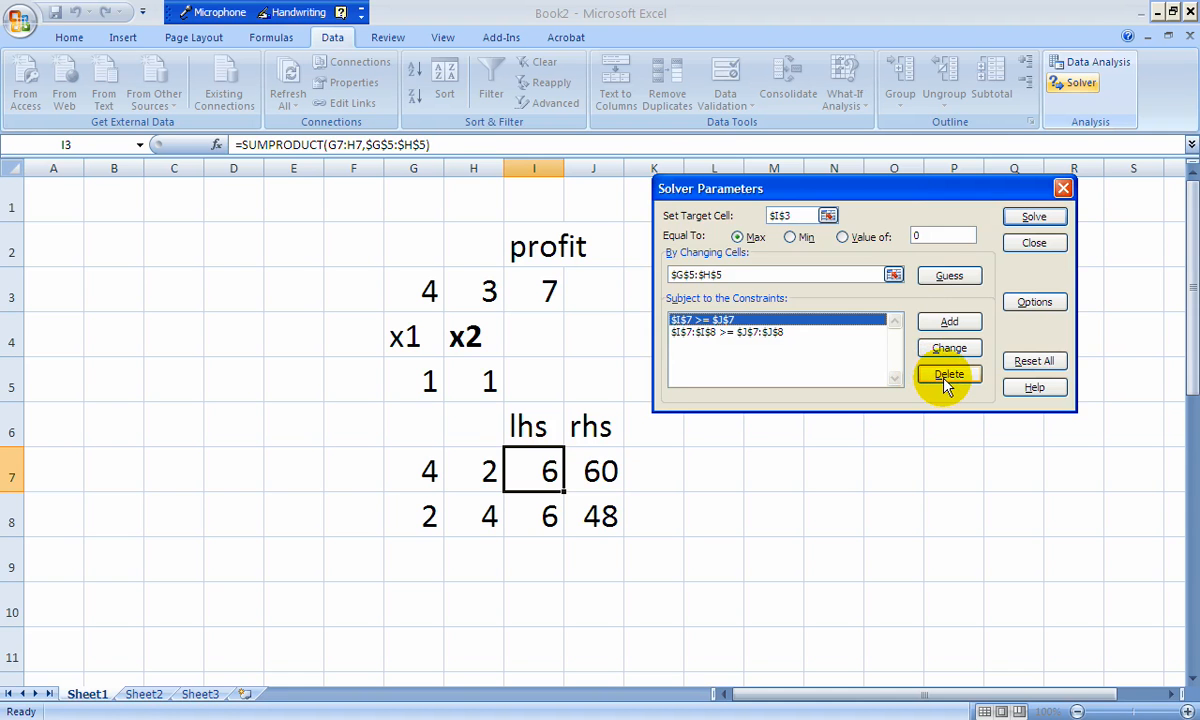
{"action": "left_click", "coordinate": [948, 373]}
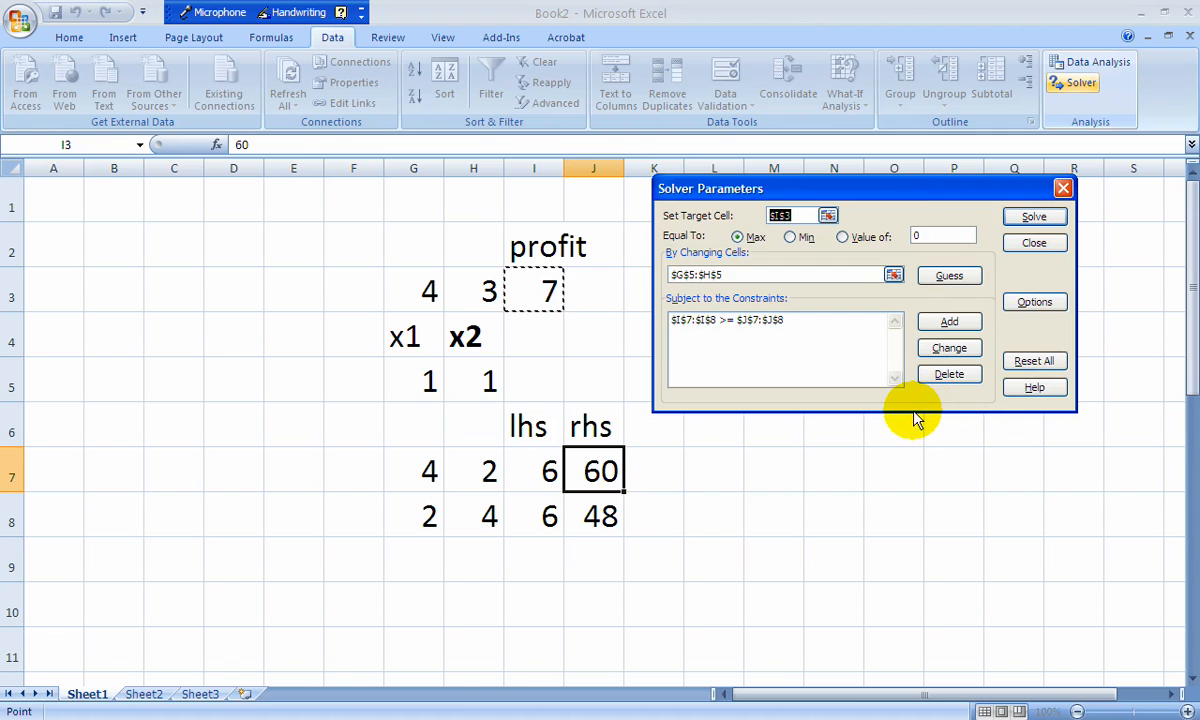
{"action": "mouse_move", "coordinate": [870, 415]}
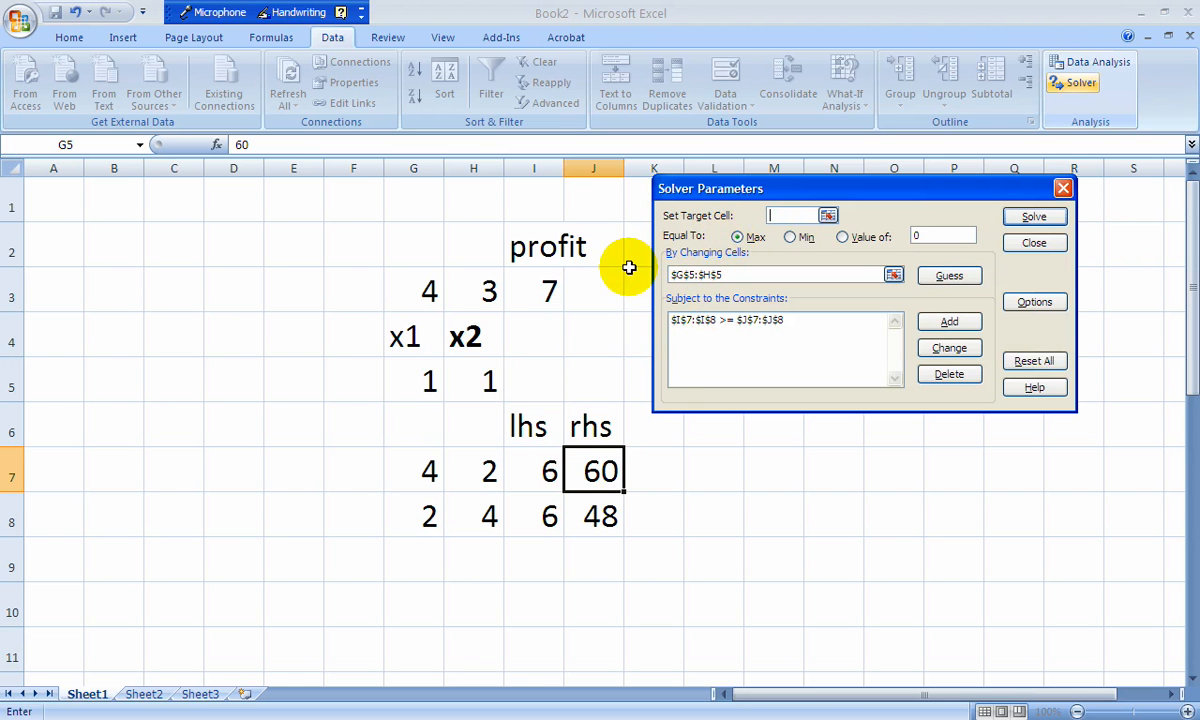
{"action": "left_click", "coordinate": [533, 291]}
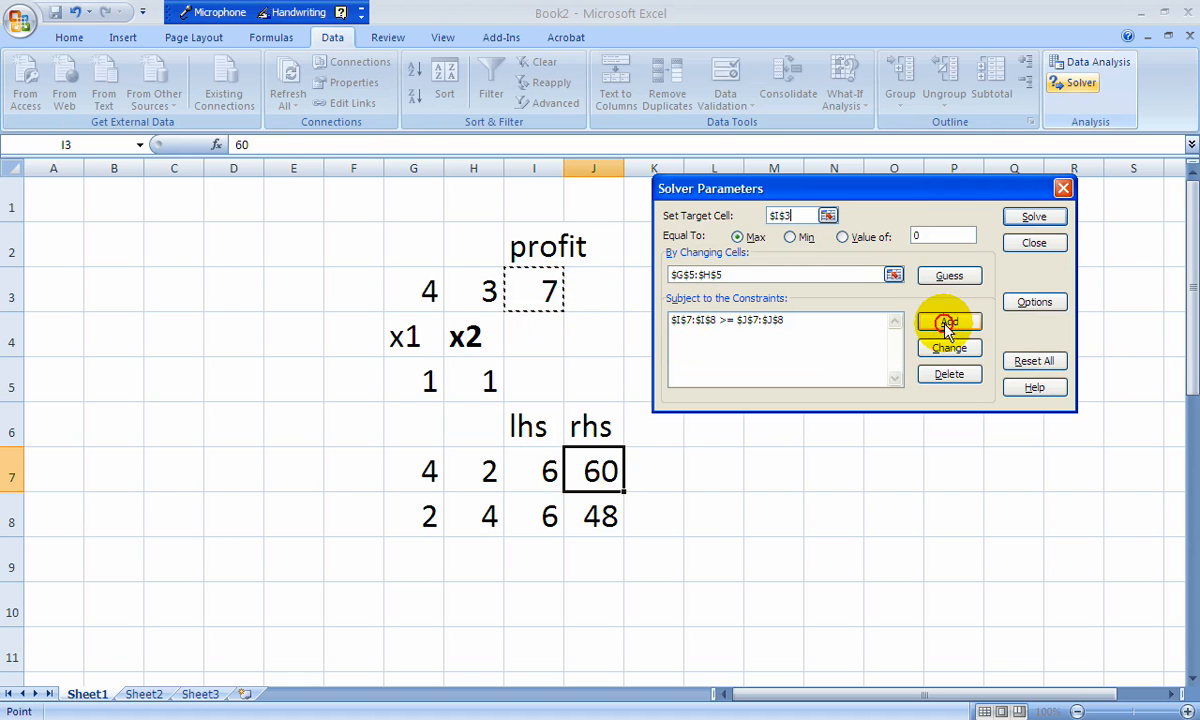
- Add a G5:H5 >= 0 non-negativity constraint alongside I7:I8 >= J7:J8
{"action": "left_click", "coordinate": [948, 321]}
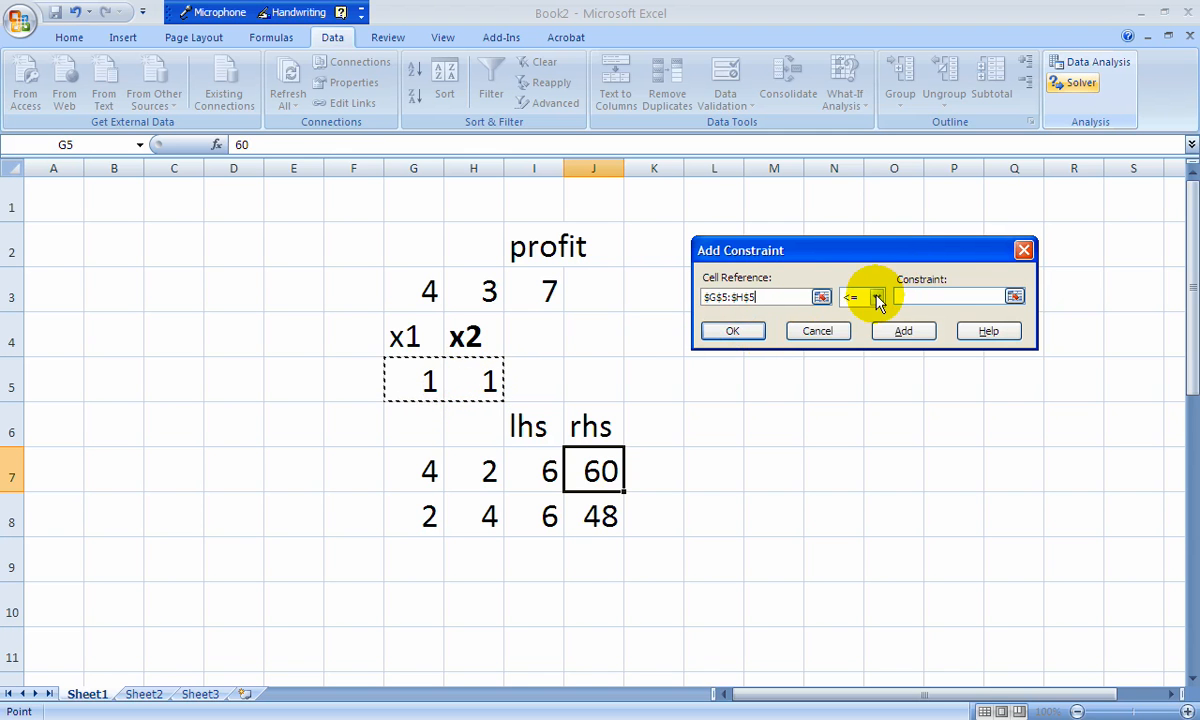
{"action": "left_click", "coordinate": [877, 296]}
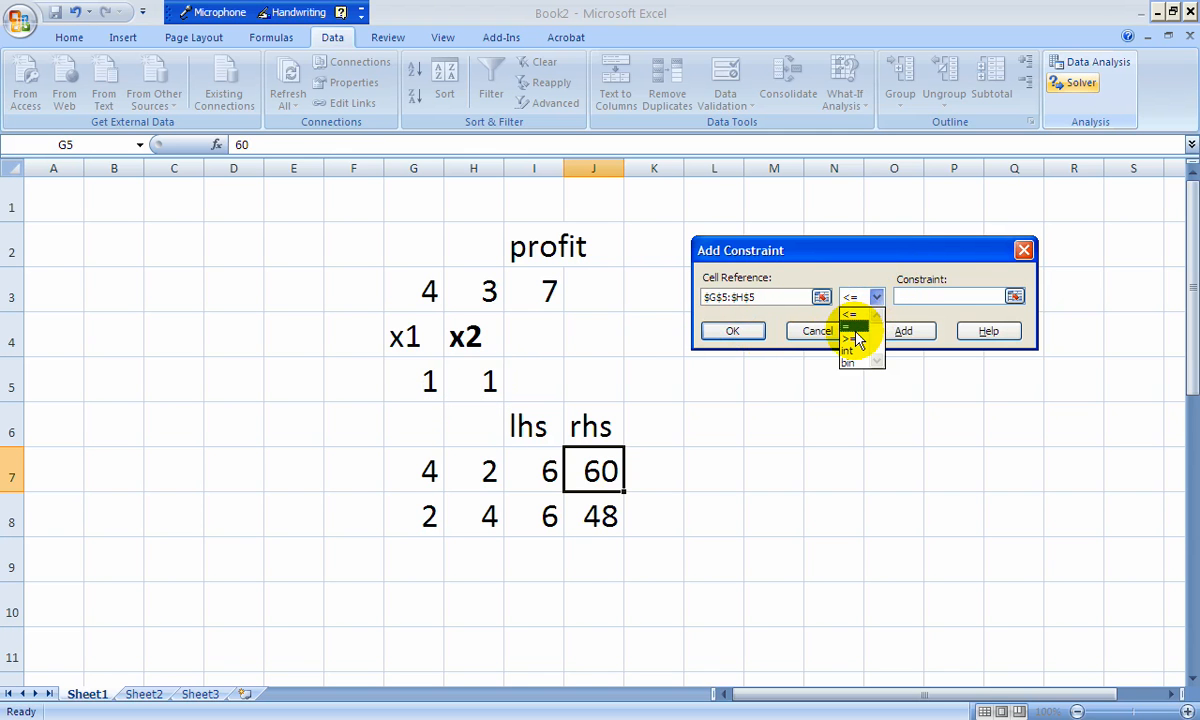
{"action": "left_click", "coordinate": [848, 338]}
{"action": "type", "text": "0"}
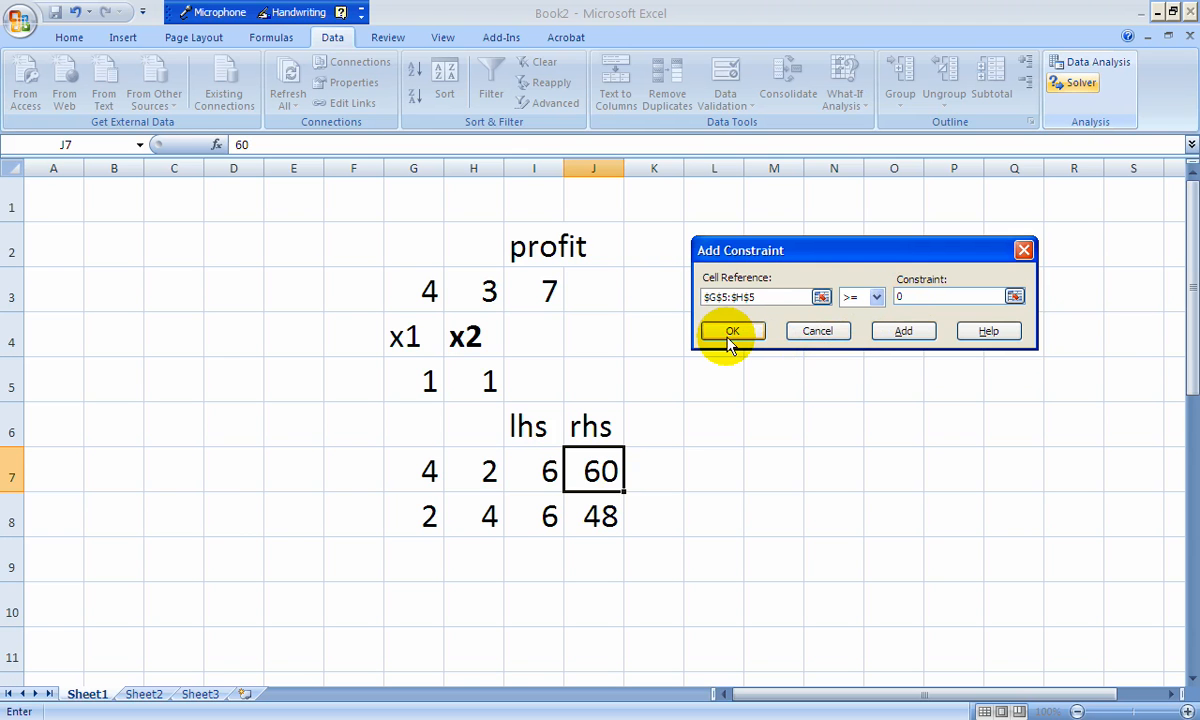
{"action": "left_click", "coordinate": [731, 331]}
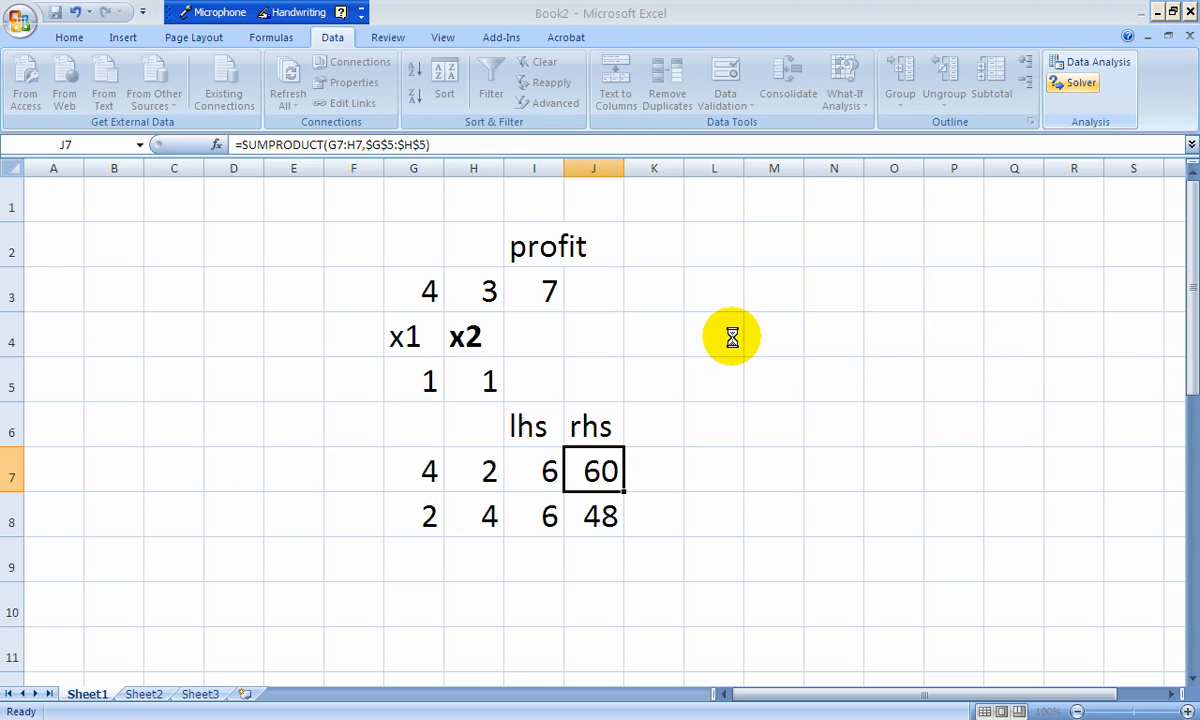
{"action": "left_click", "coordinate": [1072, 82]}
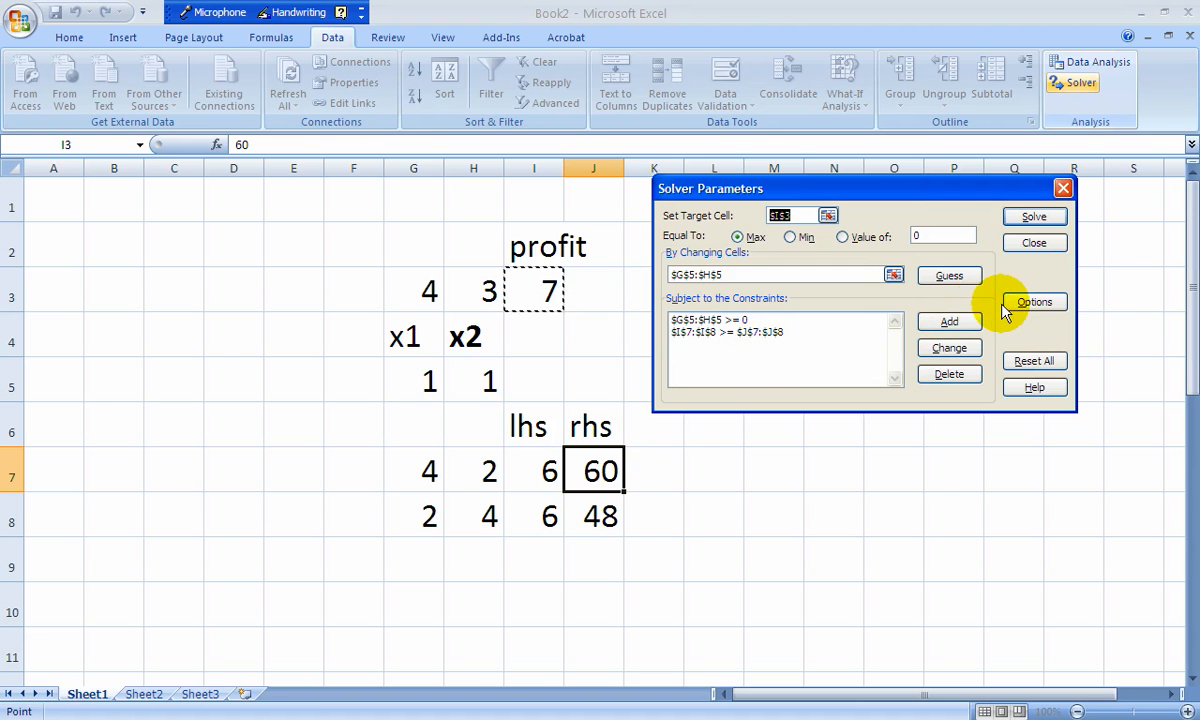
- Turn on Assume Linear Model and Assume Non-Negative, then delete the G5:H5 >= 0 constraint
{"action": "left_click", "coordinate": [1034, 242]}
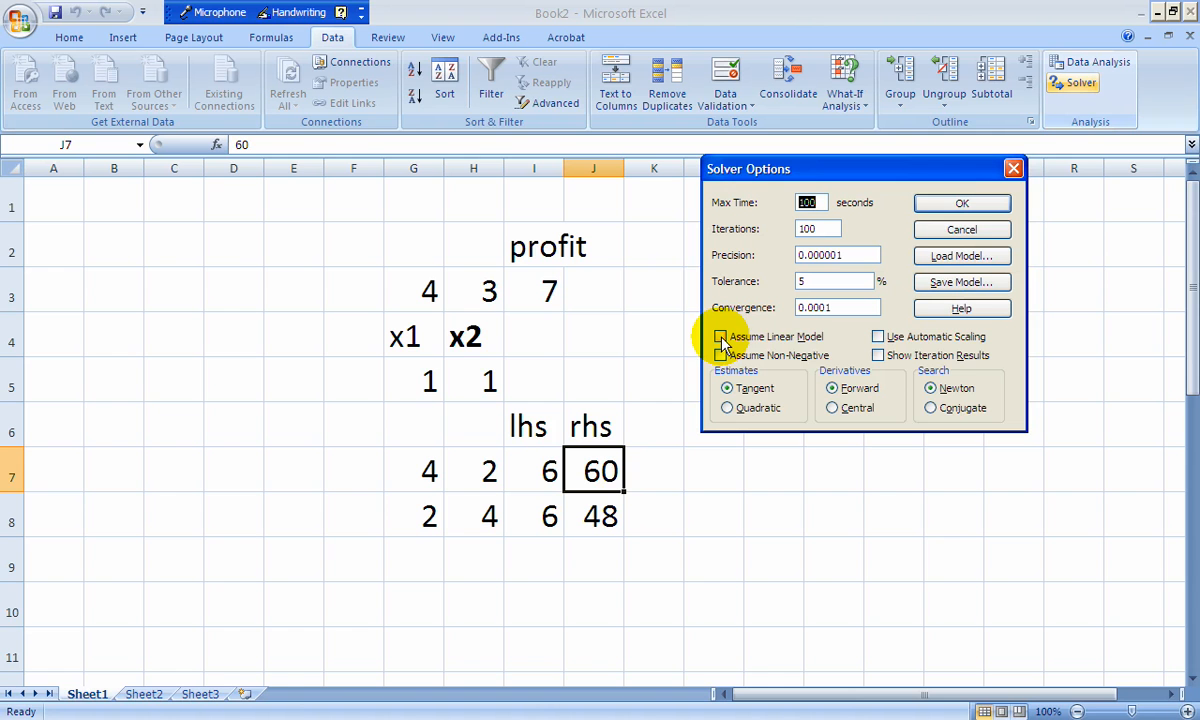
{"action": "left_click", "coordinate": [720, 336]}
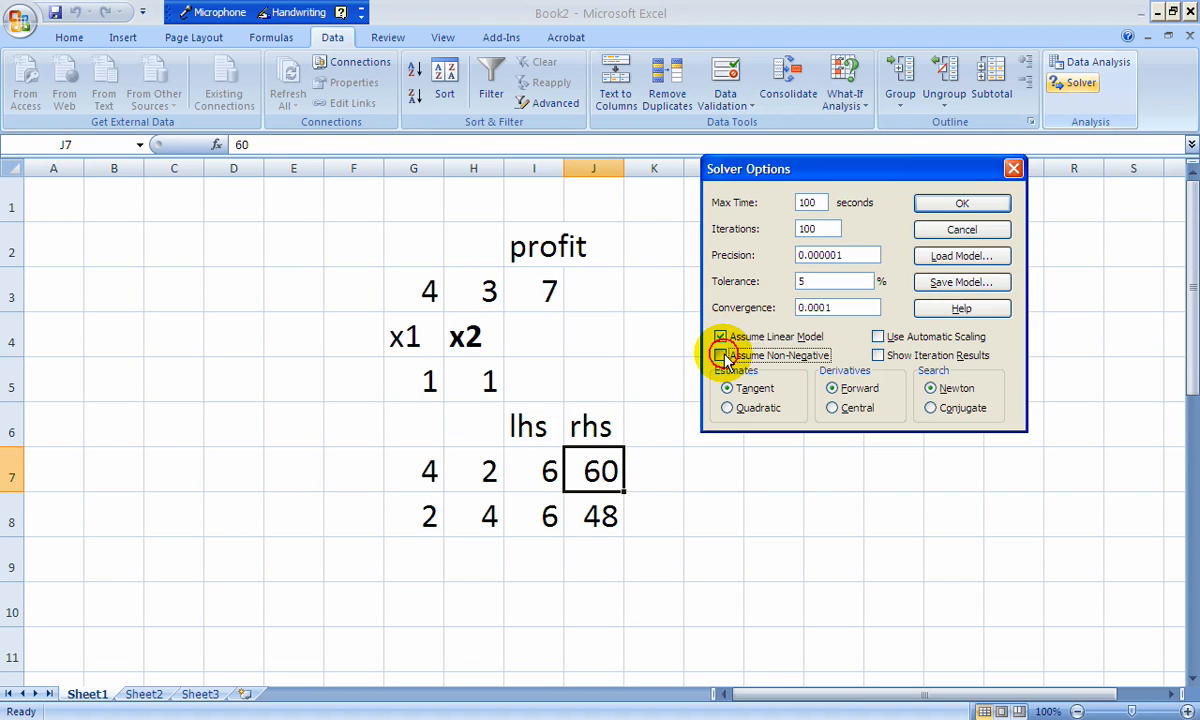
{"action": "left_click", "coordinate": [720, 355]}
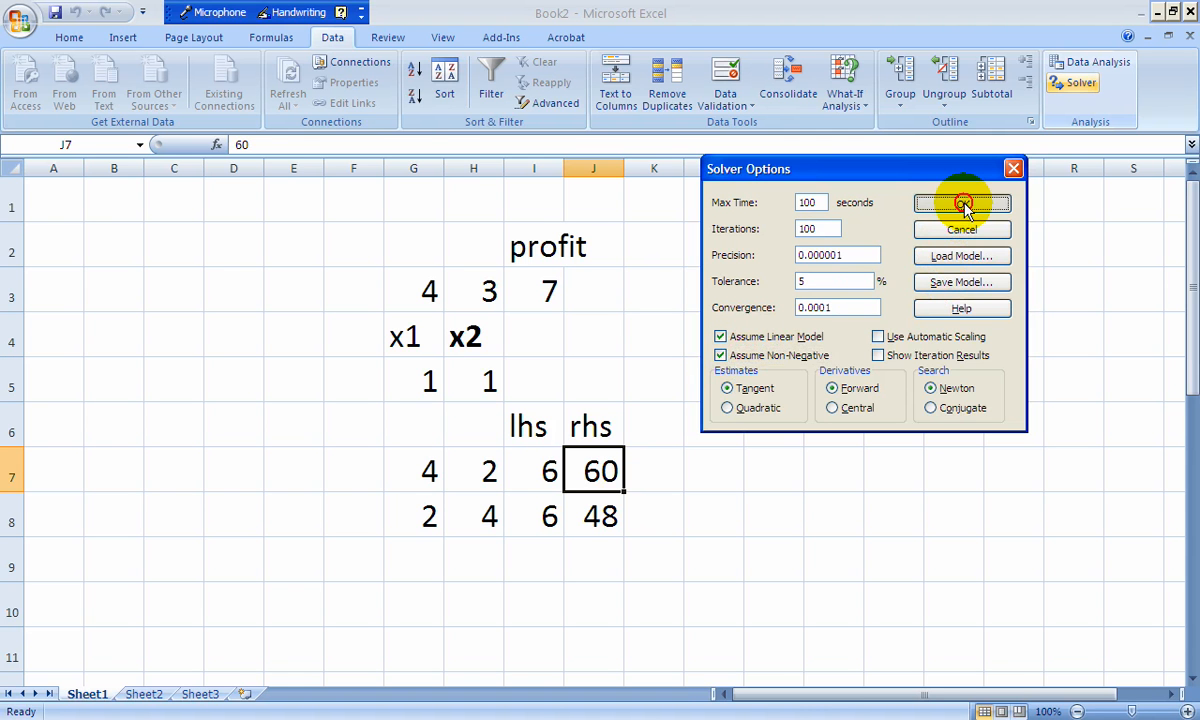
{"action": "left_click", "coordinate": [962, 202]}
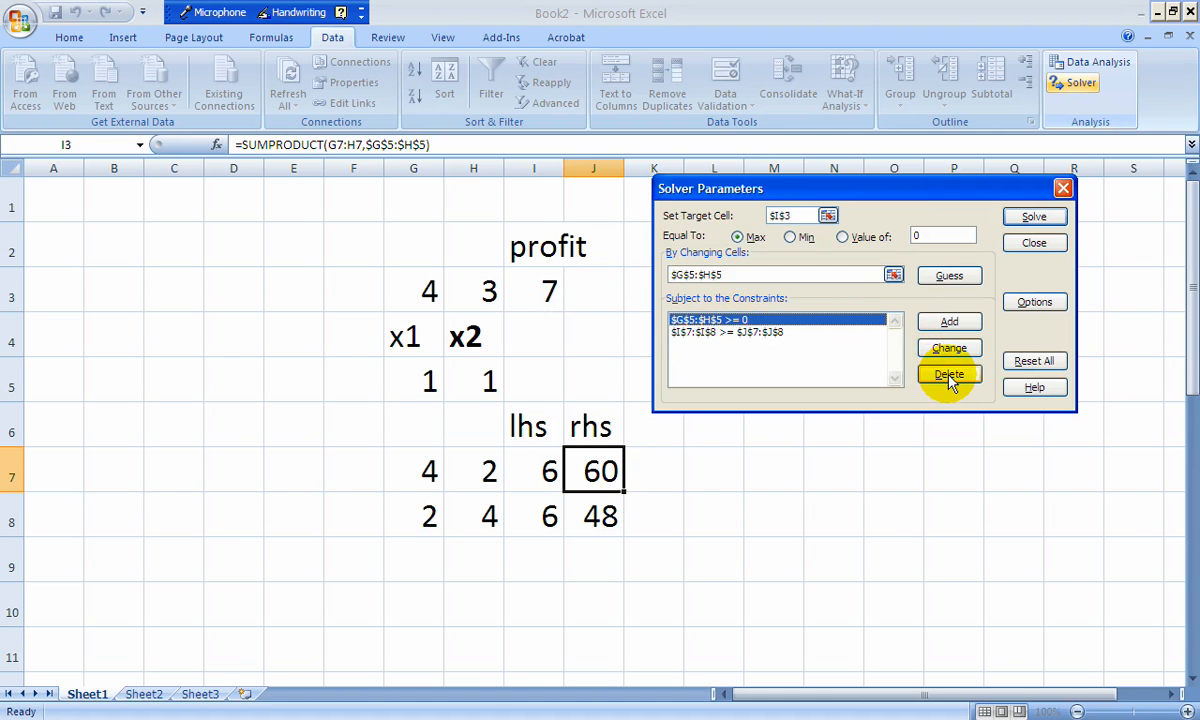
{"action": "left_click", "coordinate": [948, 373]}
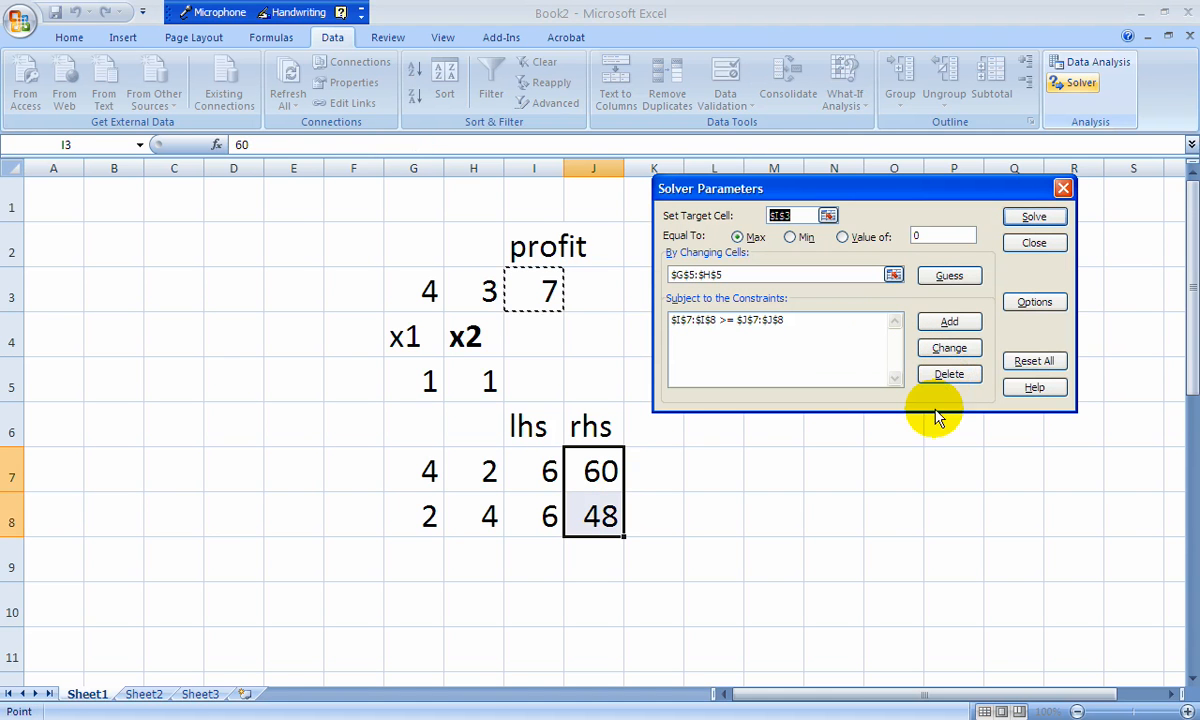
{"action": "mouse_move", "coordinate": [930, 424]}
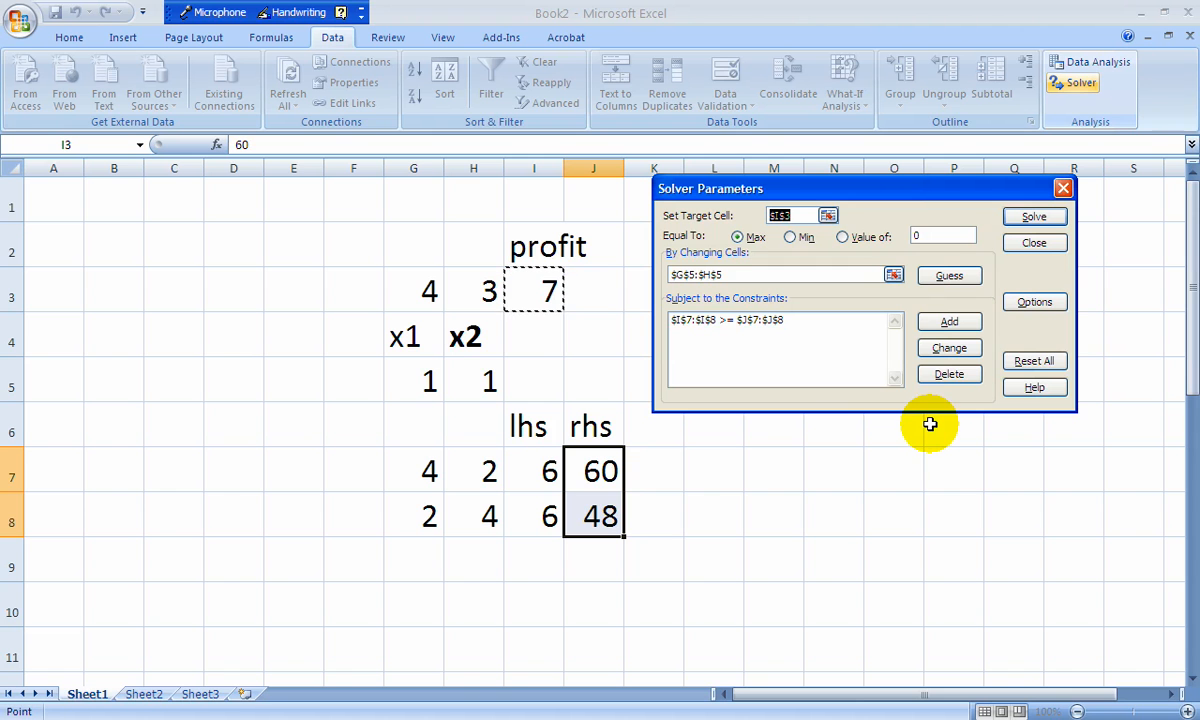
{"action": "mouse_move", "coordinate": [918, 424]}
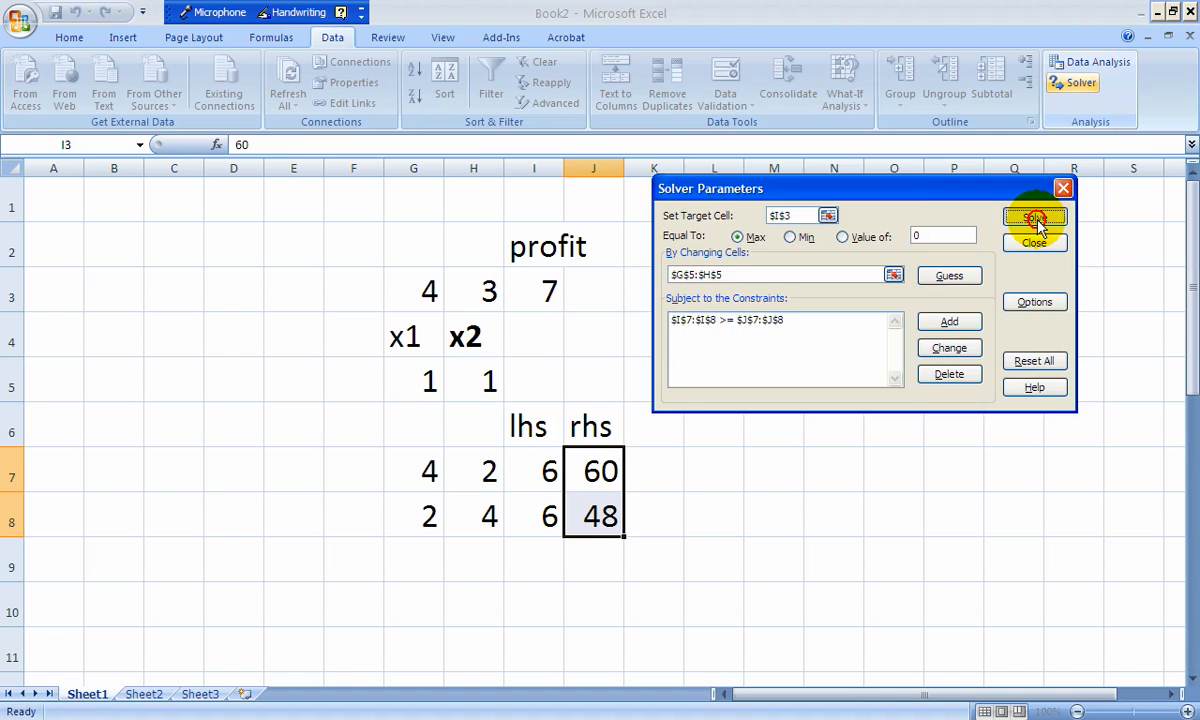
- Solve and keep the result x1 = 24, x2 = 0, profit 96
{"action": "left_click", "coordinate": [1035, 218]}
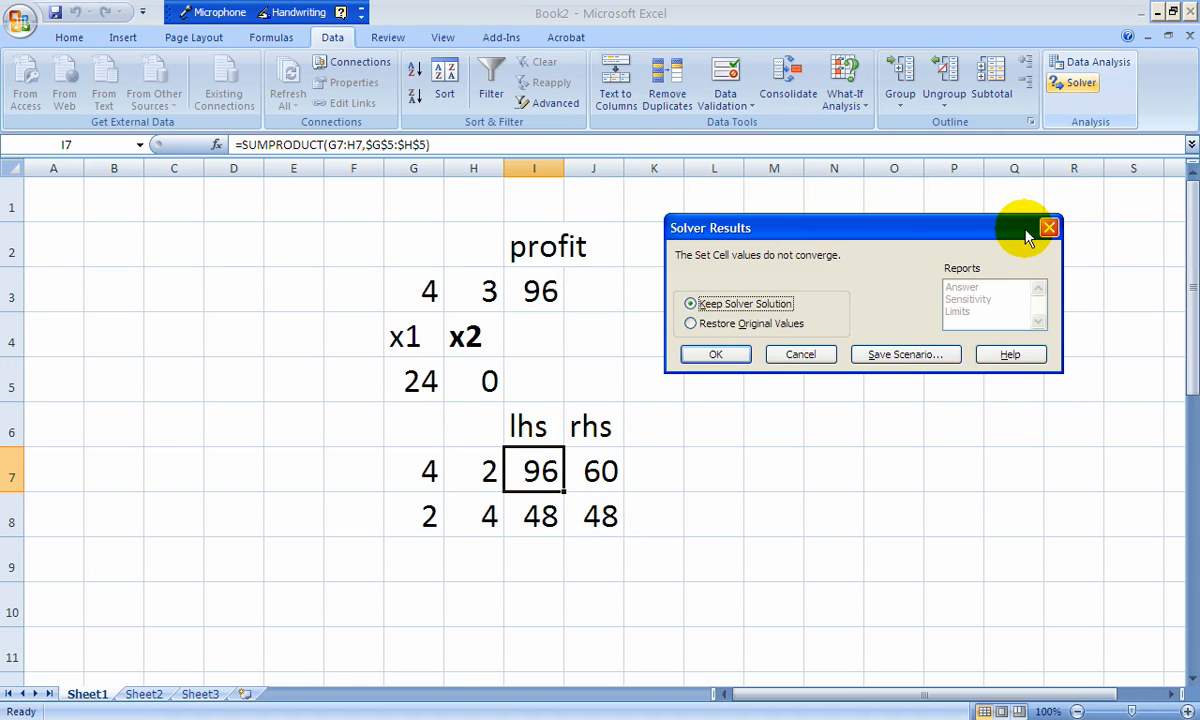
{"action": "mouse_move", "coordinate": [908, 390]}
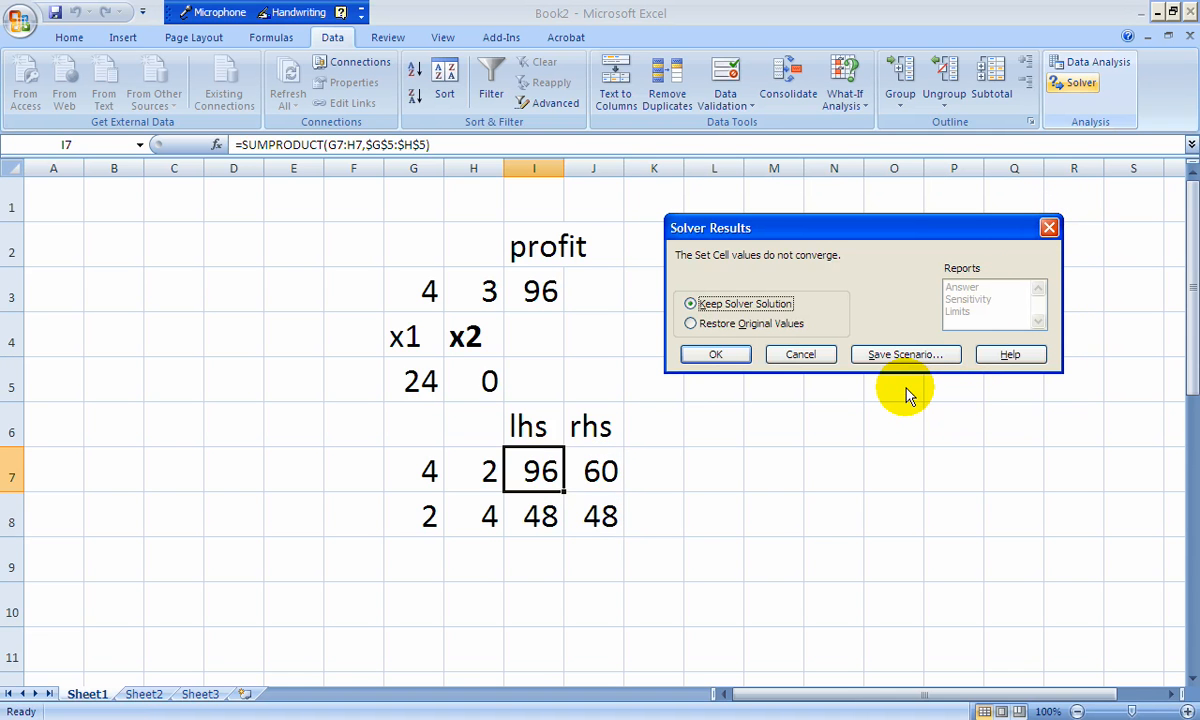
{"action": "mouse_move", "coordinate": [905, 392]}
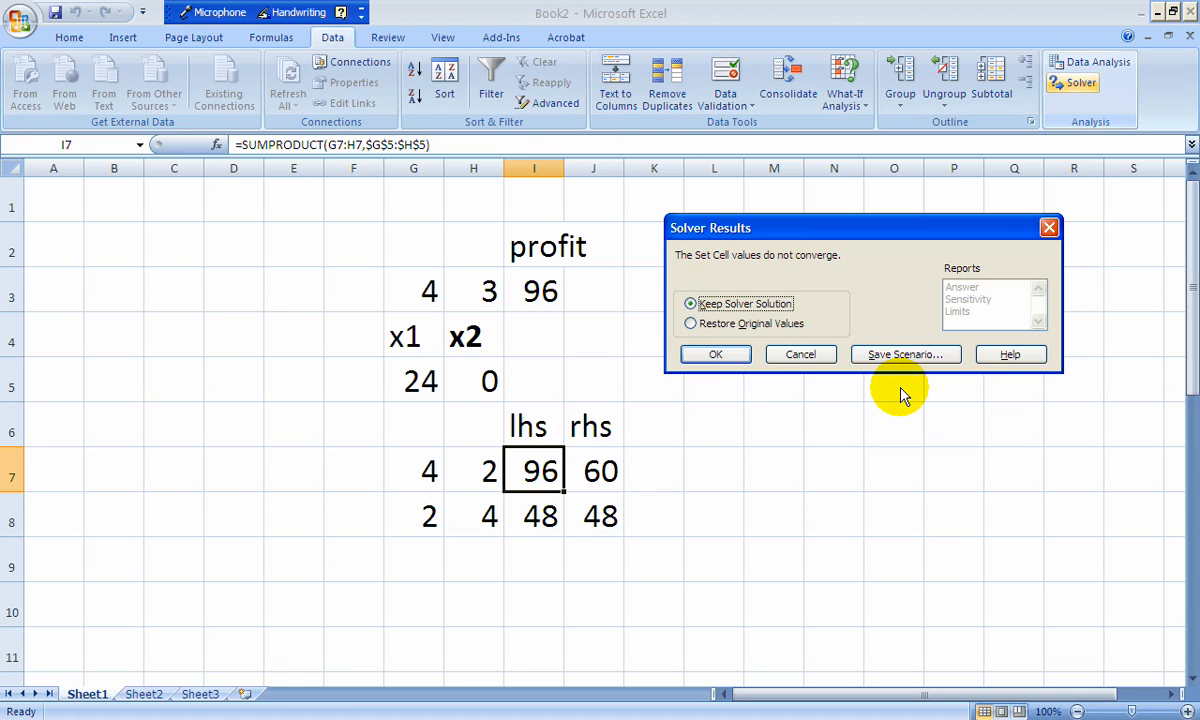
{"action": "mouse_move", "coordinate": [845, 408]}
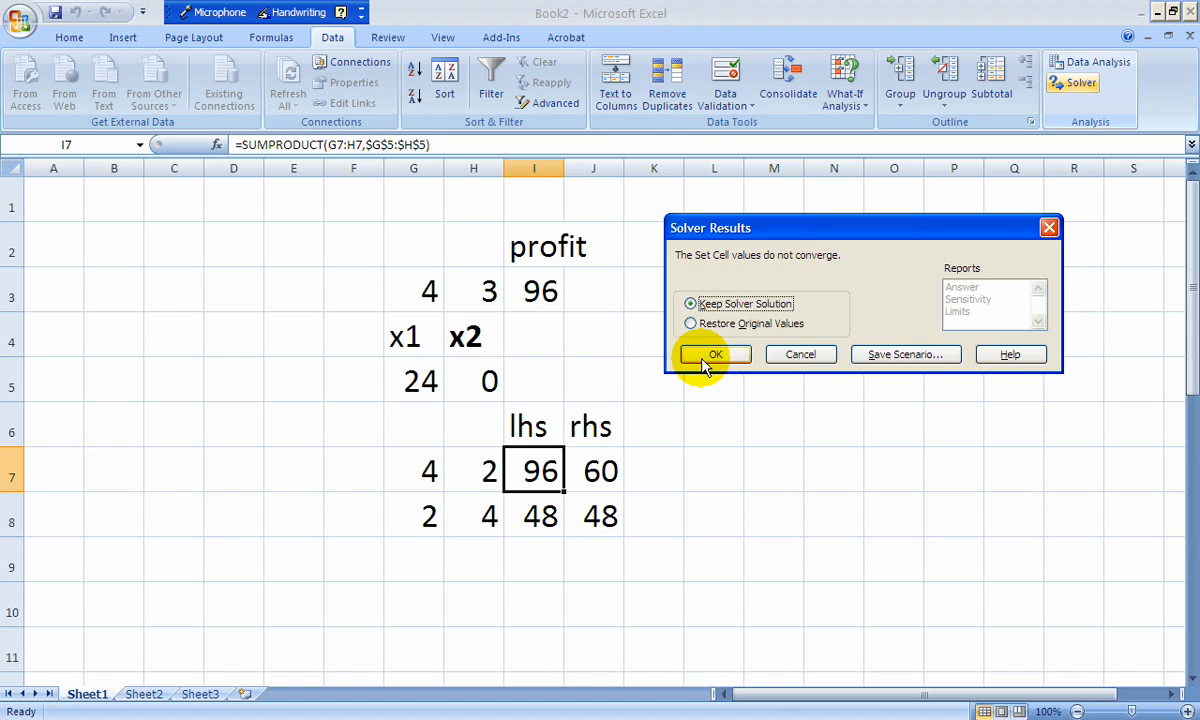
{"action": "left_click", "coordinate": [715, 354]}
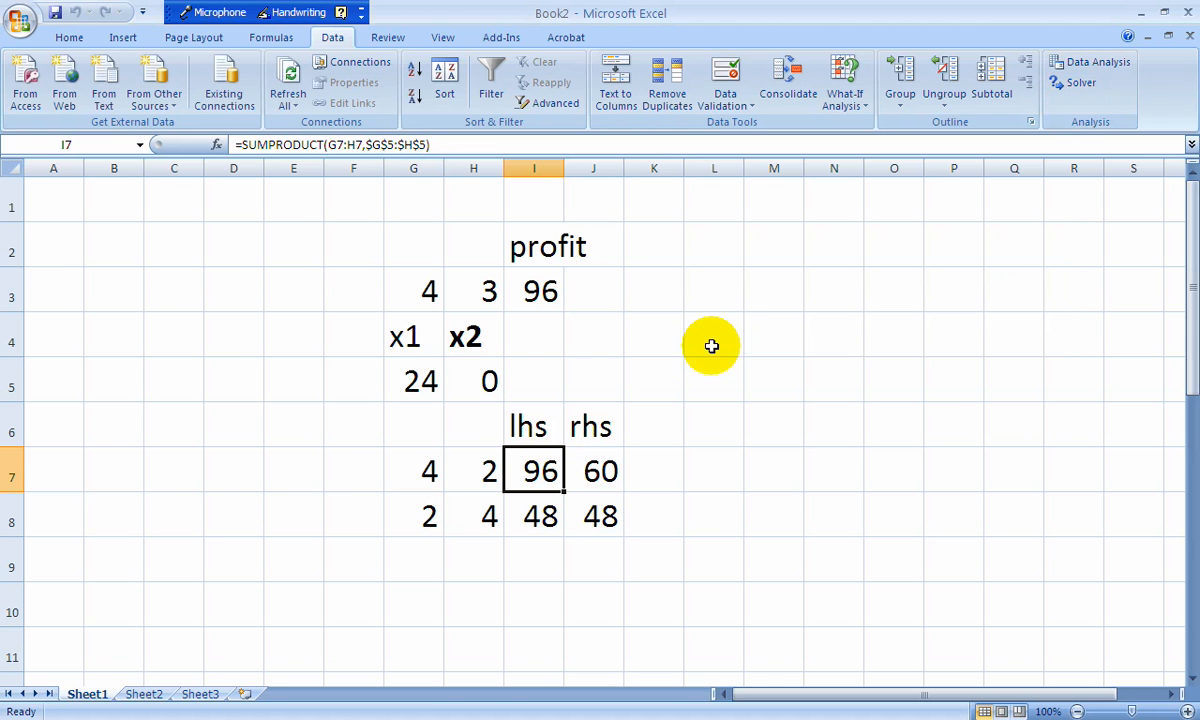
{"action": "mouse_move", "coordinate": [1089, 62]}
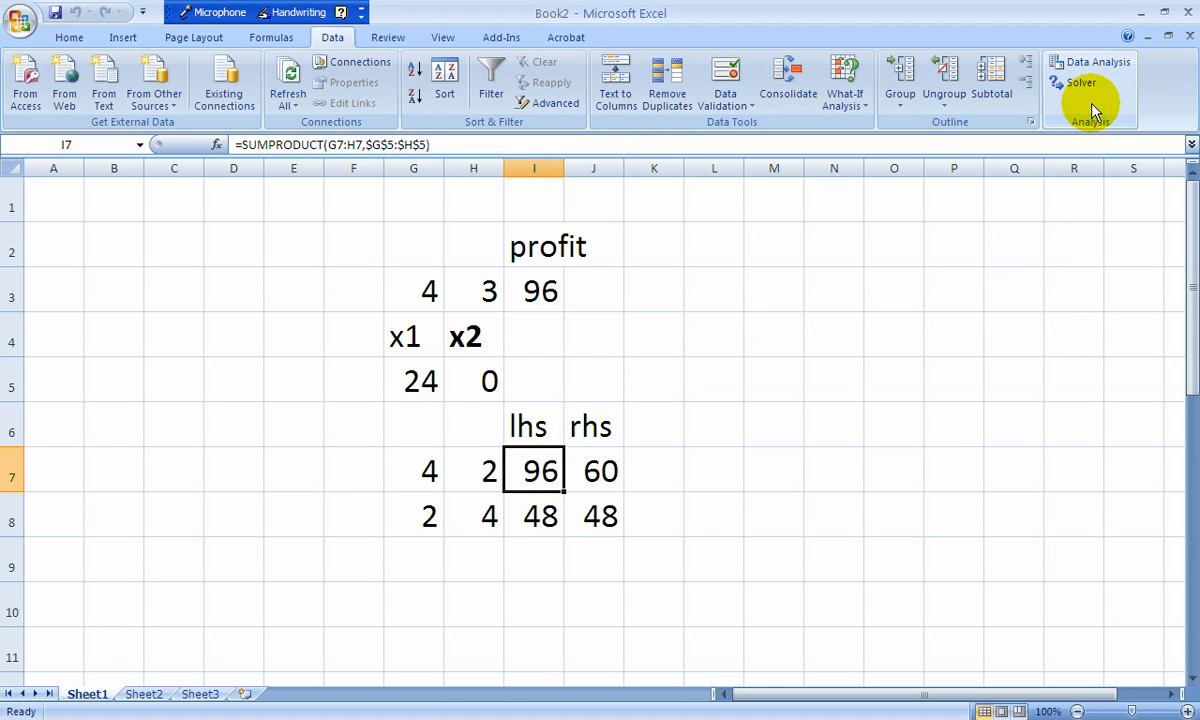
- Reopen Solver and change the I7:I8 >= J7:J8 constraint to I7:I8 <= J7:J8
{"action": "left_click", "coordinate": [1080, 83]}
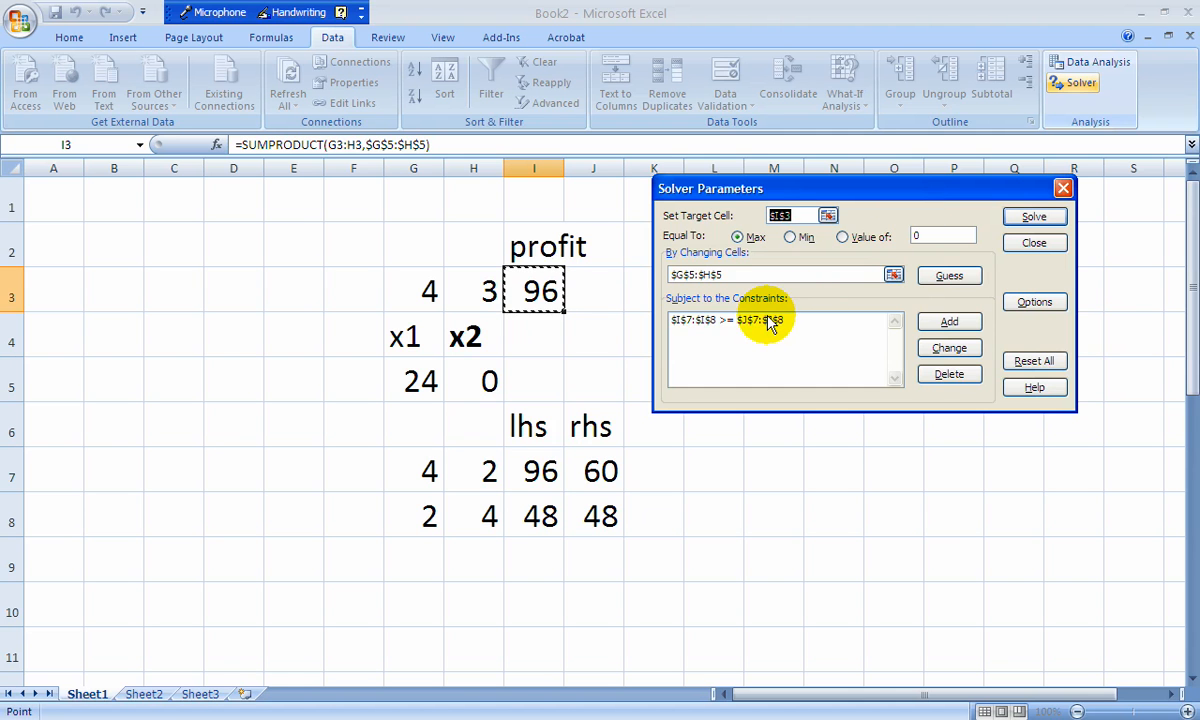
{"action": "left_click", "coordinate": [770, 319]}
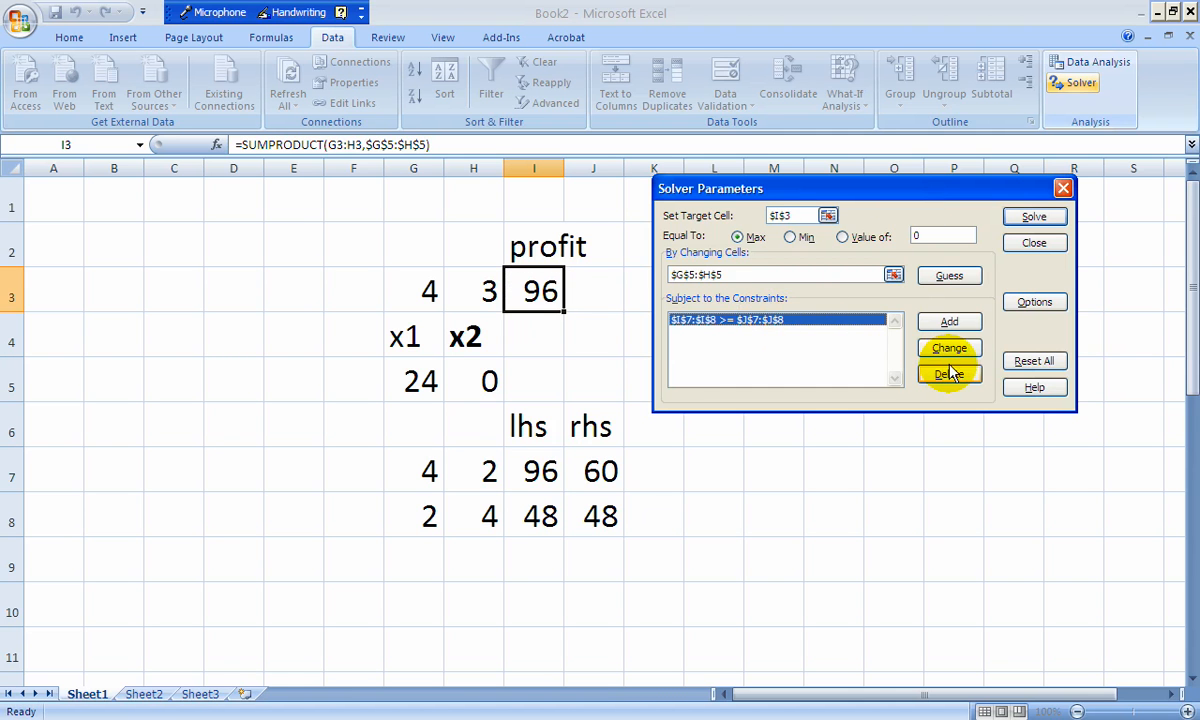
{"action": "left_click", "coordinate": [948, 348]}
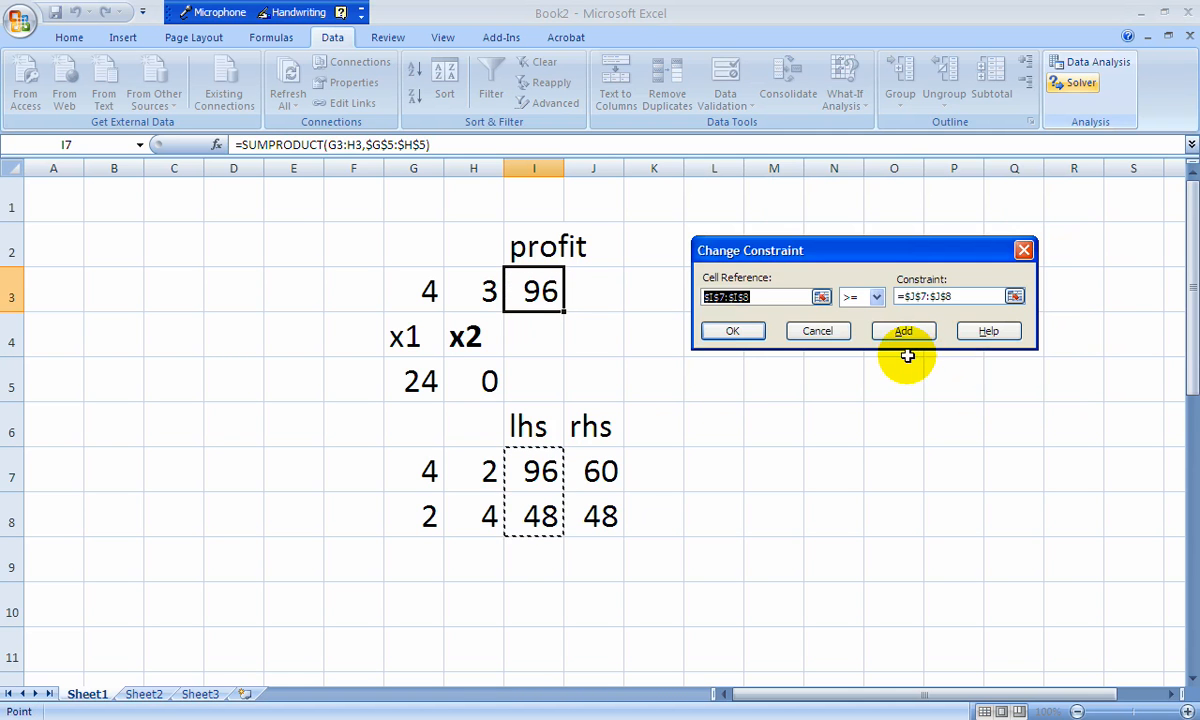
{"action": "left_click", "coordinate": [876, 296]}
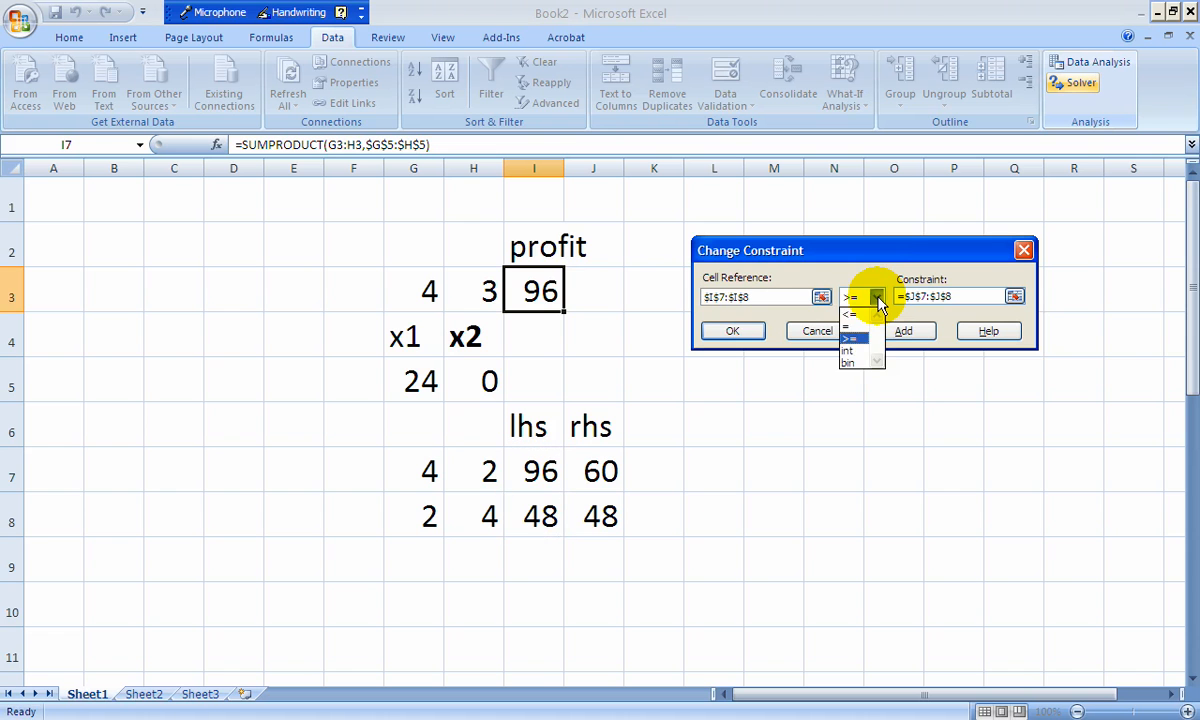
{"action": "left_click", "coordinate": [849, 327]}
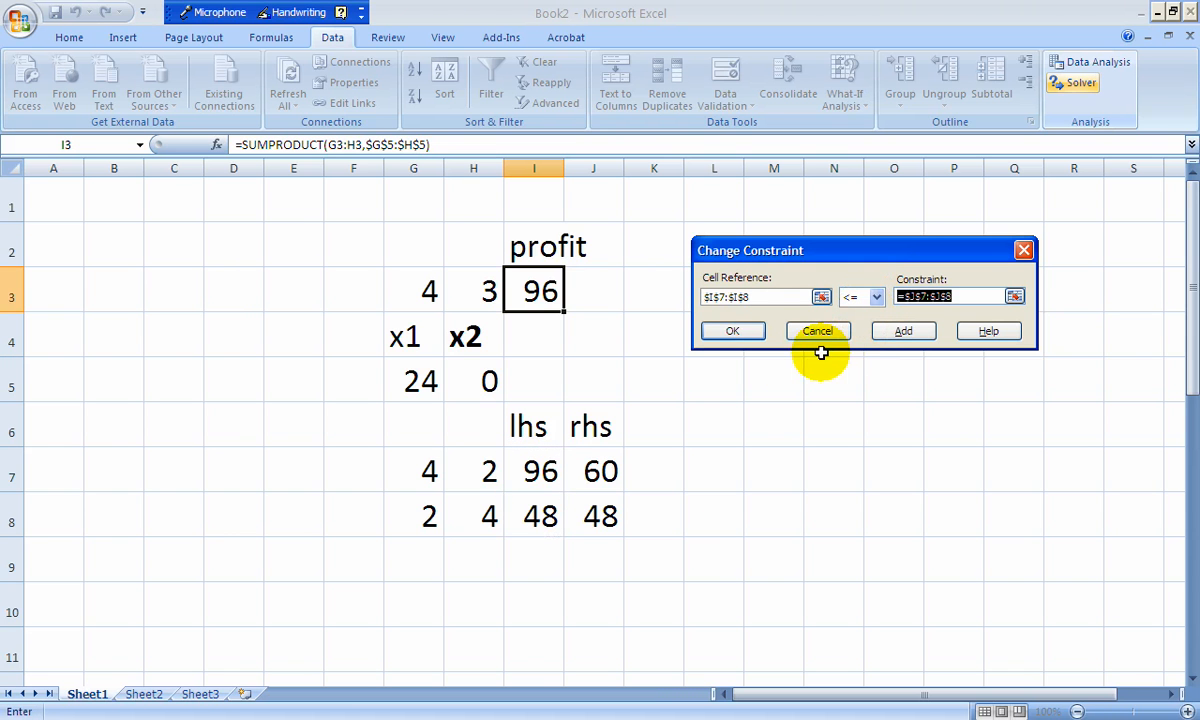
{"action": "left_click", "coordinate": [730, 331]}
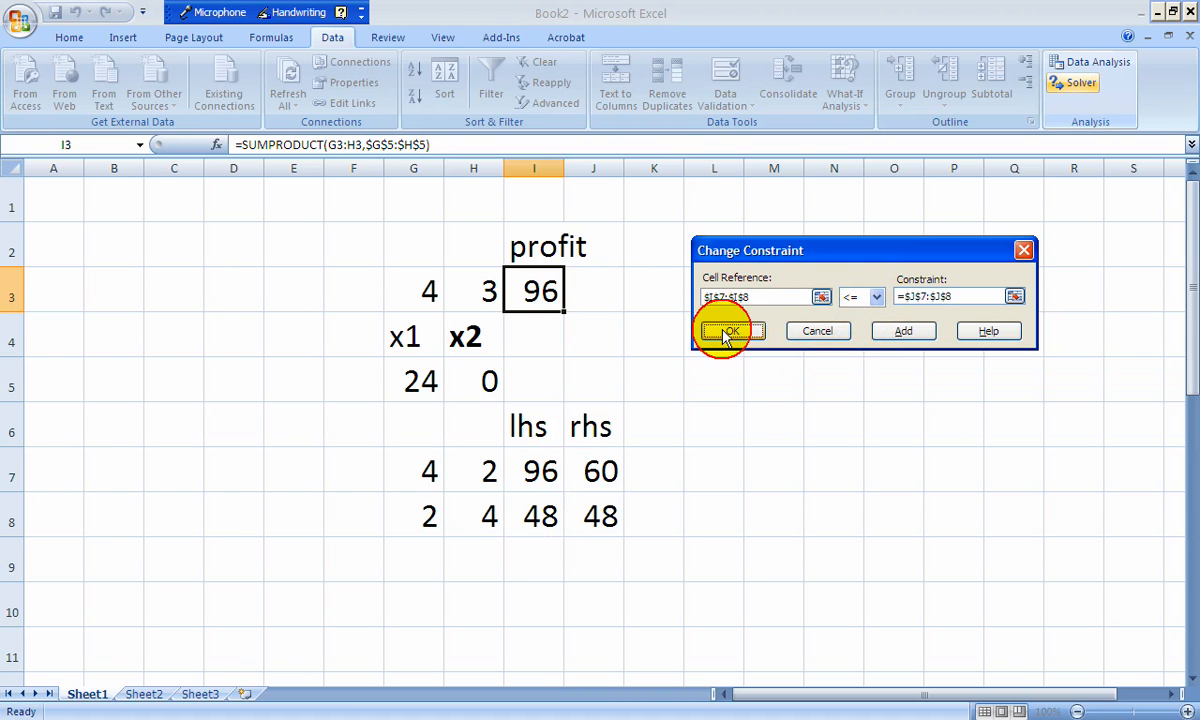
{"action": "left_click", "coordinate": [727, 331]}
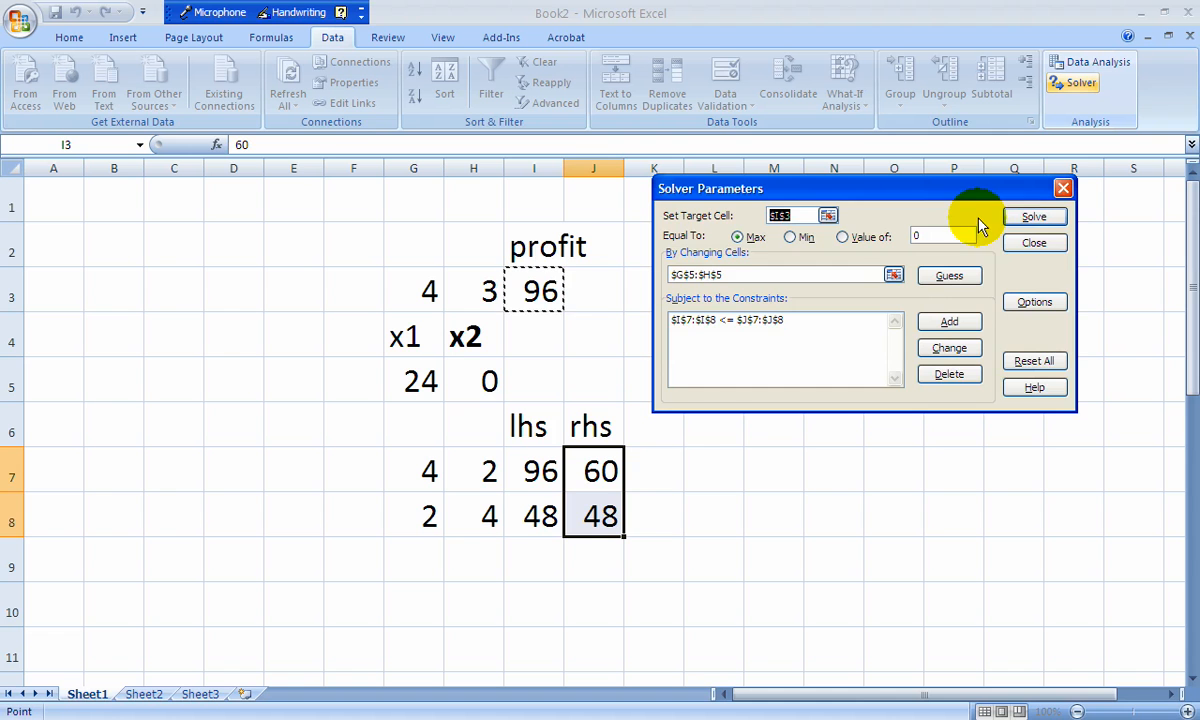
- Re-solve for x1 = 12, x2 = 6, profit 66, and view Sensitivity Report 1
{"action": "left_click", "coordinate": [1034, 216]}
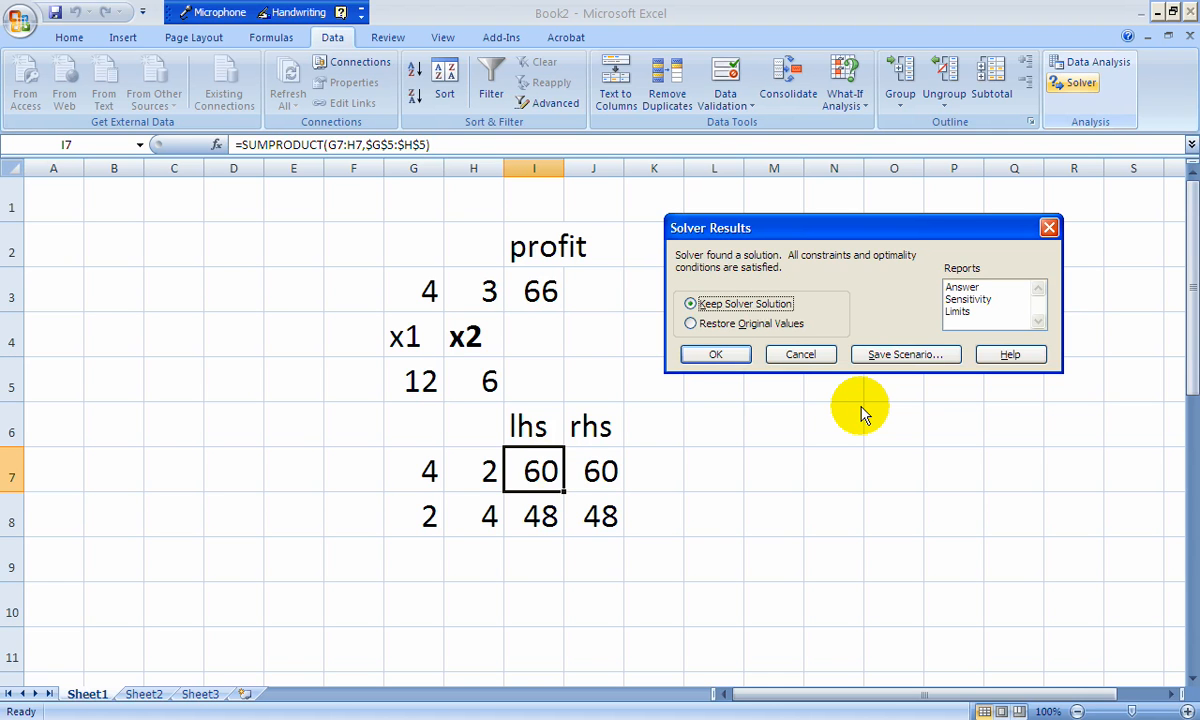
{"action": "mouse_move", "coordinate": [443, 400]}
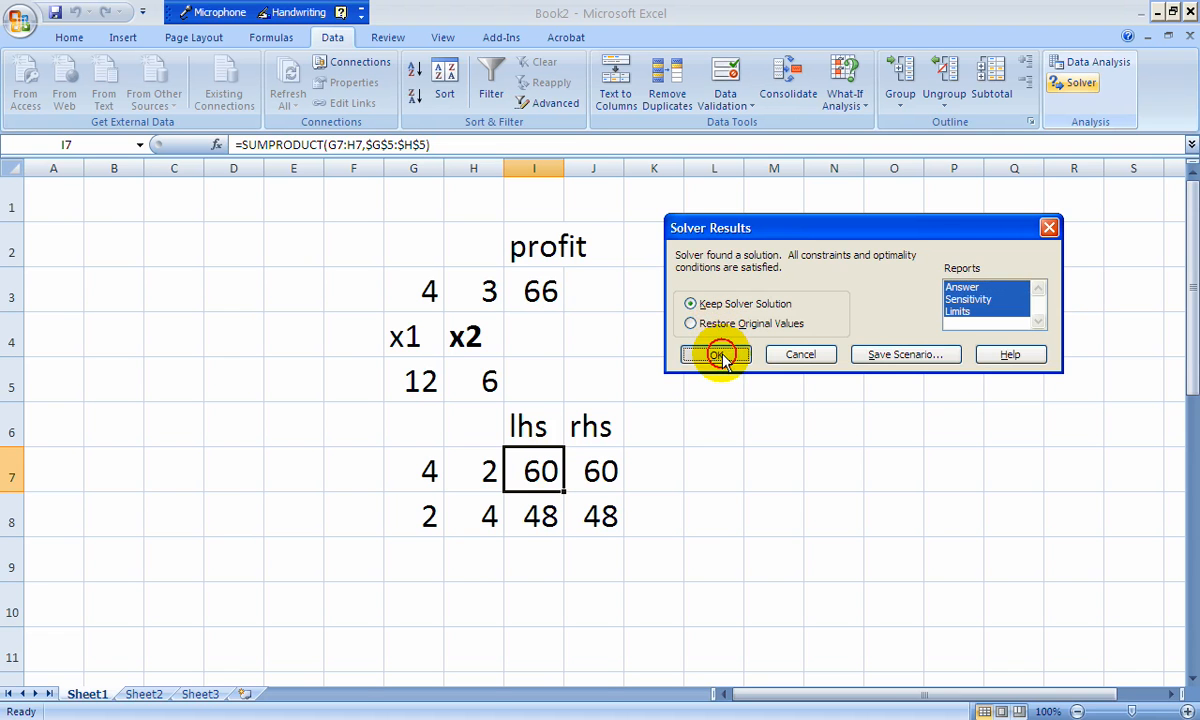
{"action": "left_click", "coordinate": [714, 353]}
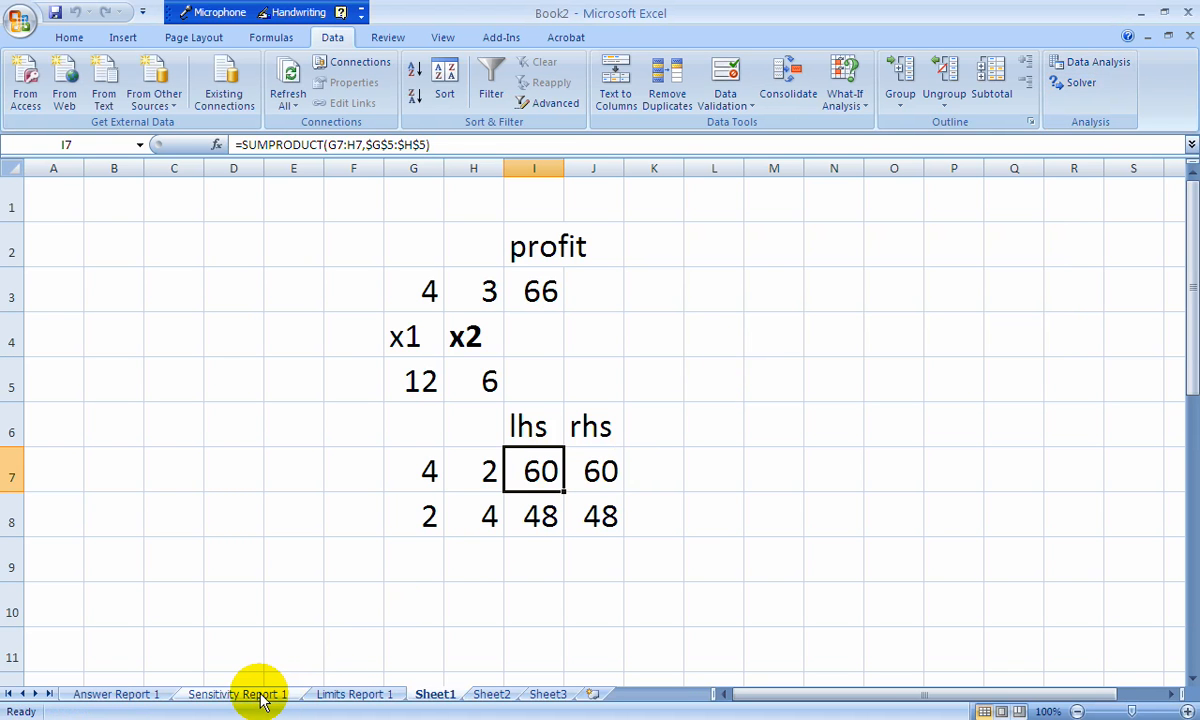
{"action": "left_click", "coordinate": [237, 694]}
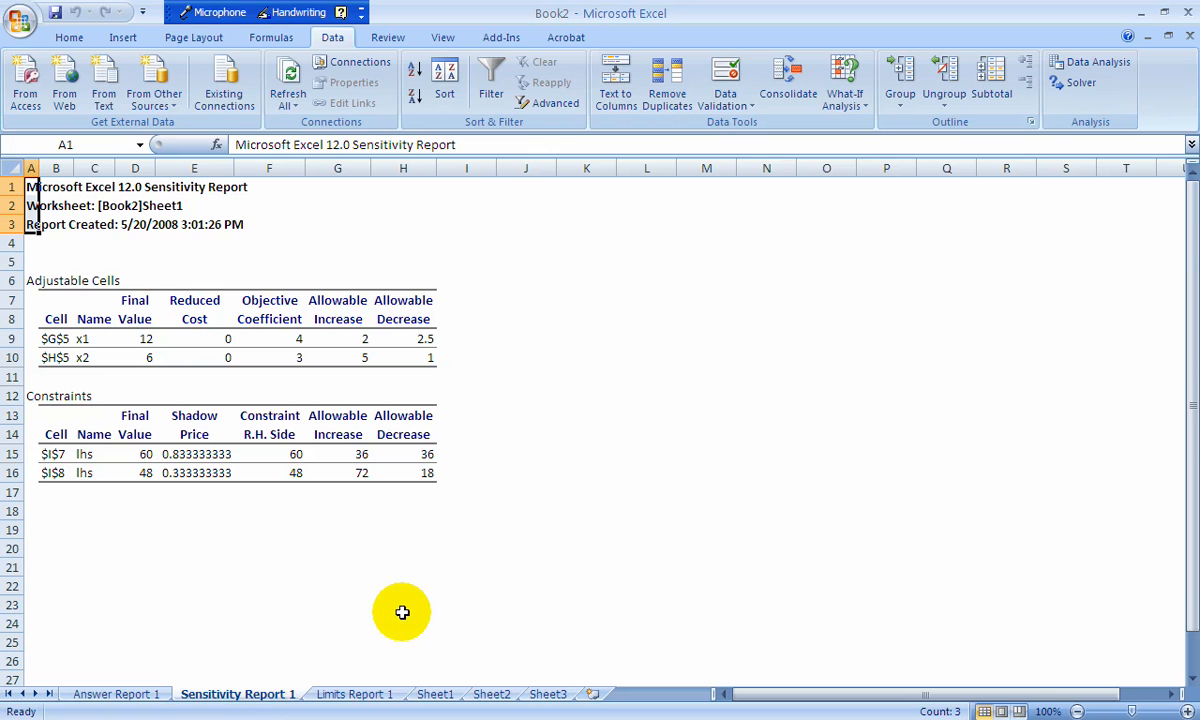